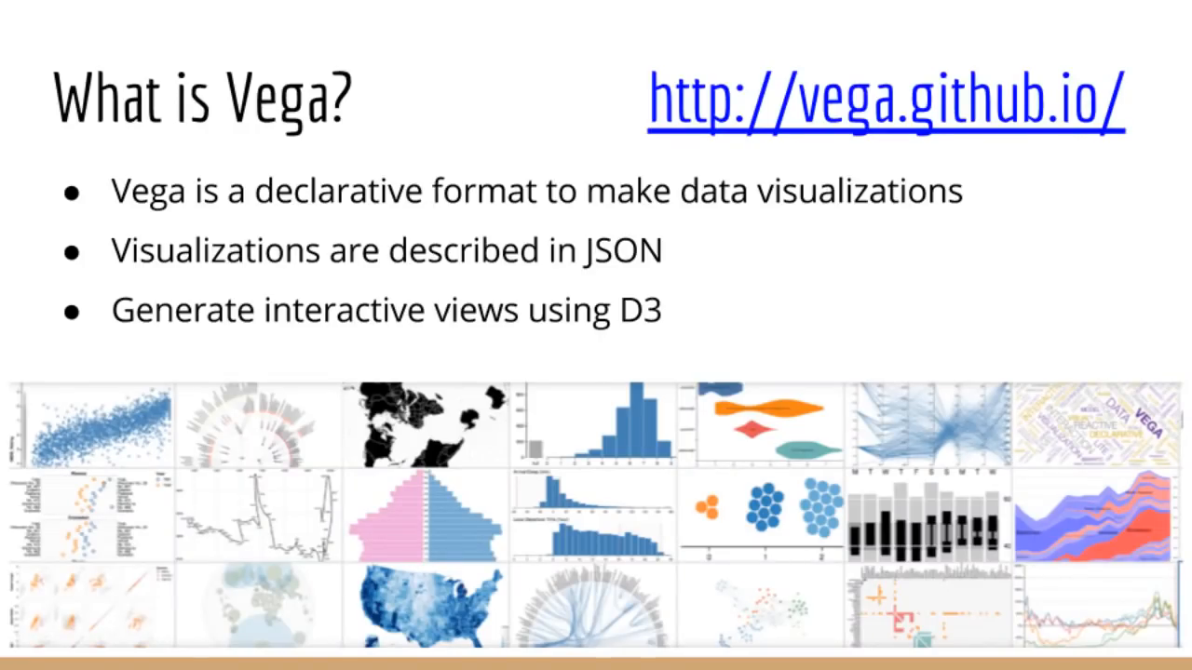
Step: Start a new Vega visualization from Kibana's Visualize page
key("Right")
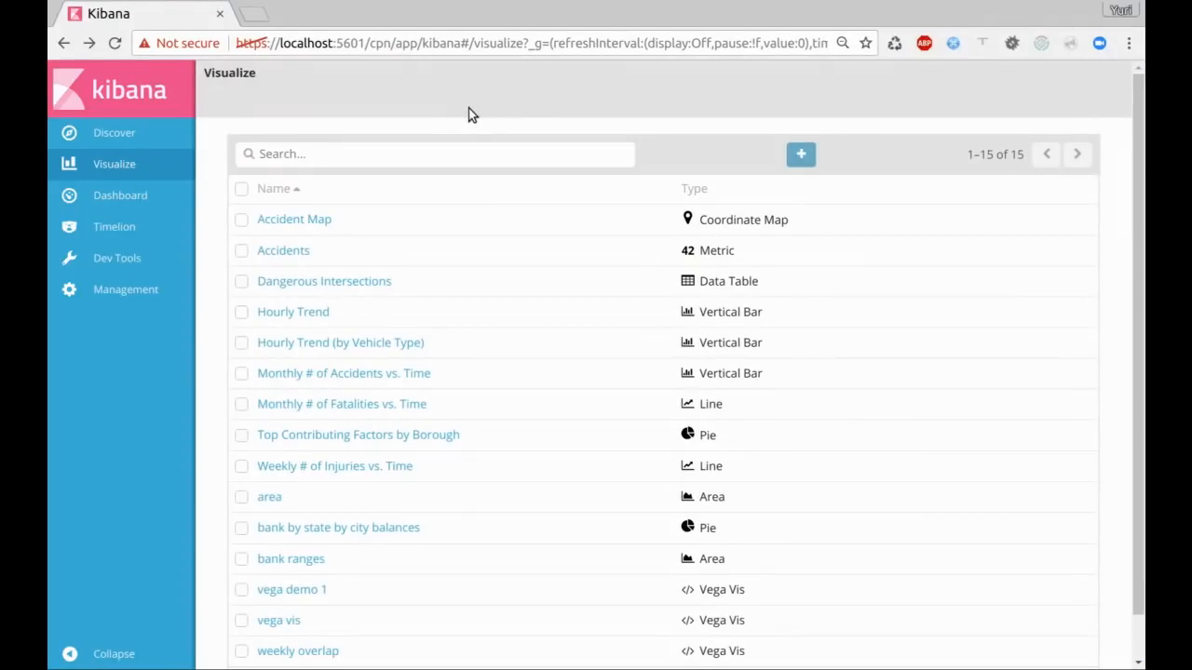
left_click(799, 154)
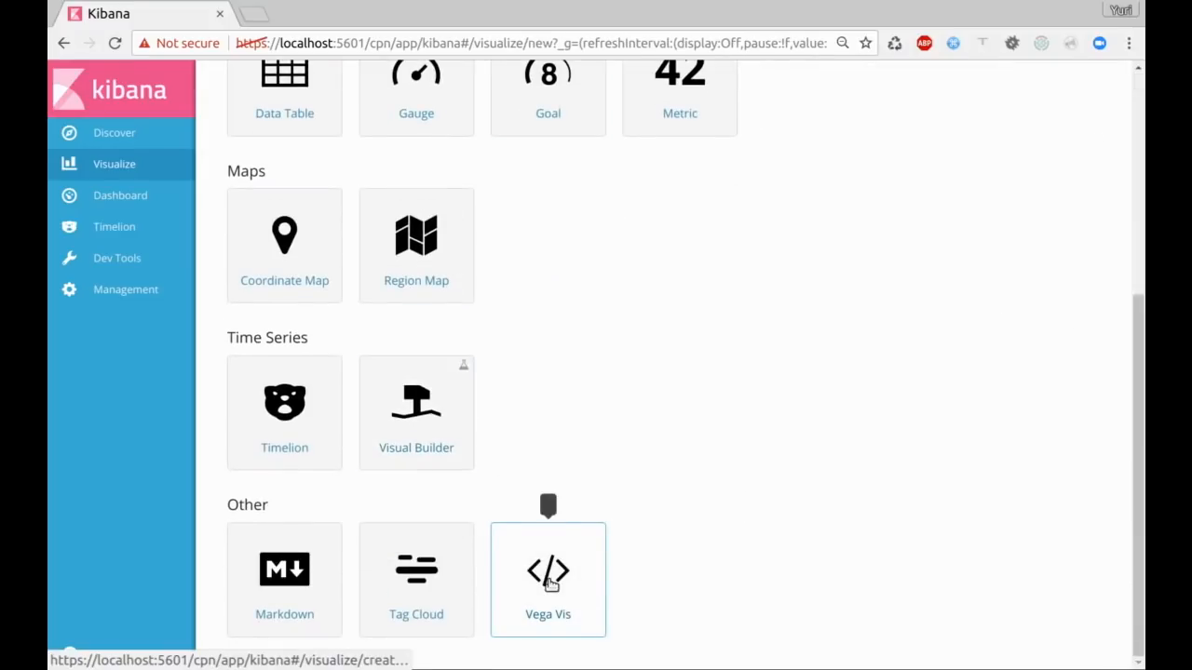
left_click(547, 580)
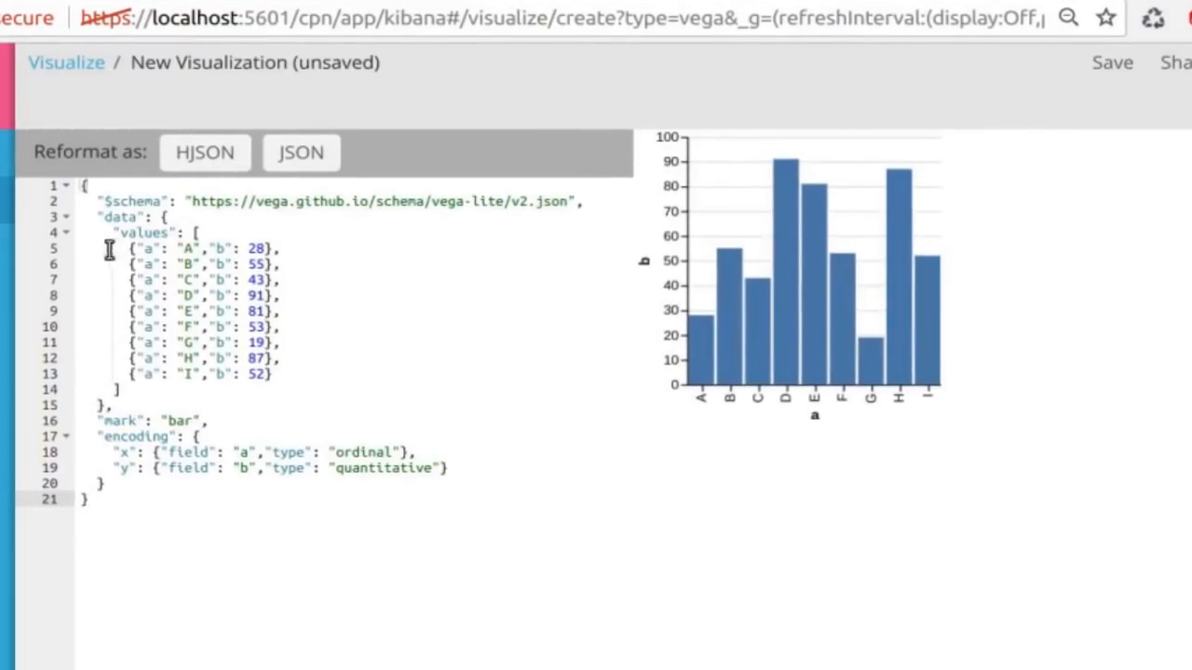
Step: Edit the sample data rows and try the point mark before reverting to bar
left_click_drag(109, 248, 82, 405)
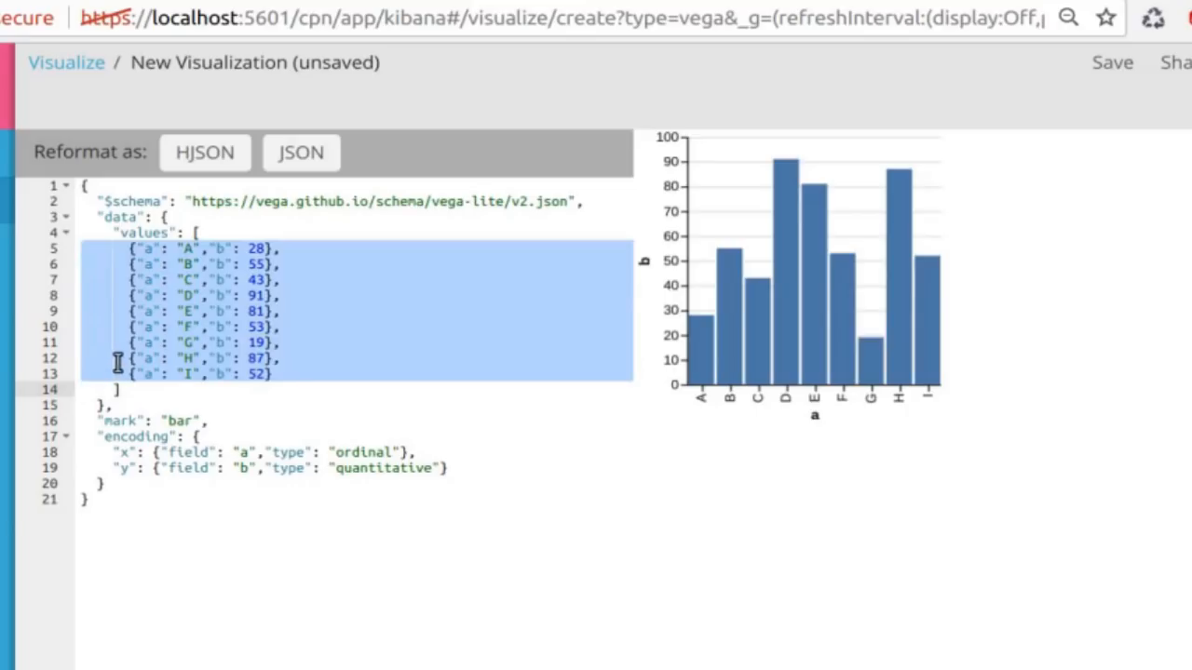
left_click(178, 420)
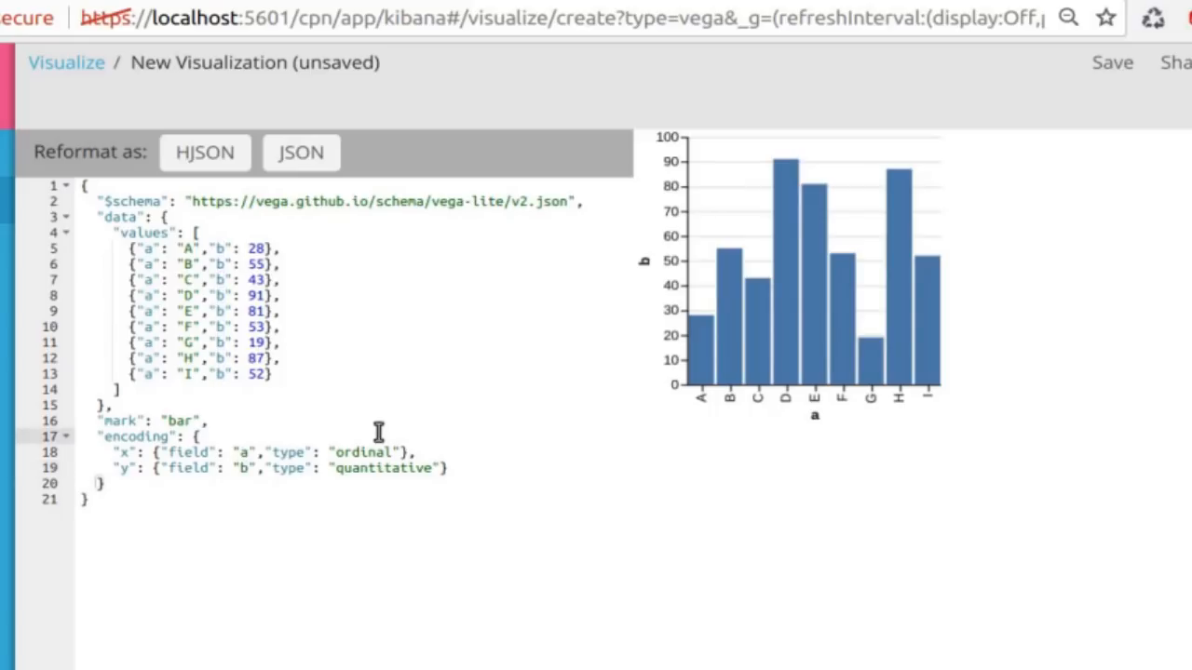
double_click(182, 421)
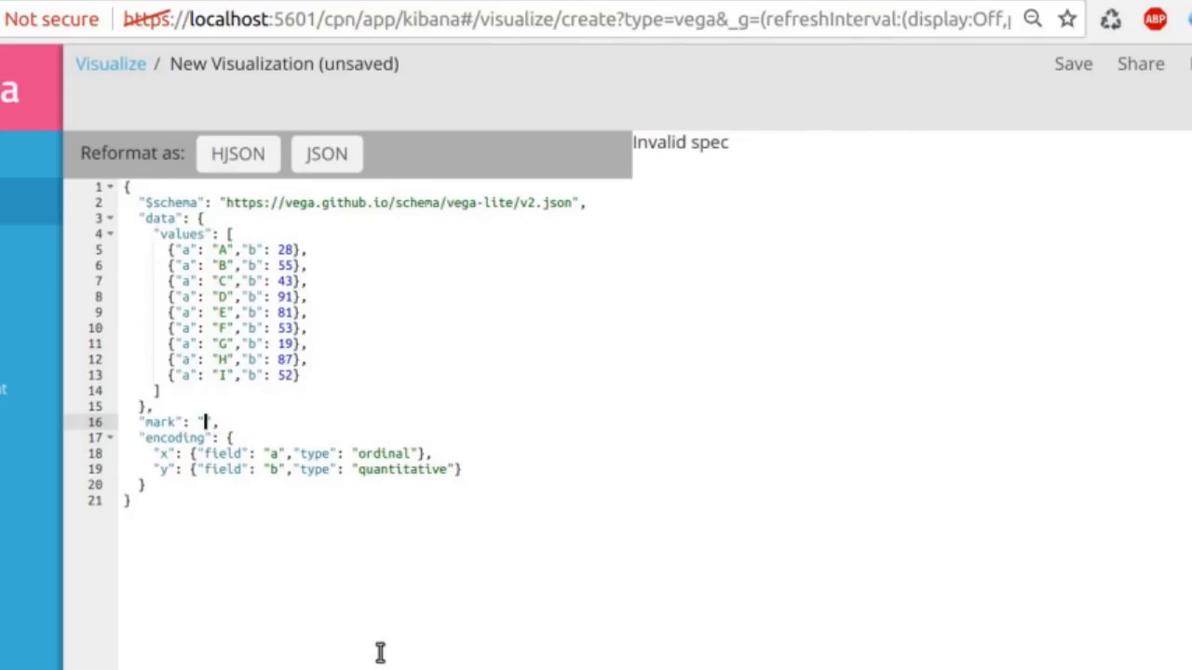
type("point")
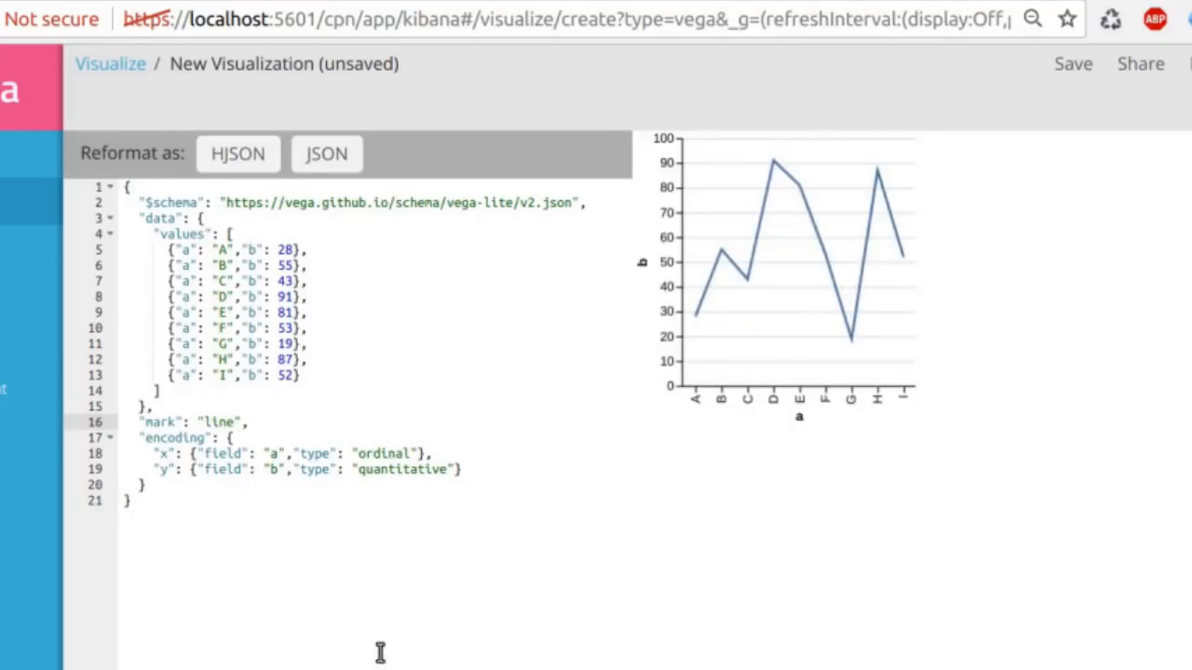
type("bar")
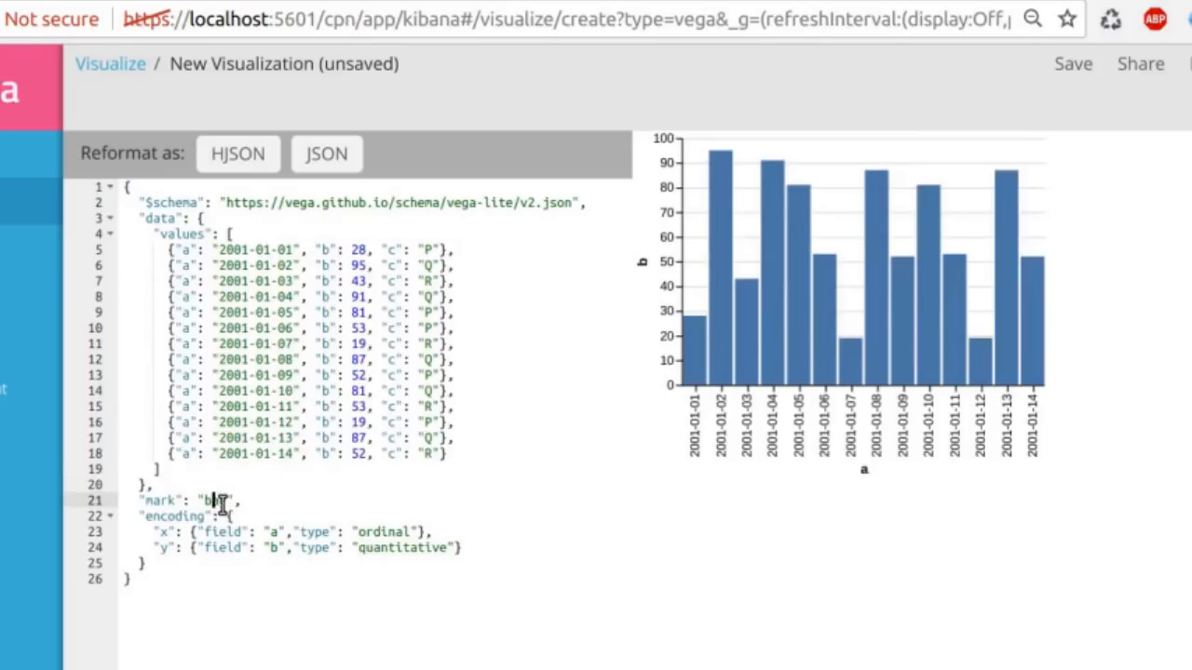
Step: Change the mark to line and the x encoding type to temporal
double_click(214, 500)
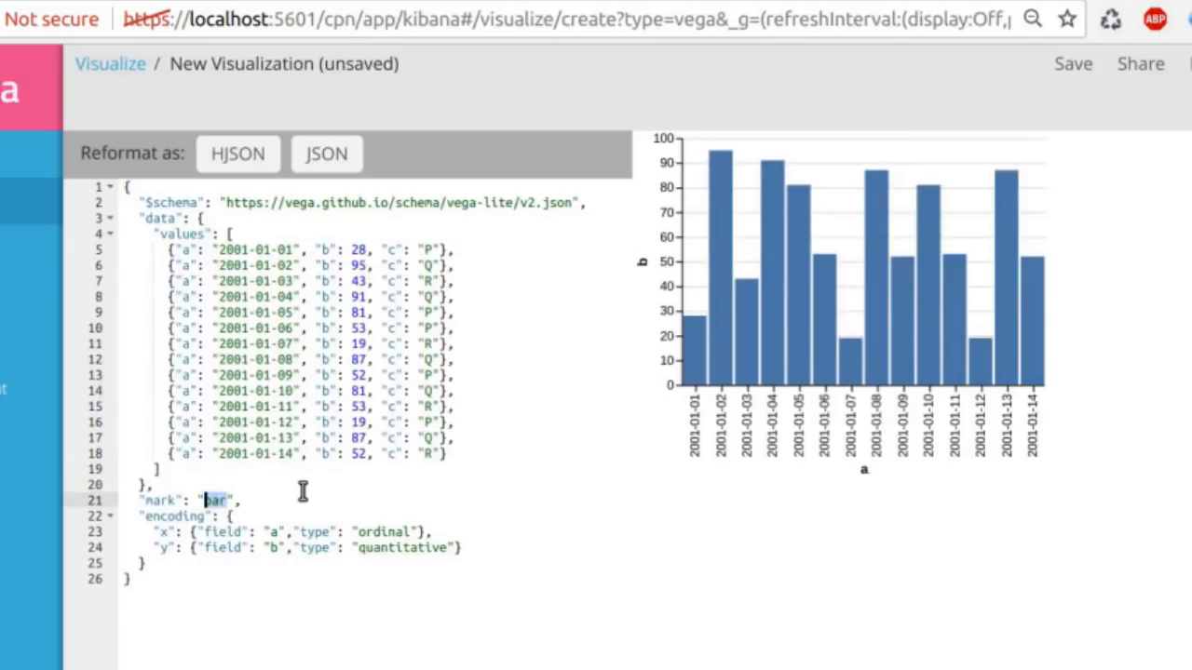
type("line")
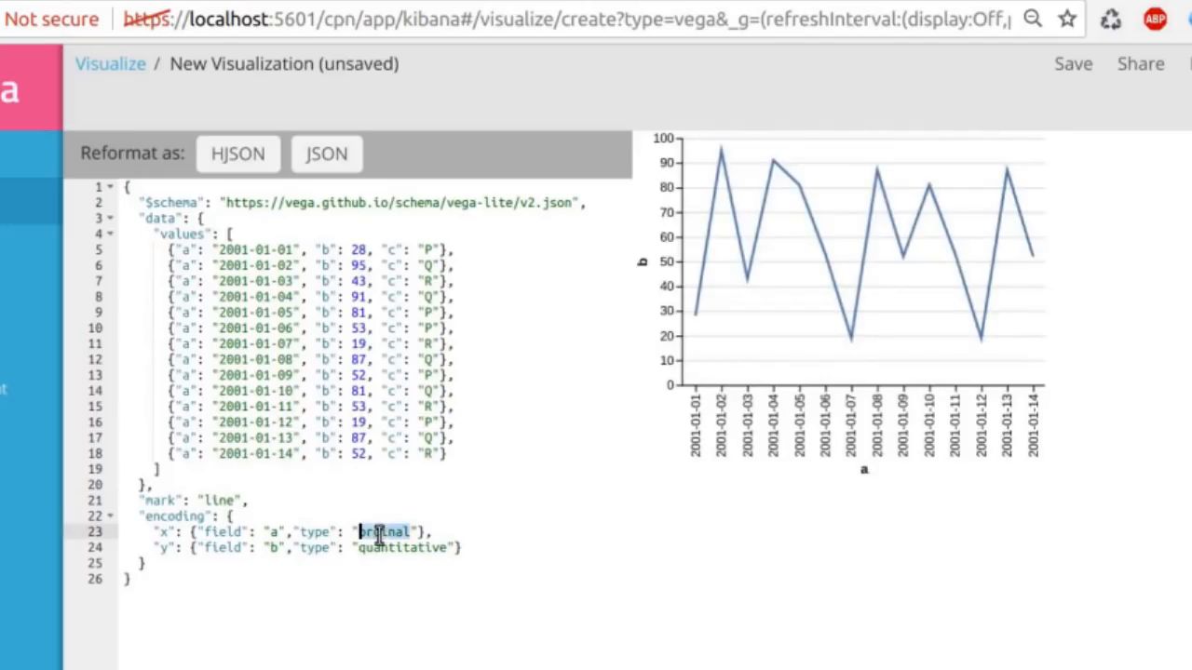
type("temporal")
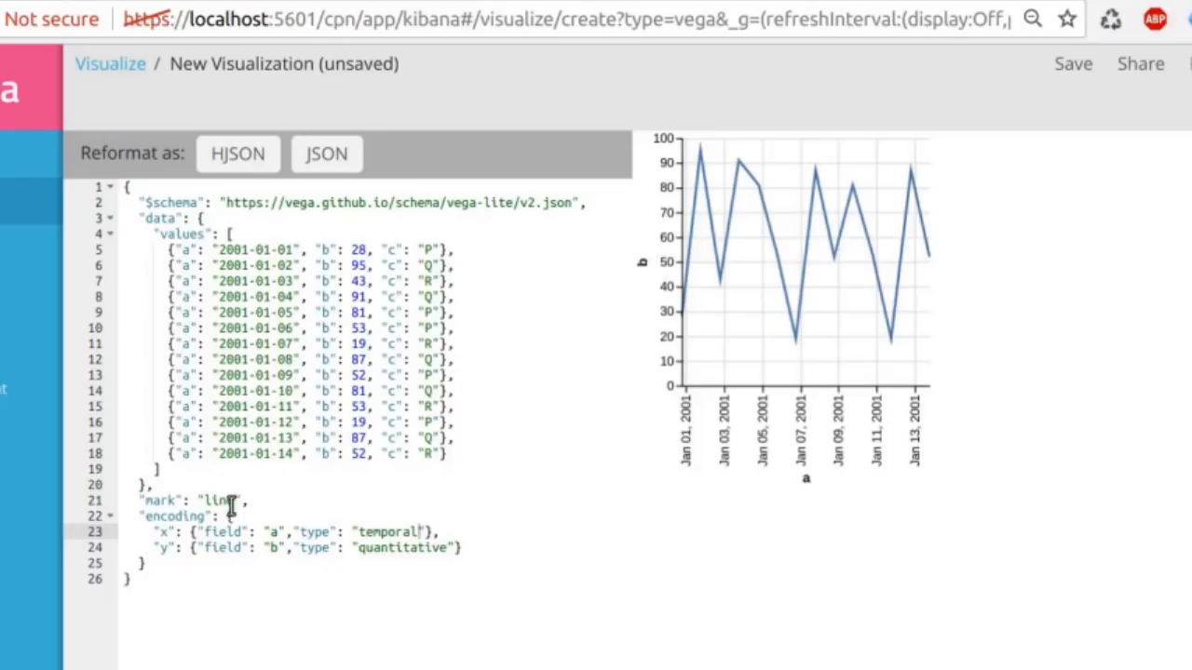
double_click(221, 500)
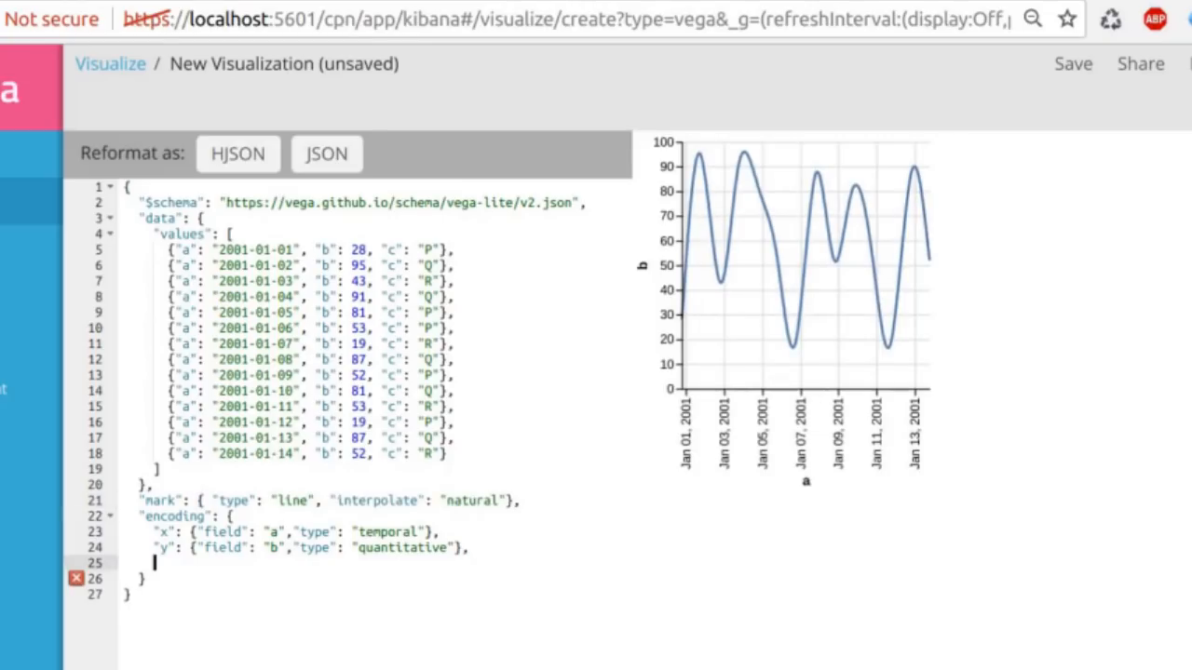
Step: Add a nominal color encoding on field c, briefly trying the column channel
type("\"color\": {\"field\": \"c\", \"type\": \"nominal\"}")
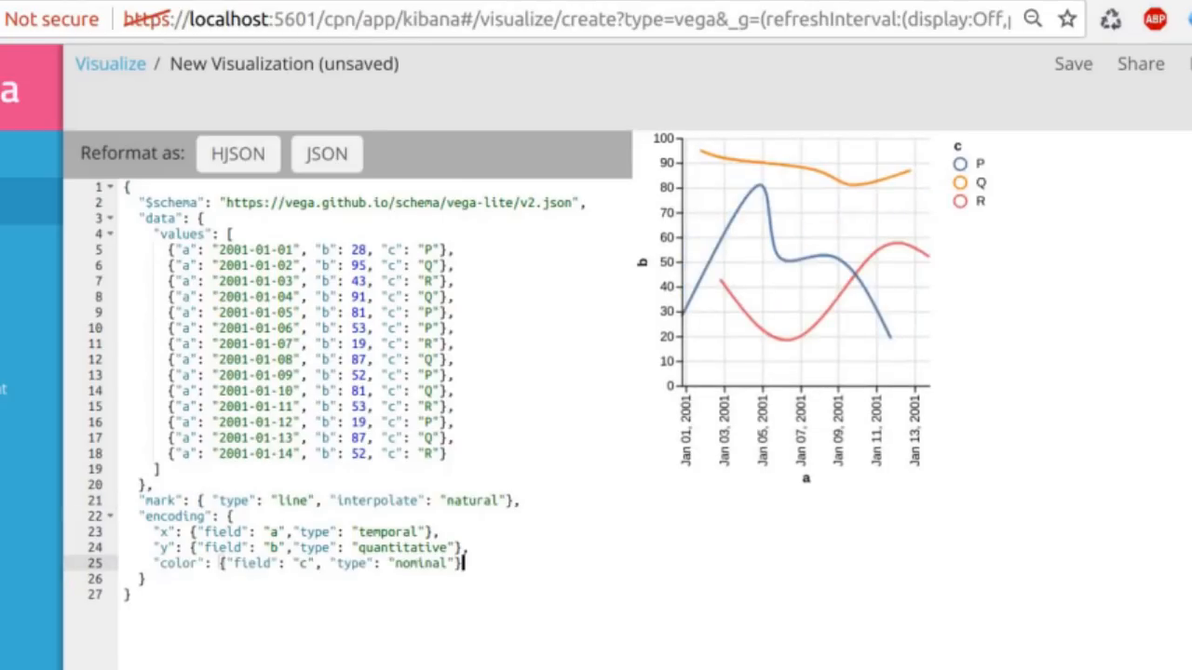
mouse_move(568, 367)
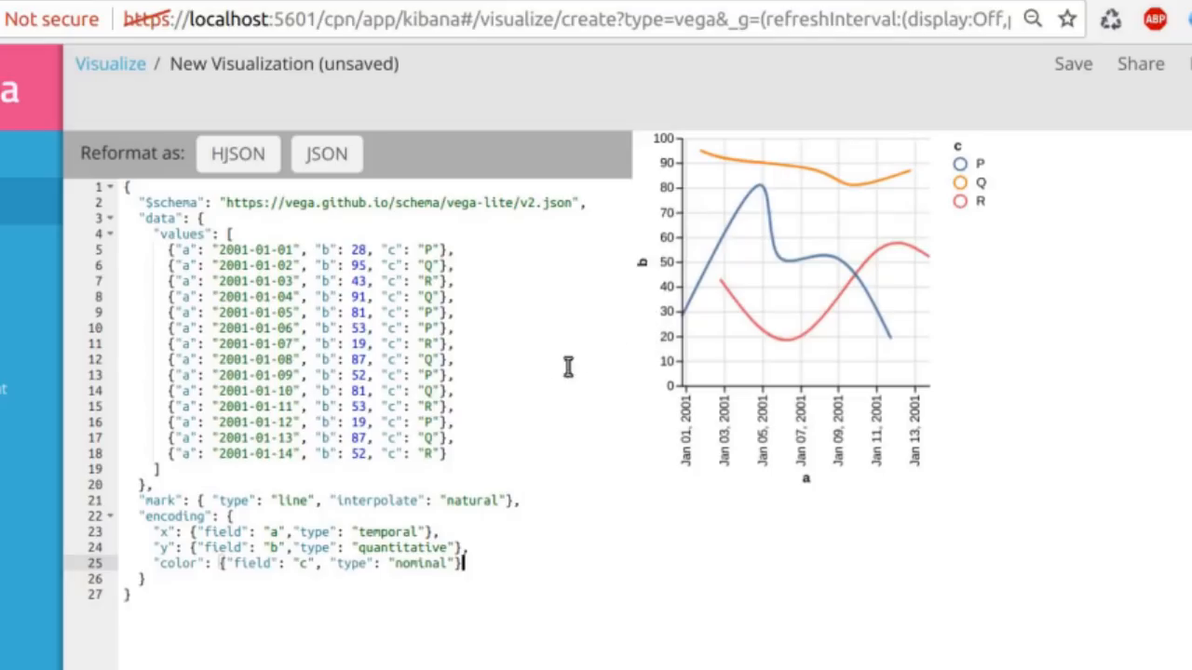
mouse_move(438, 535)
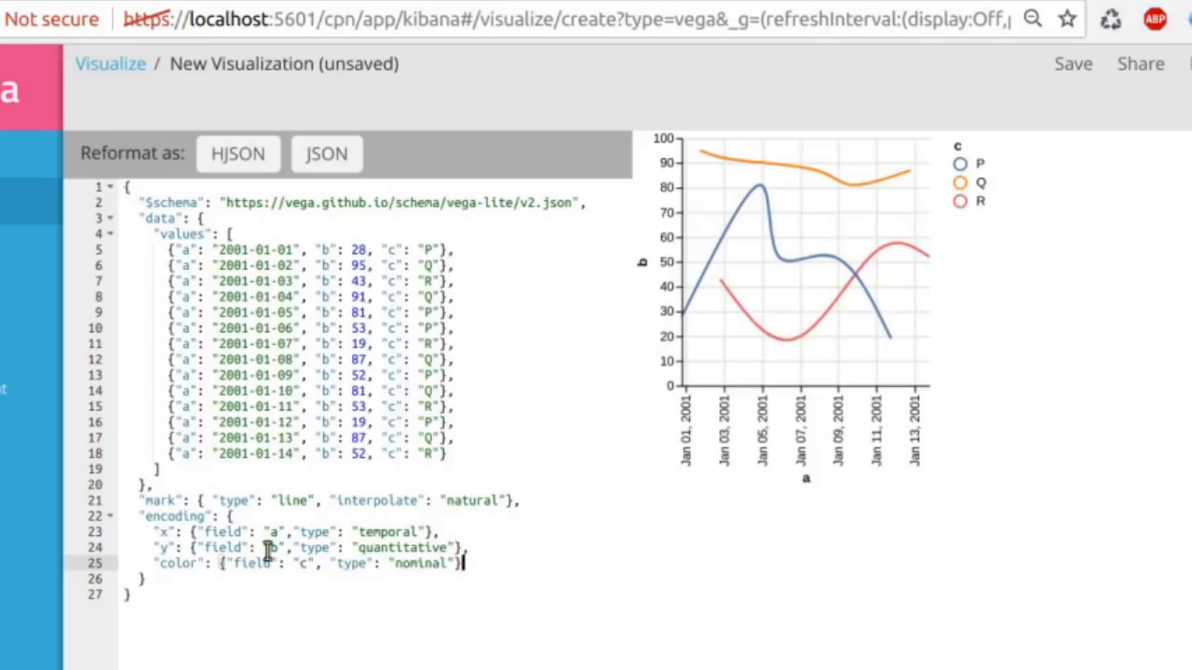
double_click(182, 563)
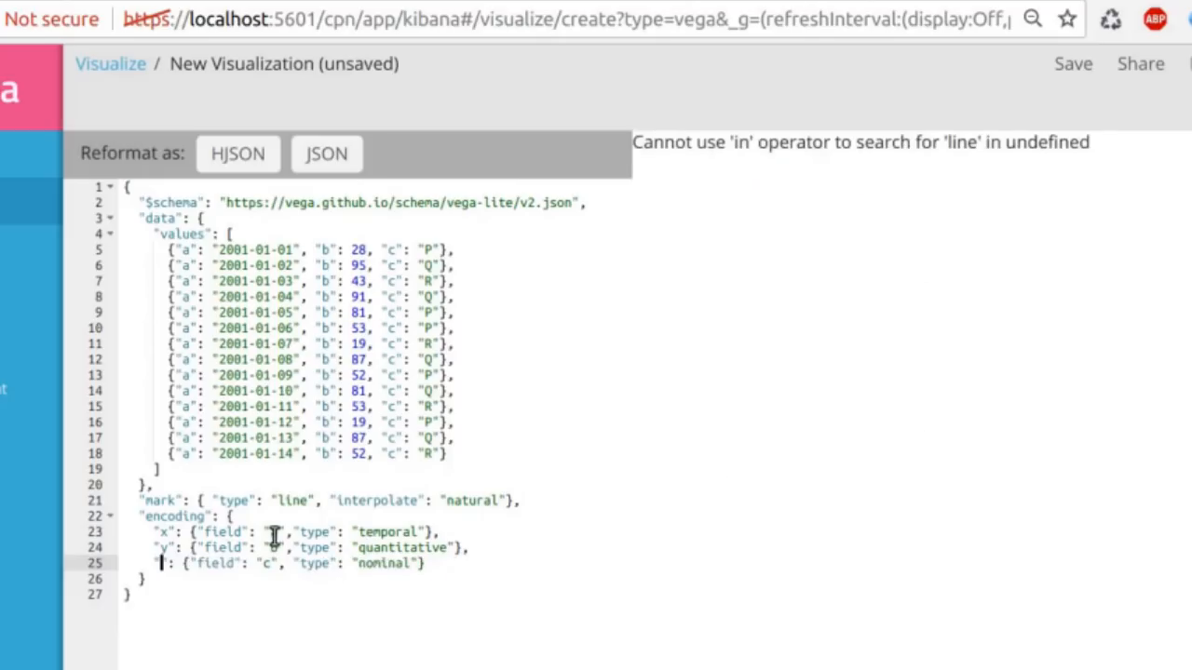
type("column")
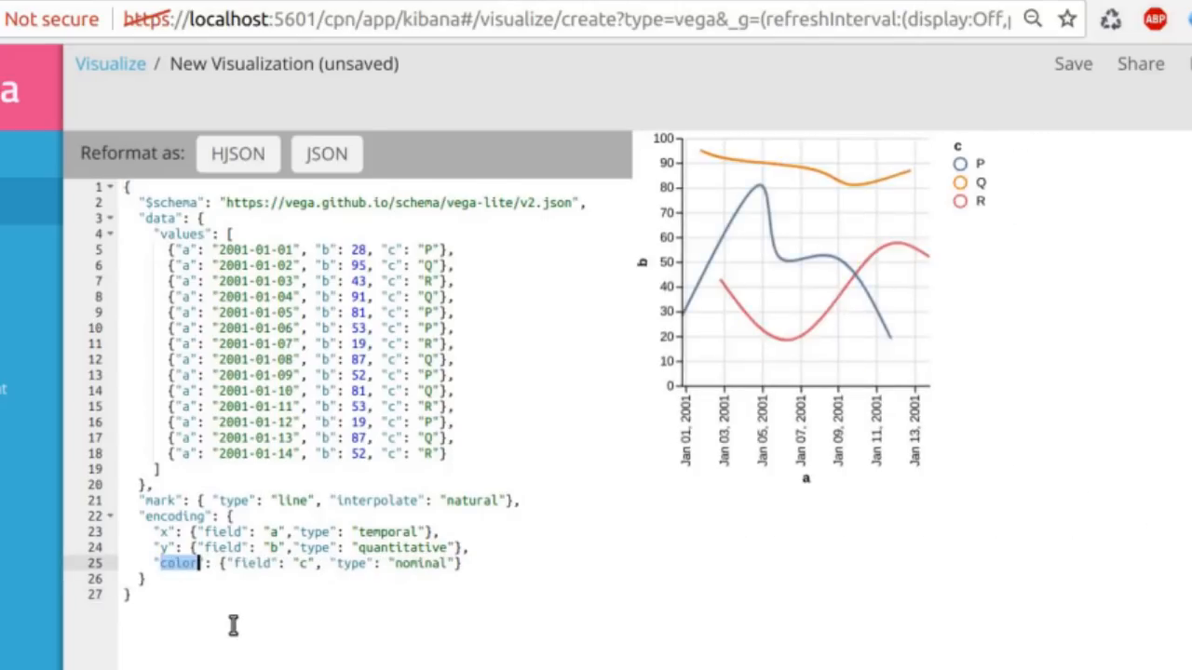
Step: Add a color scale scheme, switching from category10 through blues to reds
type(", \"scale\": {\"scheme\": \"category10\"}")
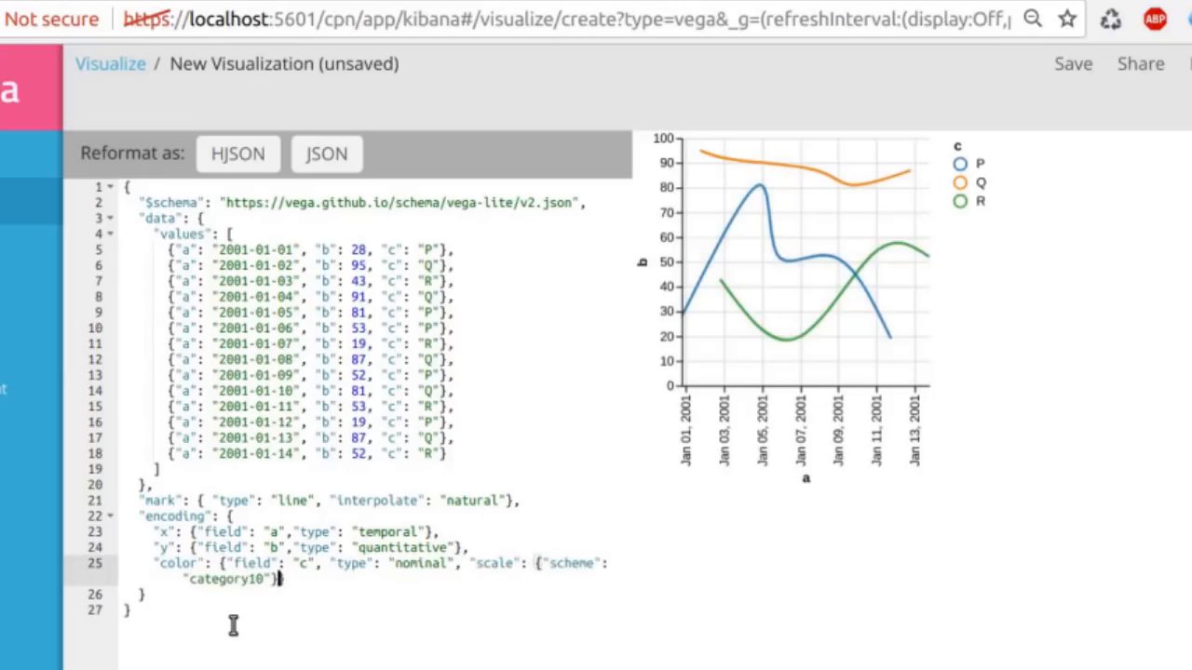
double_click(225, 578)
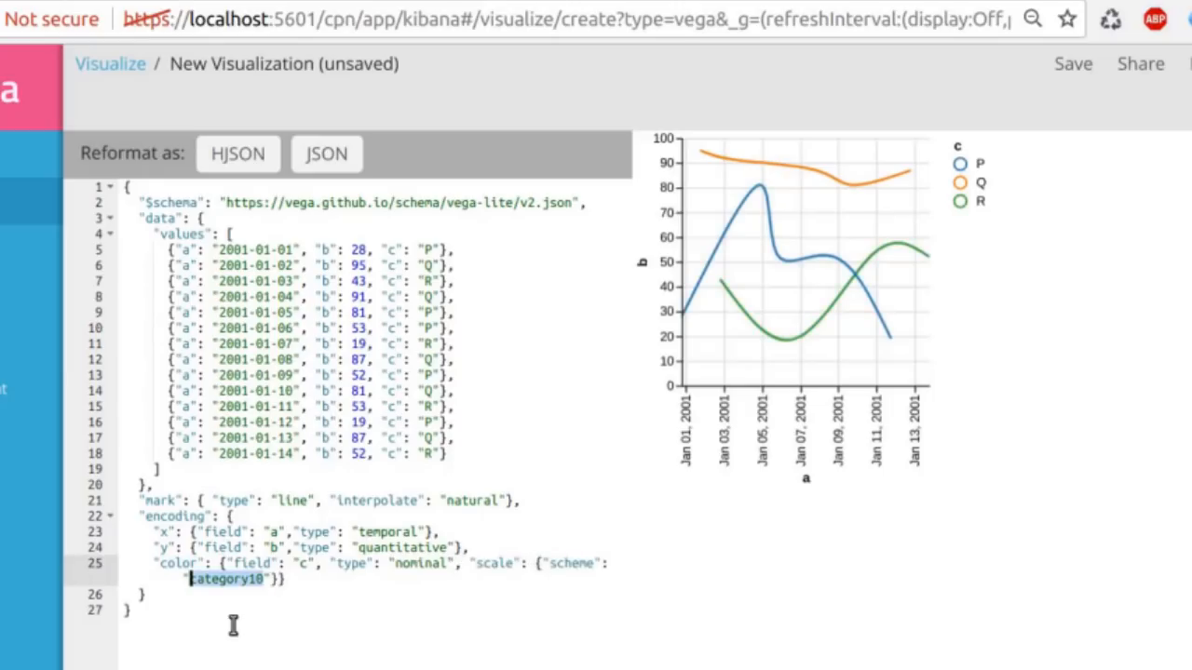
type("blues")
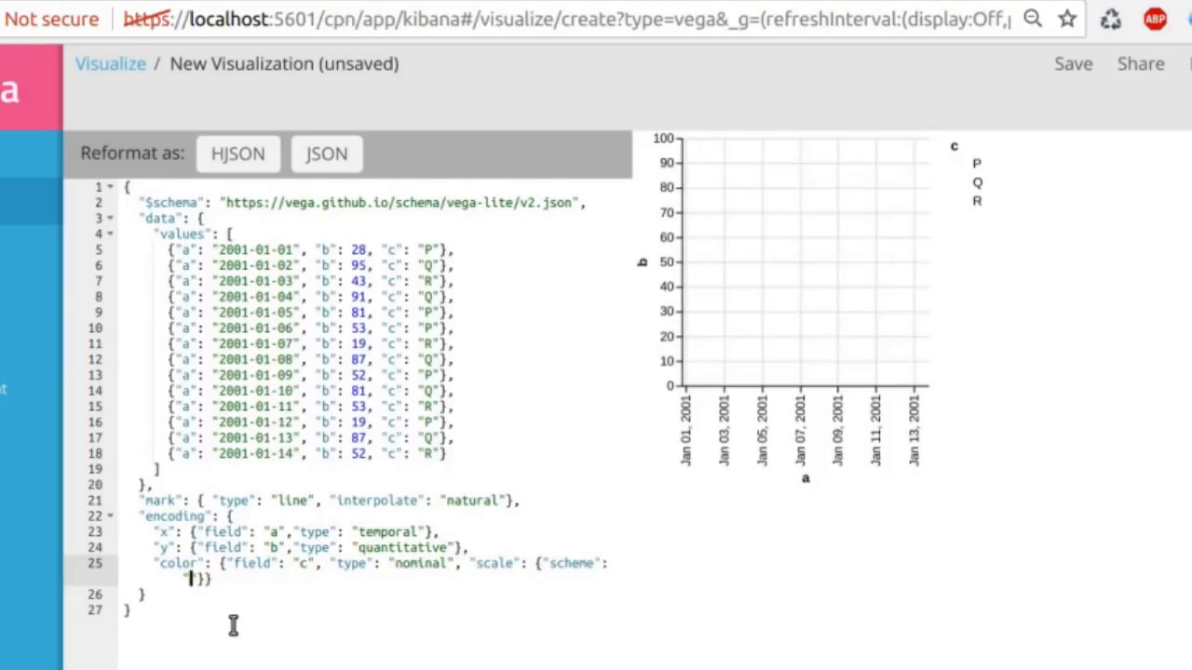
type("reds\"}")
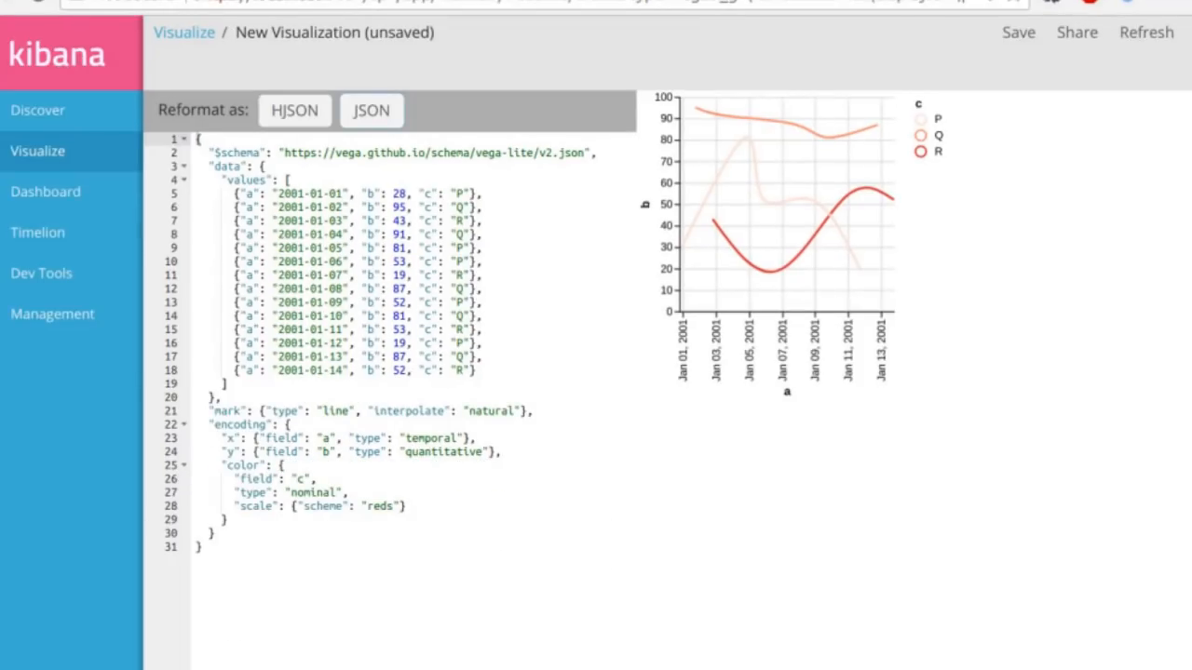
Step: Query logstash-* hourly histogram data, encoding key and doc_count with color red
left_click(370, 110)
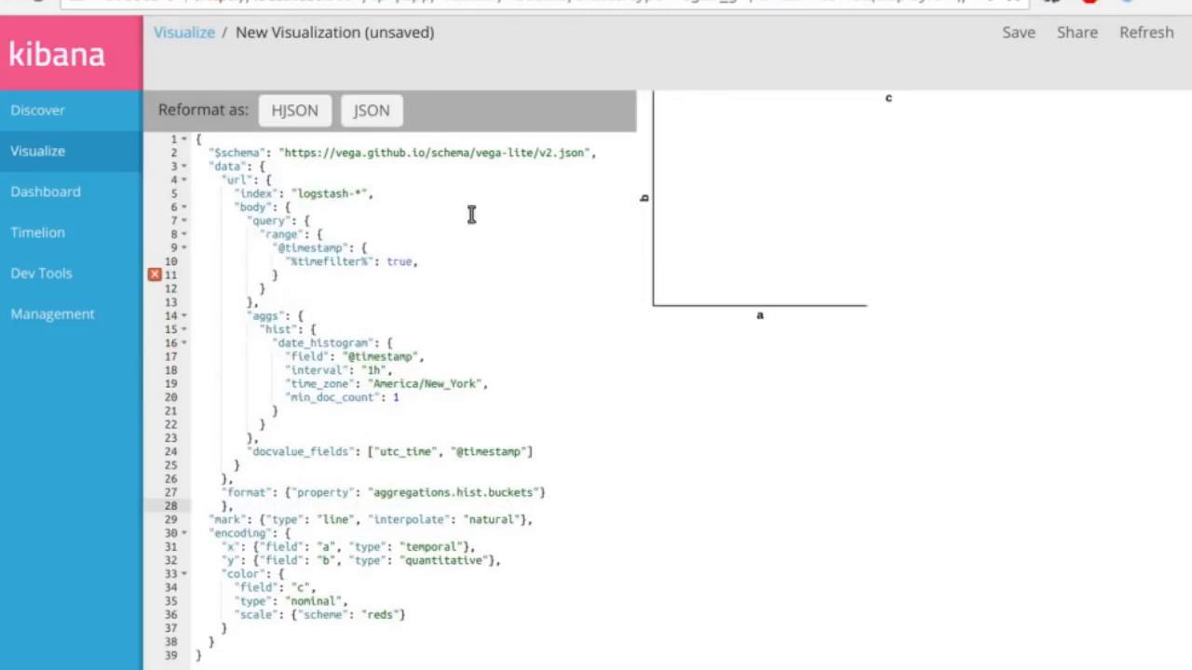
left_click(371, 109)
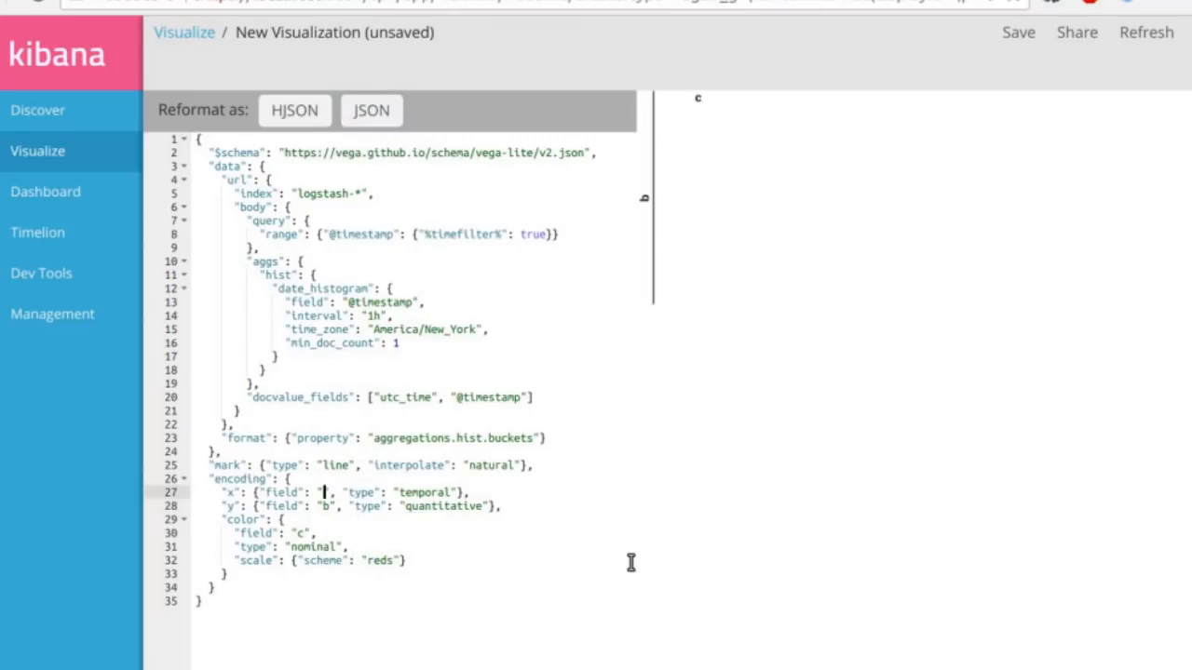
type("key")
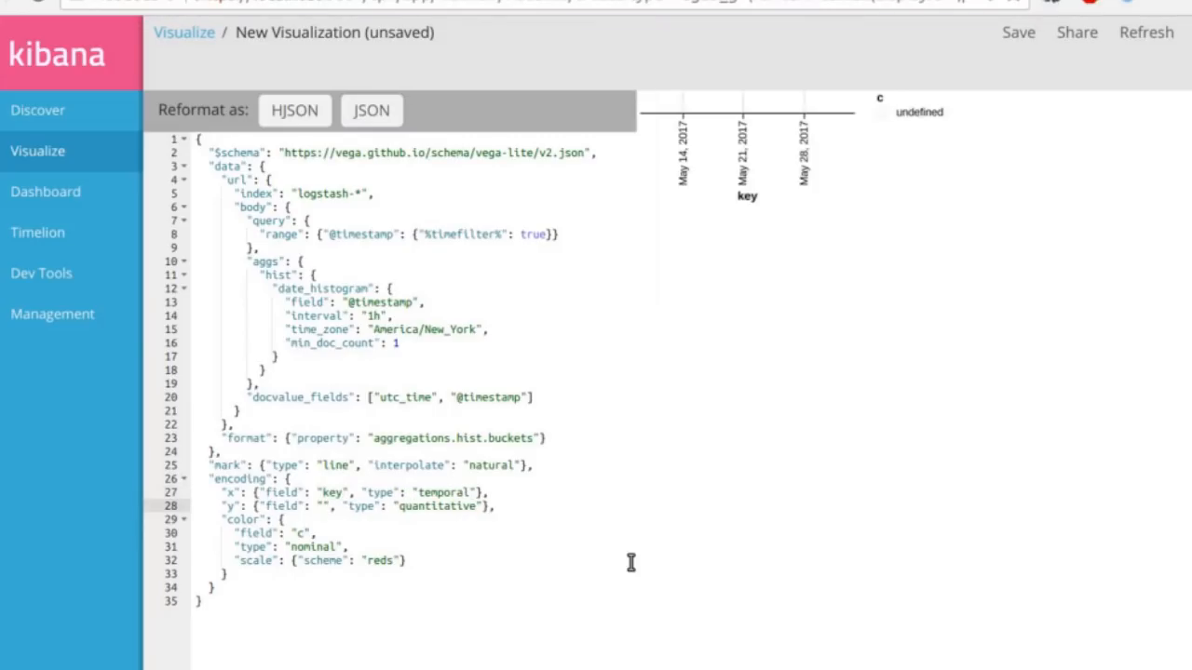
type("doc_count")
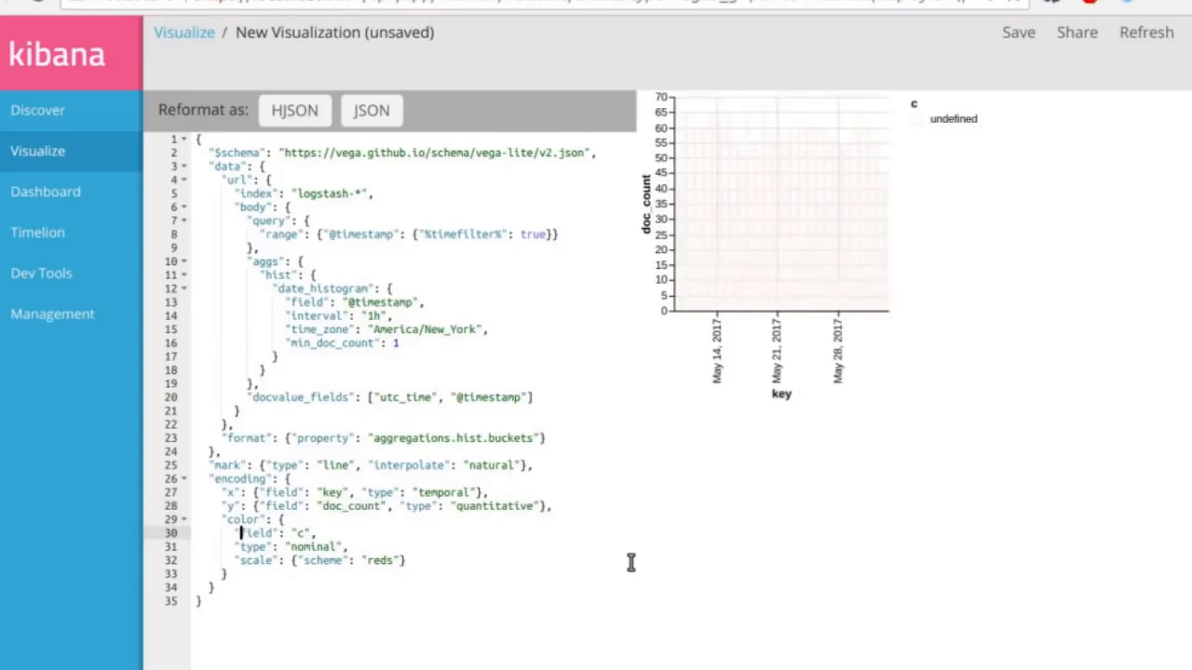
type("value")
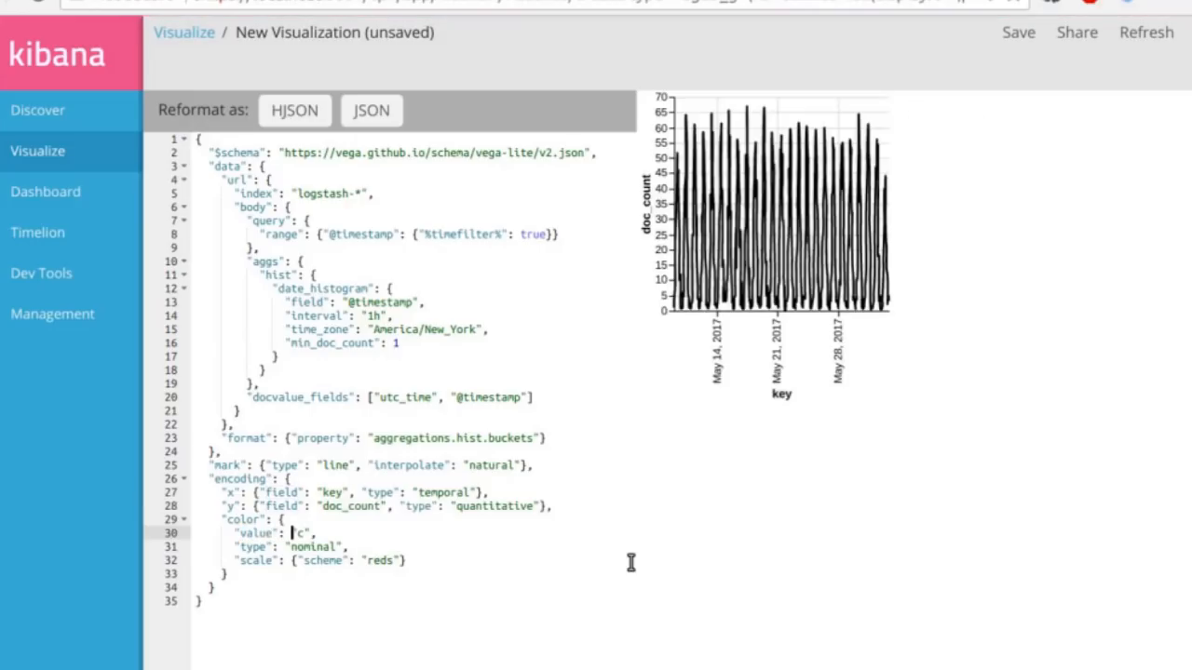
type("red")
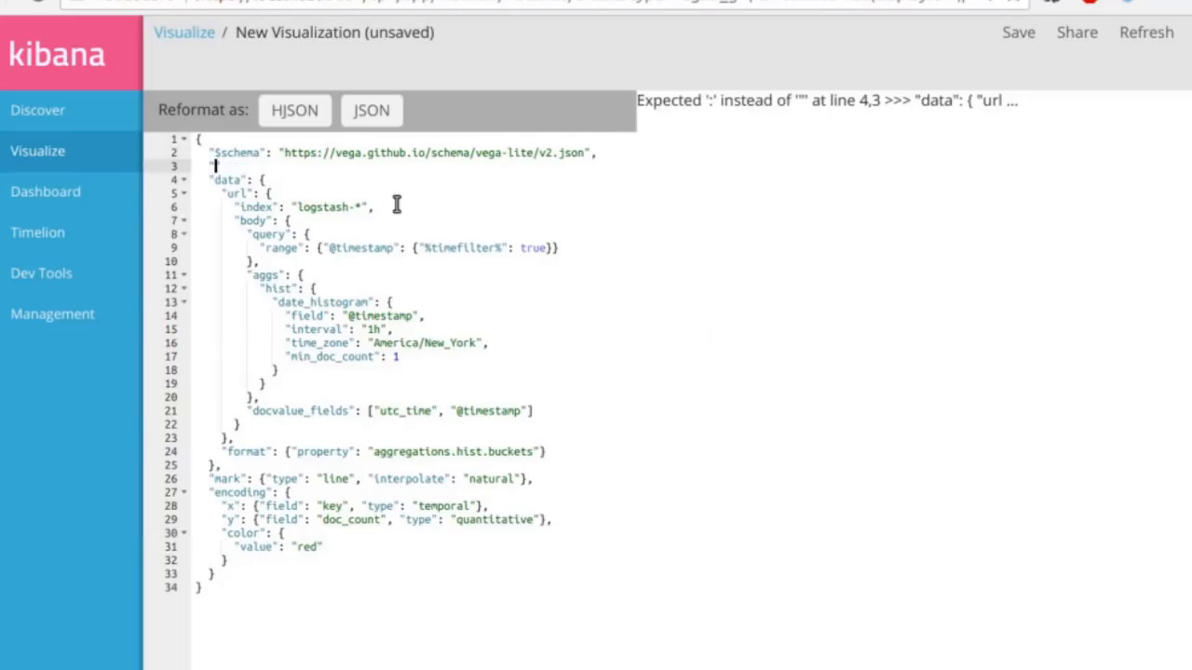
Step: Add chart width and height sizing and reformat the spec as JSON
type("\"width\":")
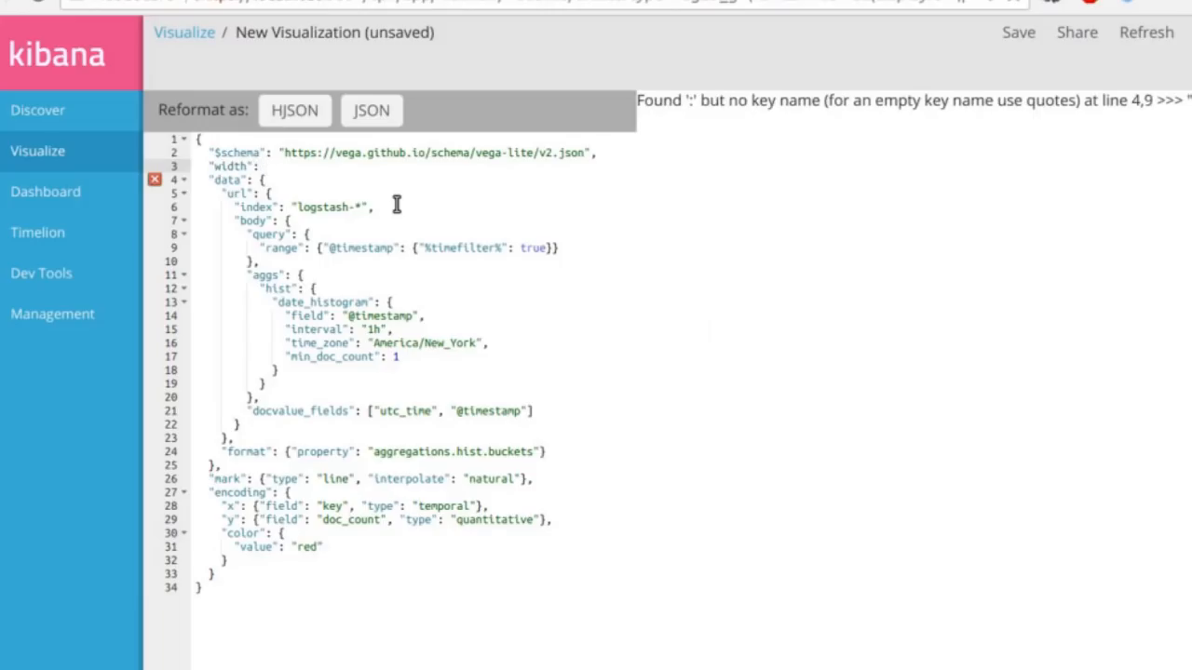
type("600")
type("\"height\": 400,")
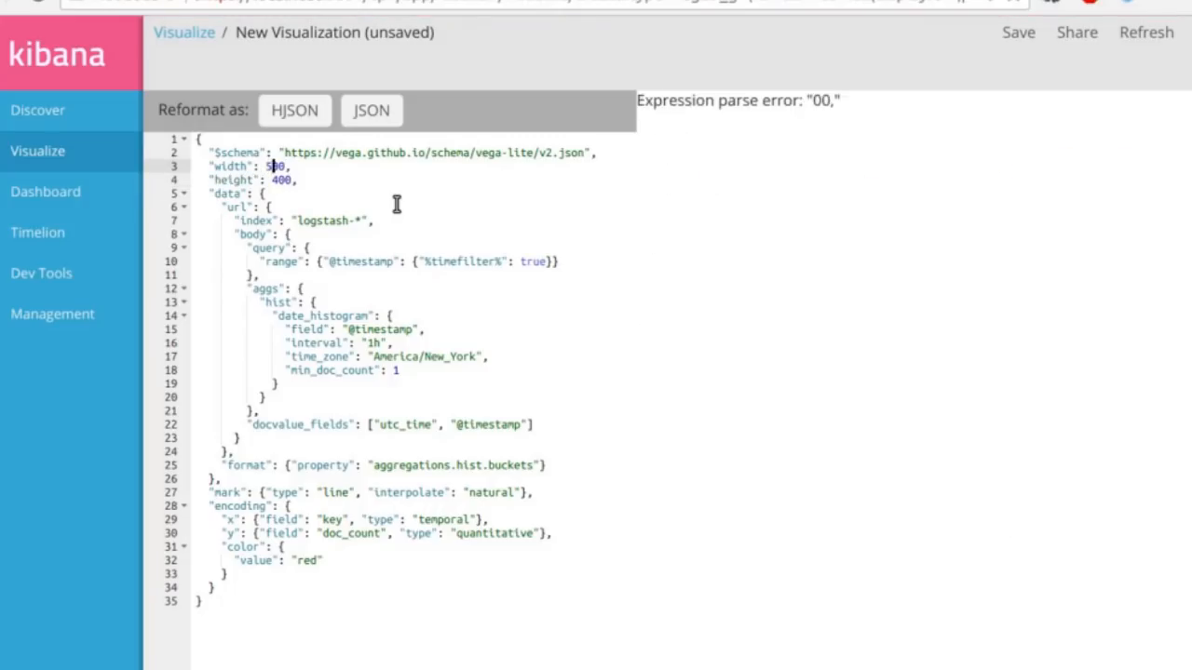
left_click(371, 110)
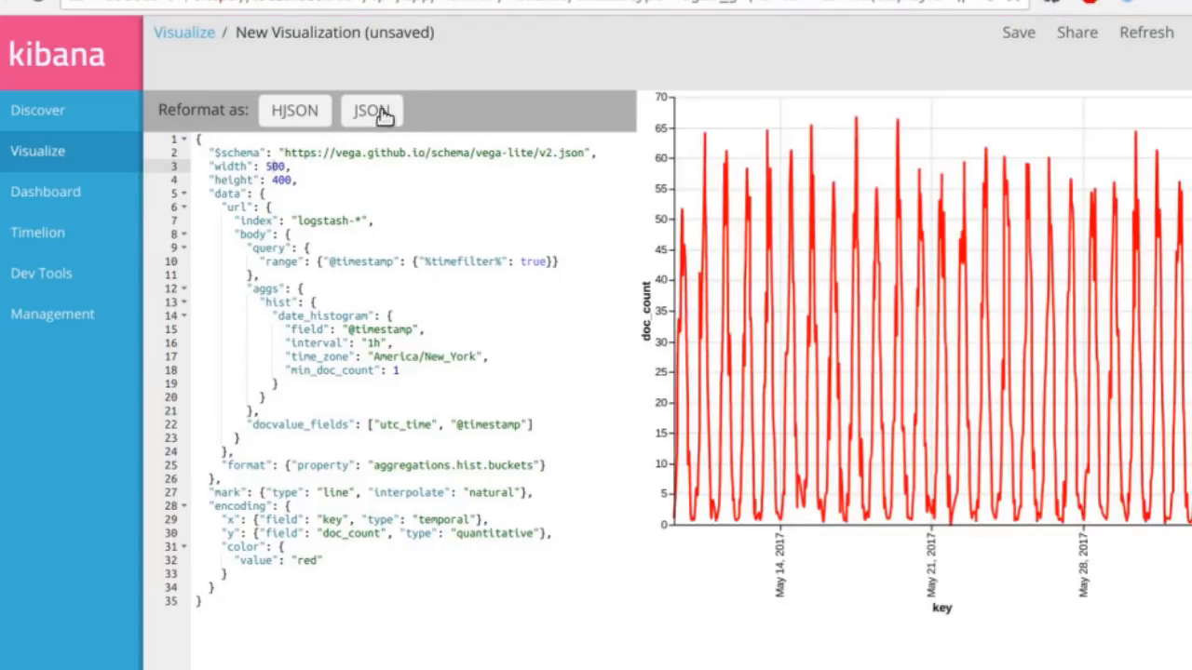
Step: Reformat the spec as strict JSON and give x axis format '%b %d', labelPadding 3
left_click(372, 110)
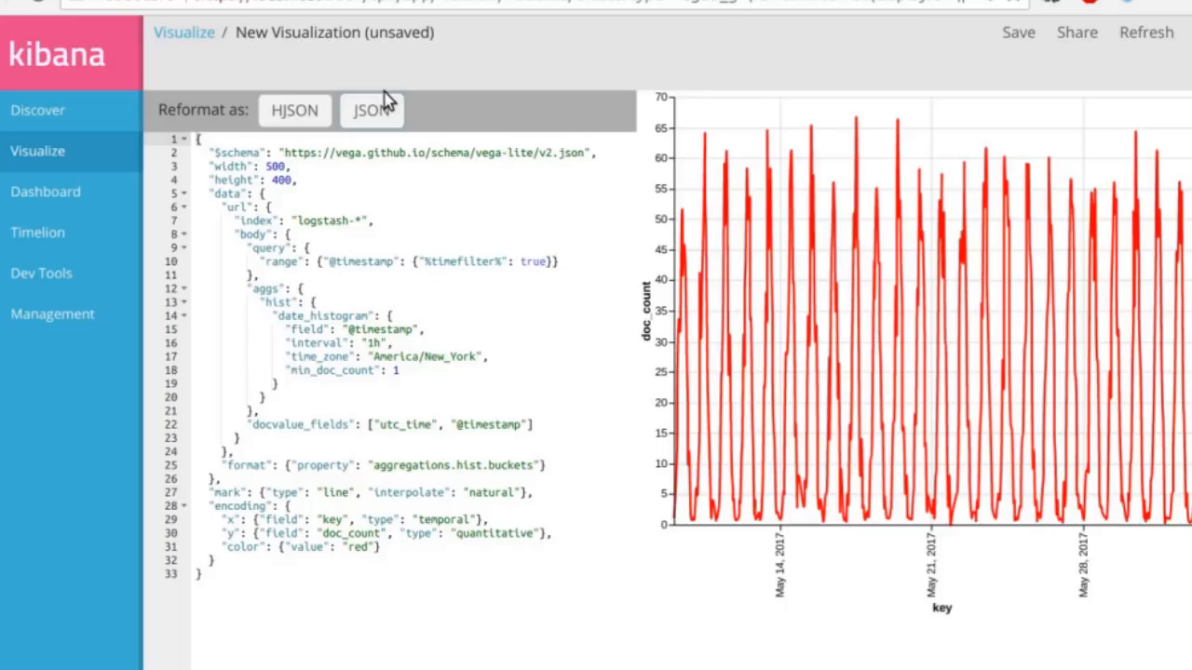
mouse_move(371, 110)
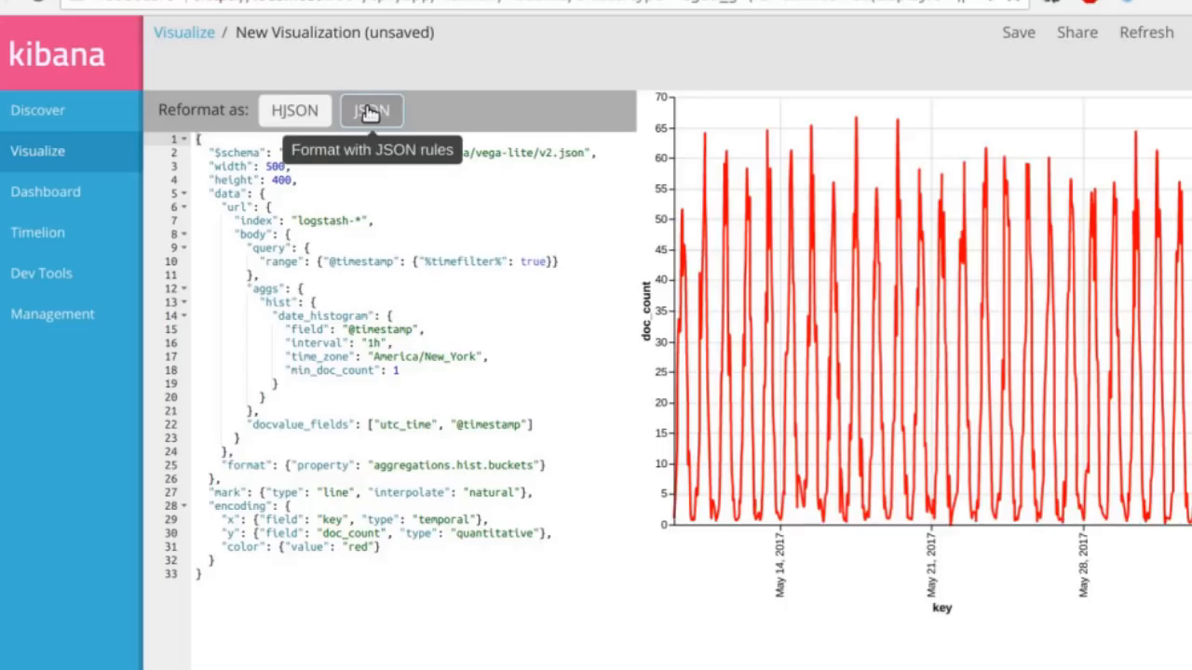
left_click(371, 110)
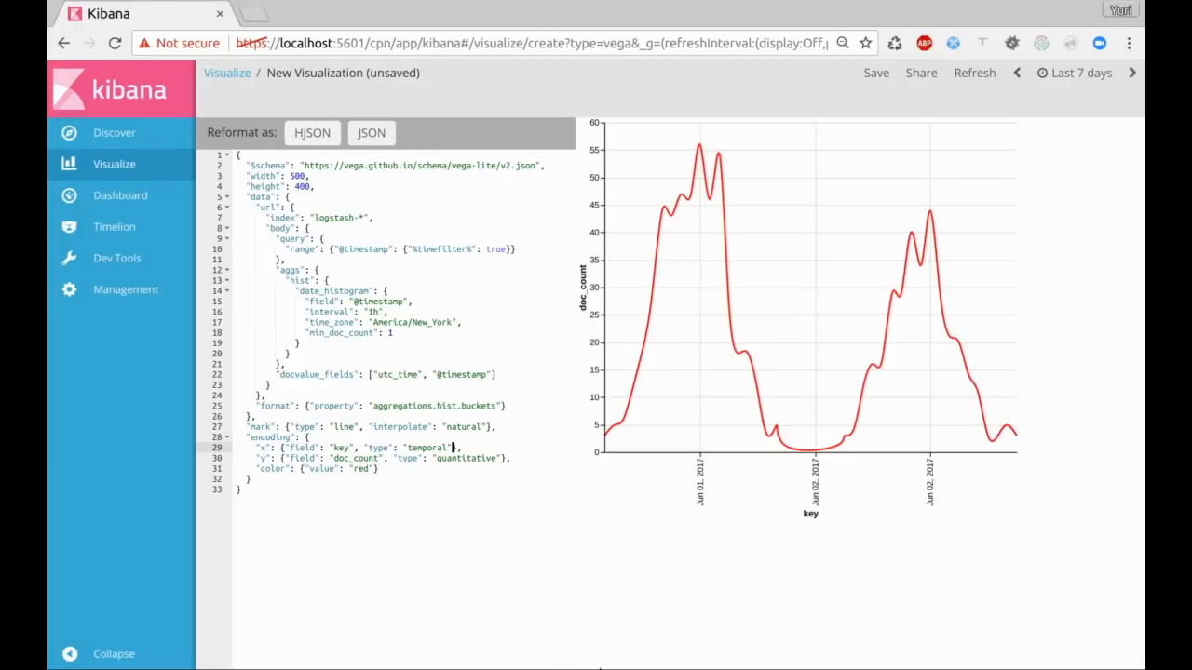
type("\"axis\": {\"format\": \"%b %d\", \"labelPadding\": 3}")
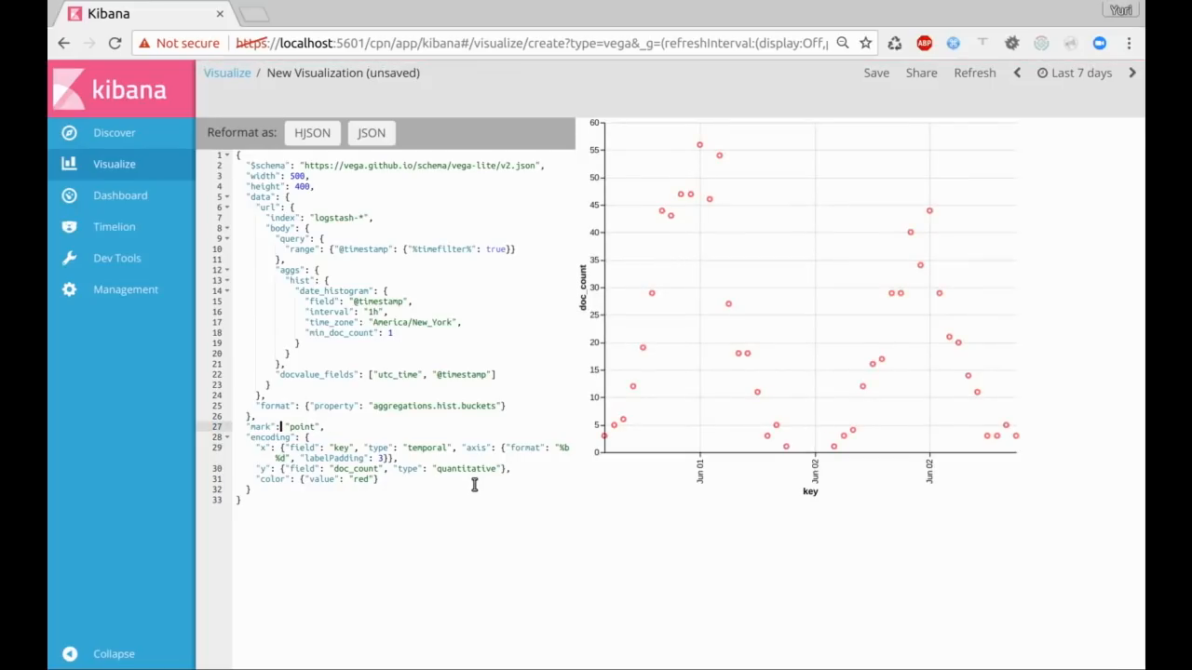
mouse_move(379, 488)
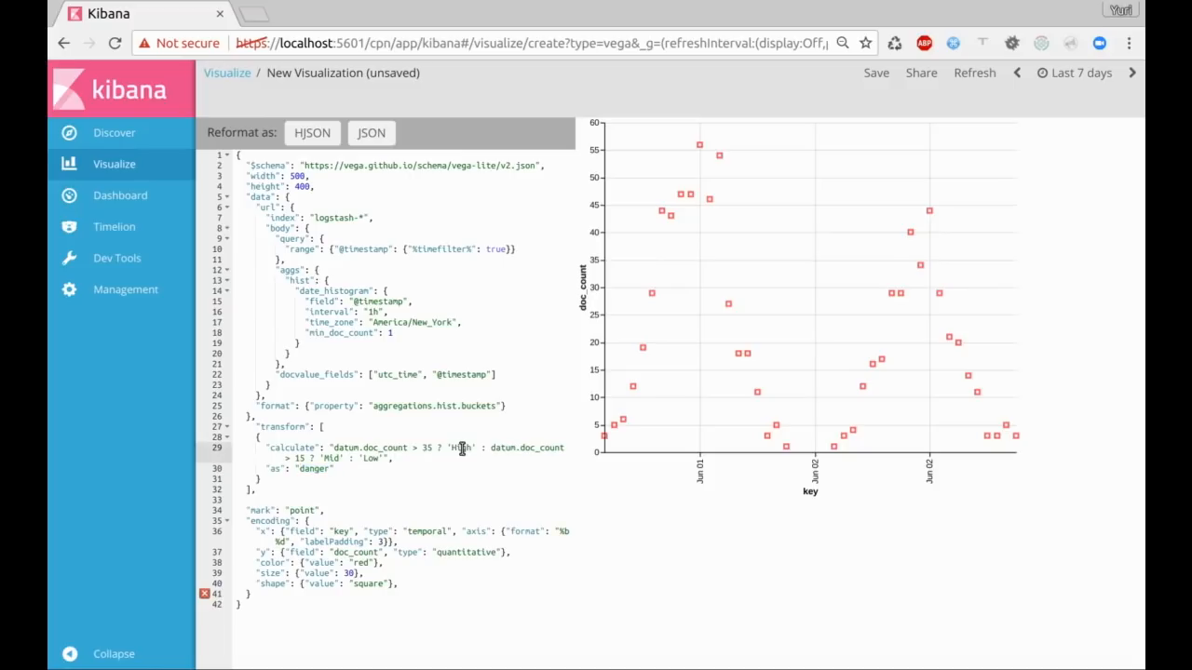
Step: Edit the spec to color points by High/Mid/Low danger and tidy its layout
double_click(459, 447)
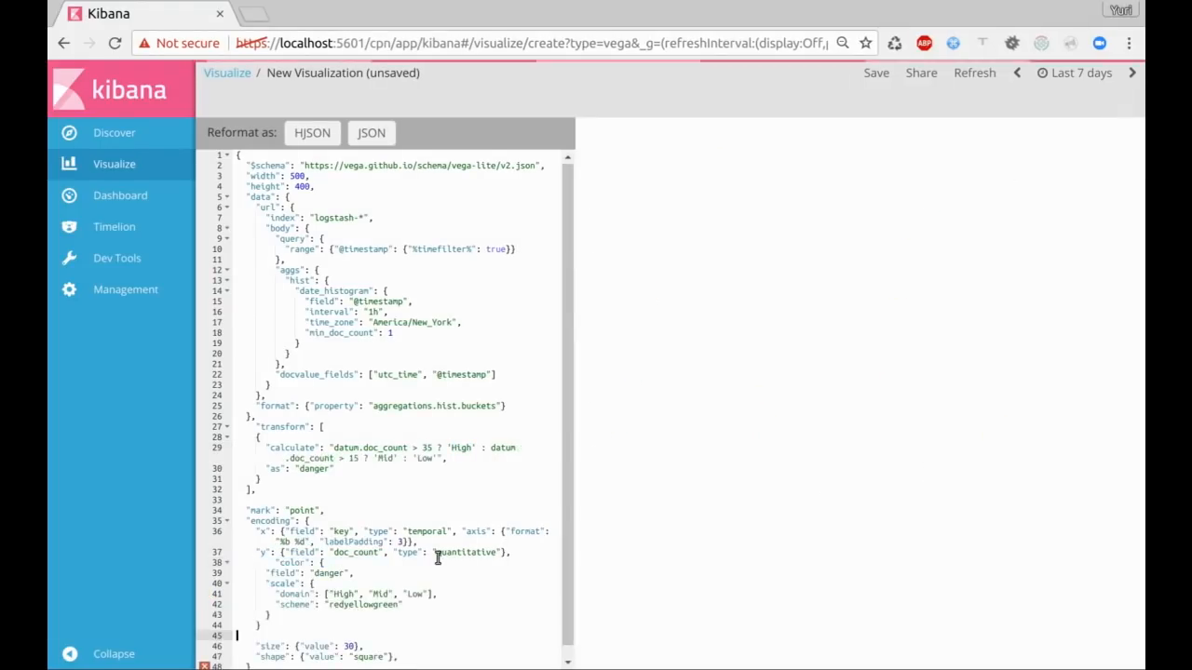
left_click(370, 132)
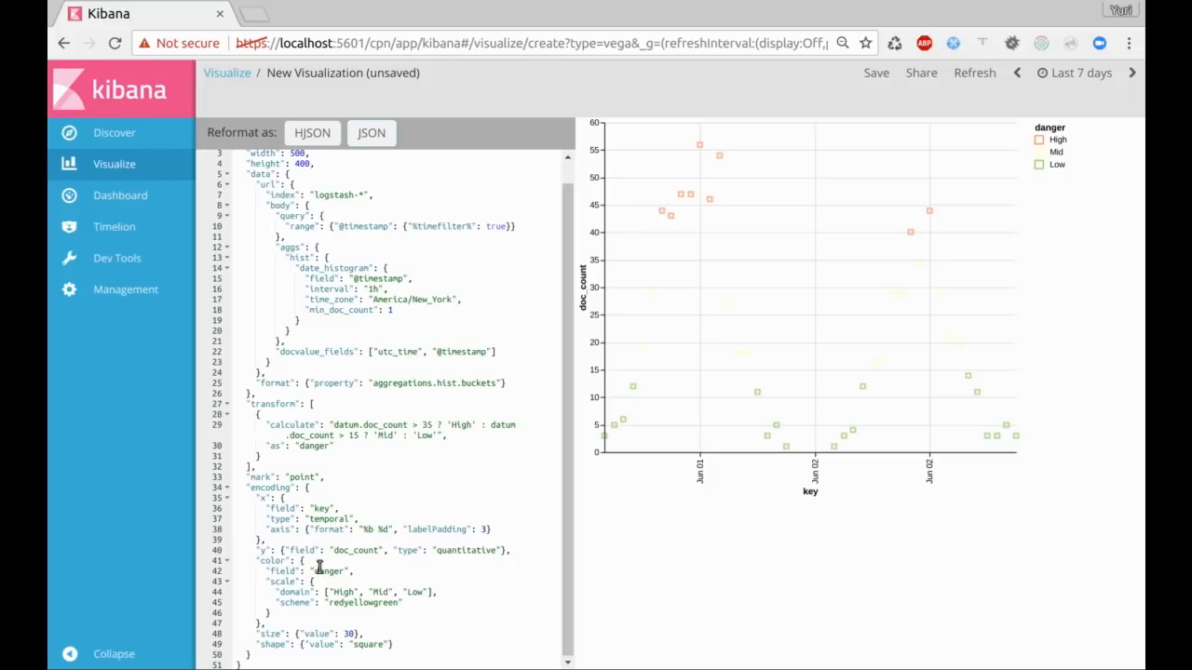
double_click(328, 571)
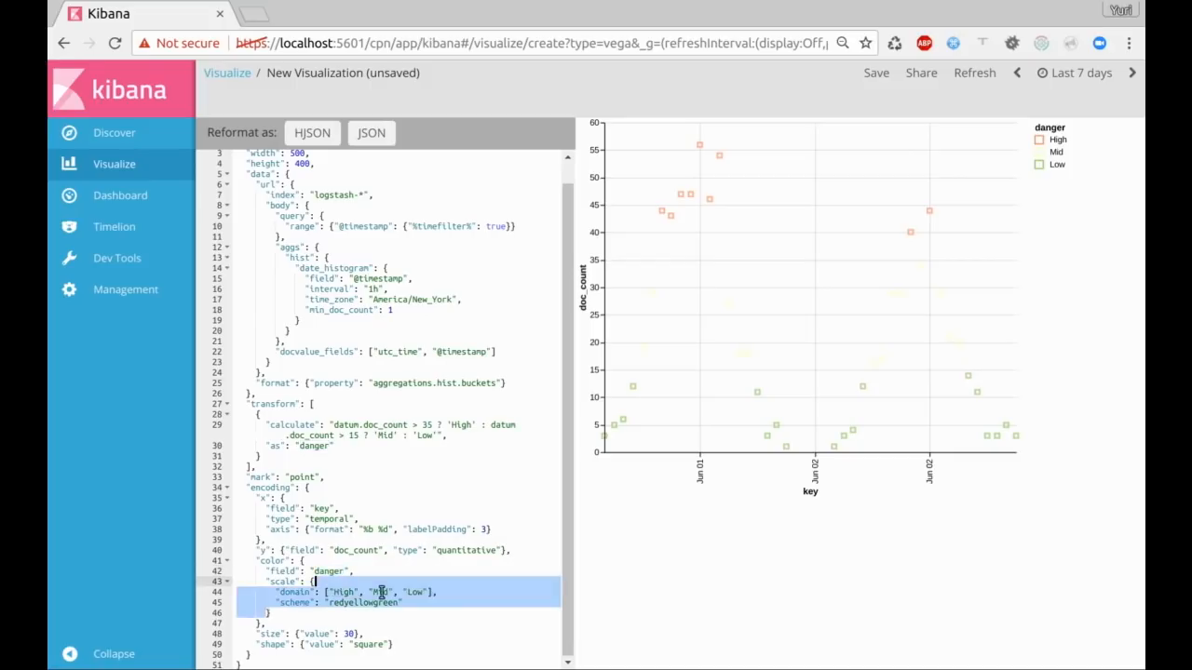
left_click(378, 592)
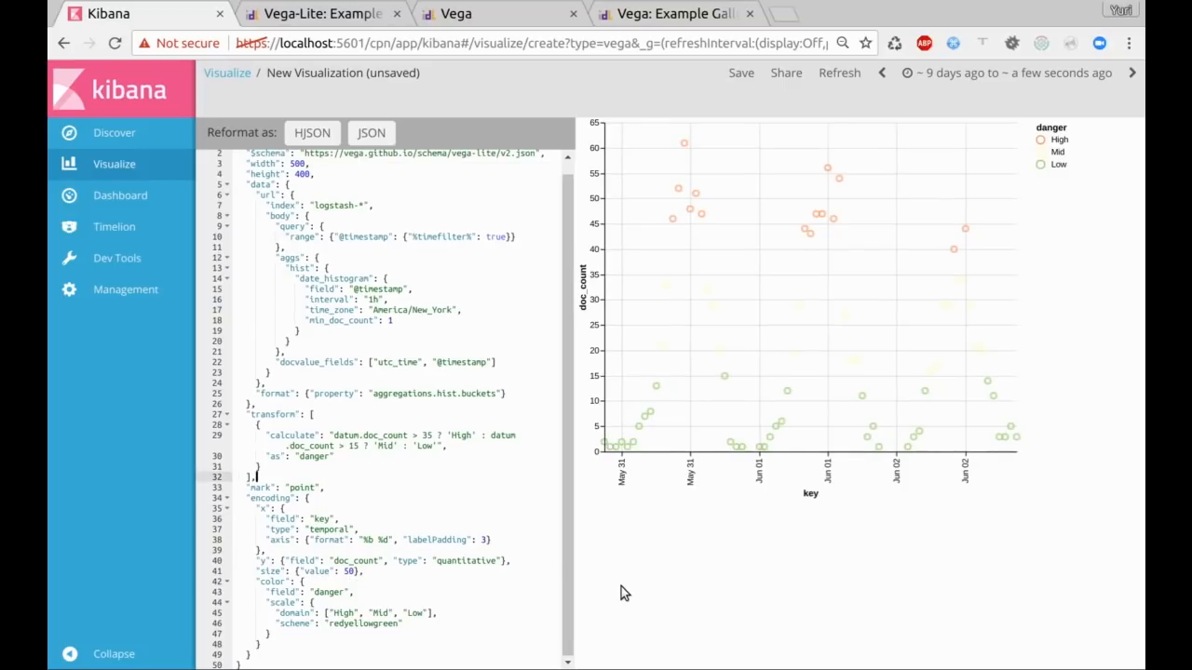
Step: Switch to circle marks of size 60 and reformat the spec as strict JSON
double_click(302, 487)
type("circle")
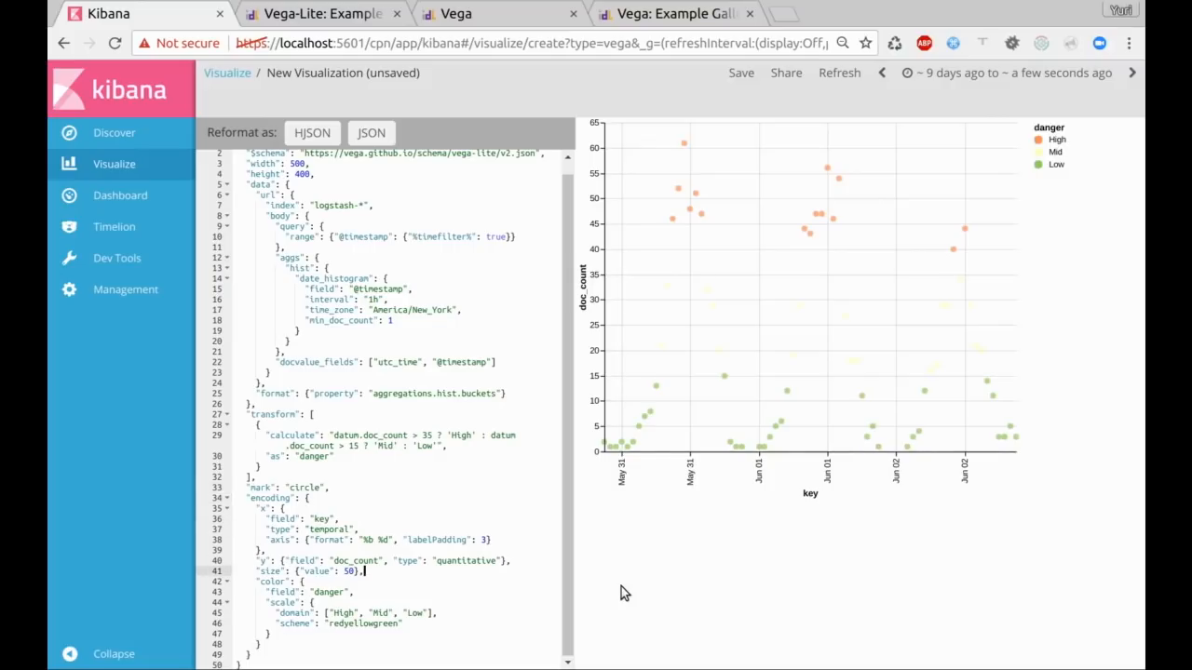
type("6")
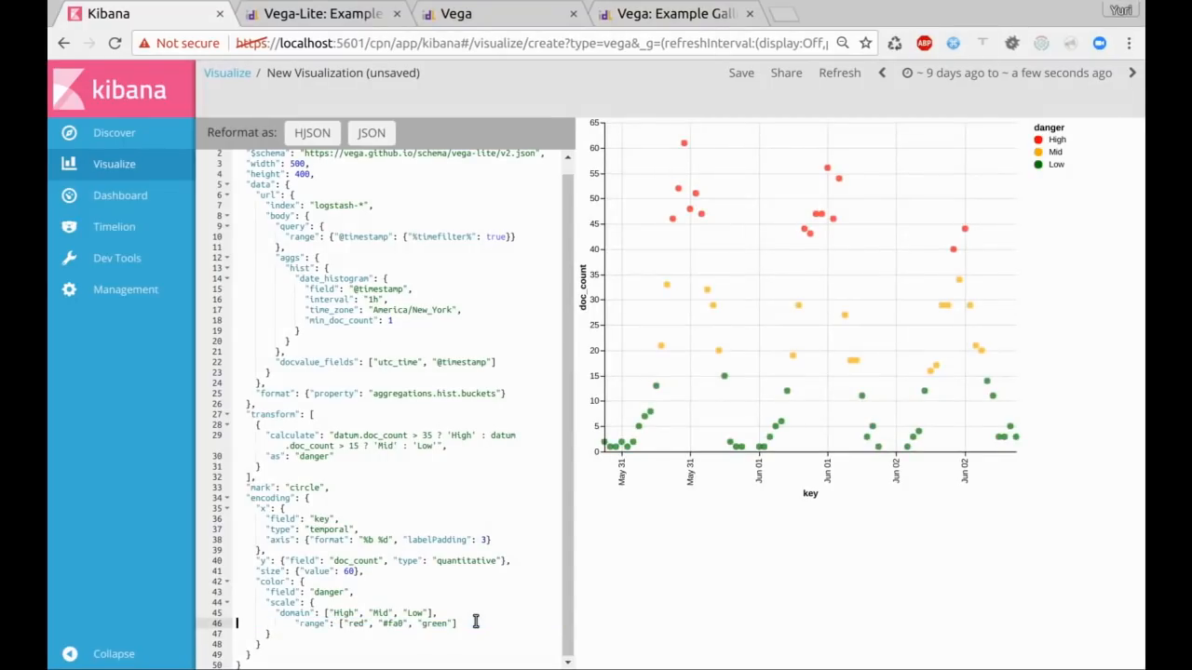
left_click(372, 132)
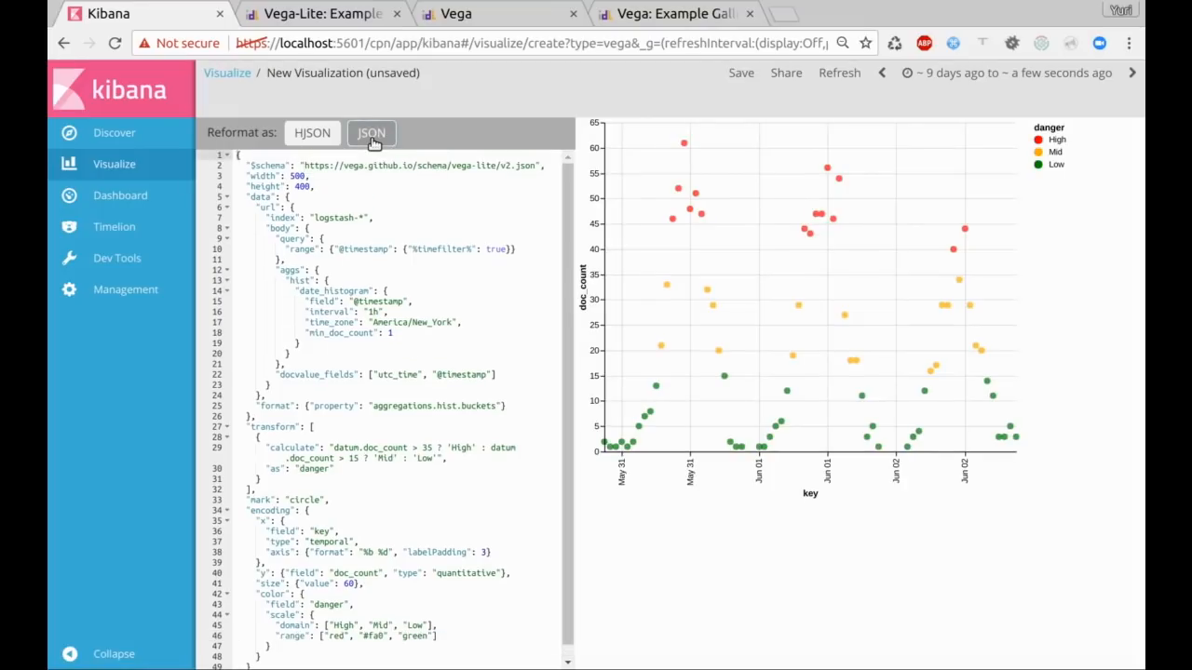
left_click(371, 132)
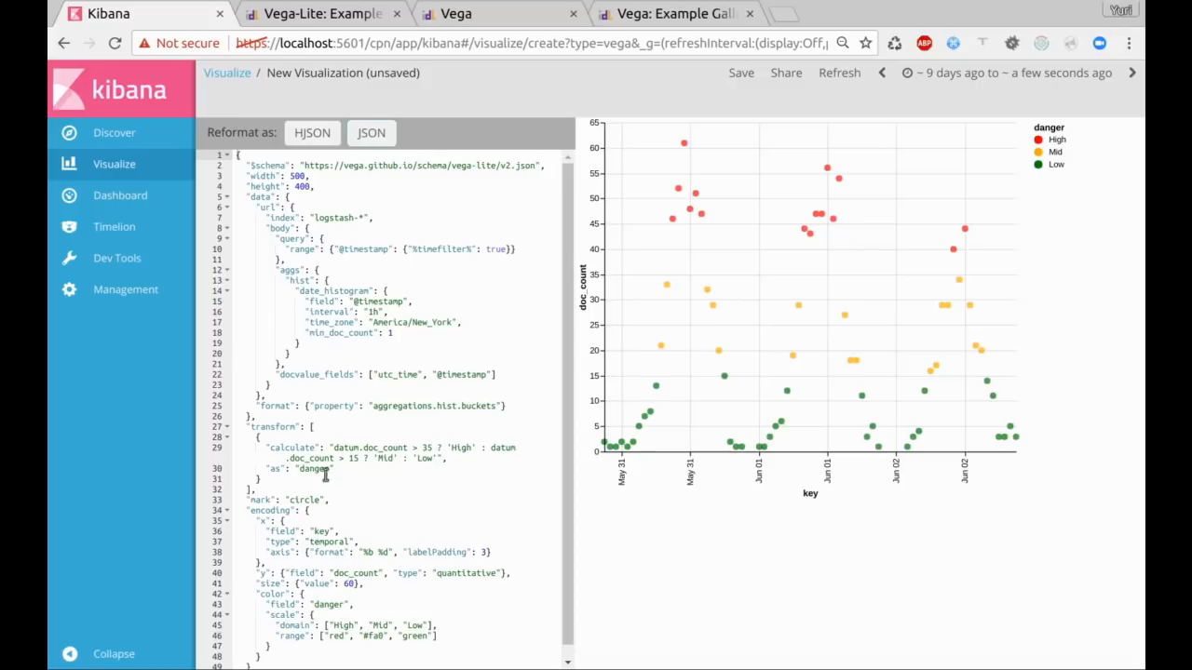
Step: On the Vega-Lite Examples page, scroll to Interactive Plots and open Scatterplot Pan & Zoom
left_click(317, 13)
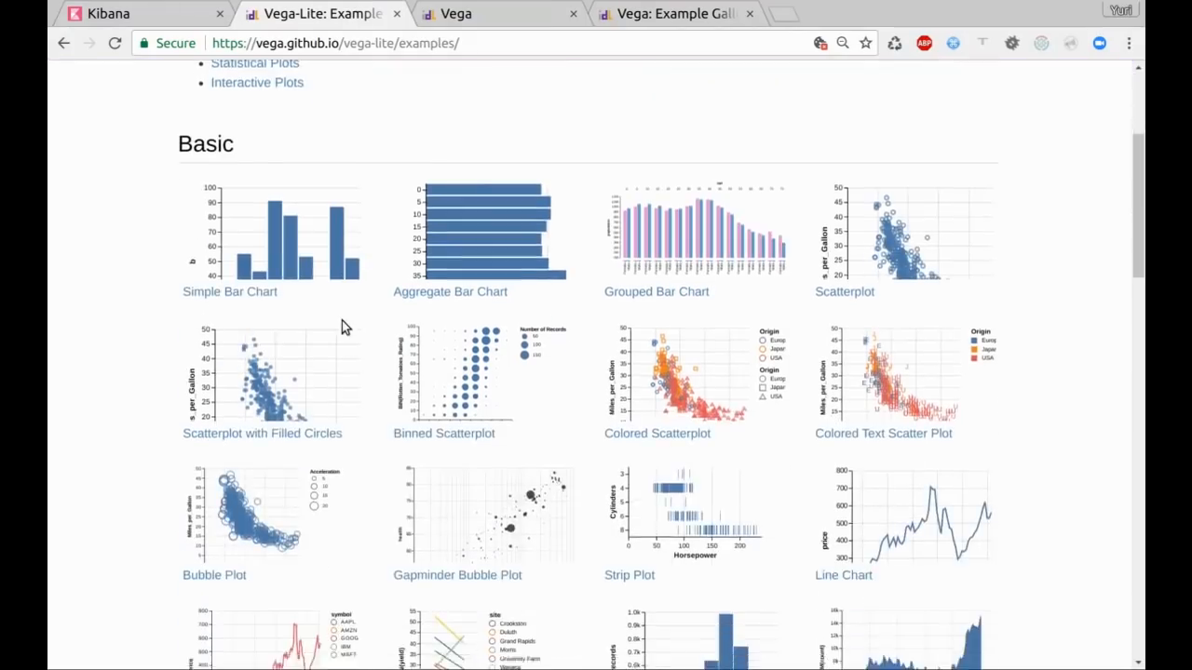
scroll("down", 3)
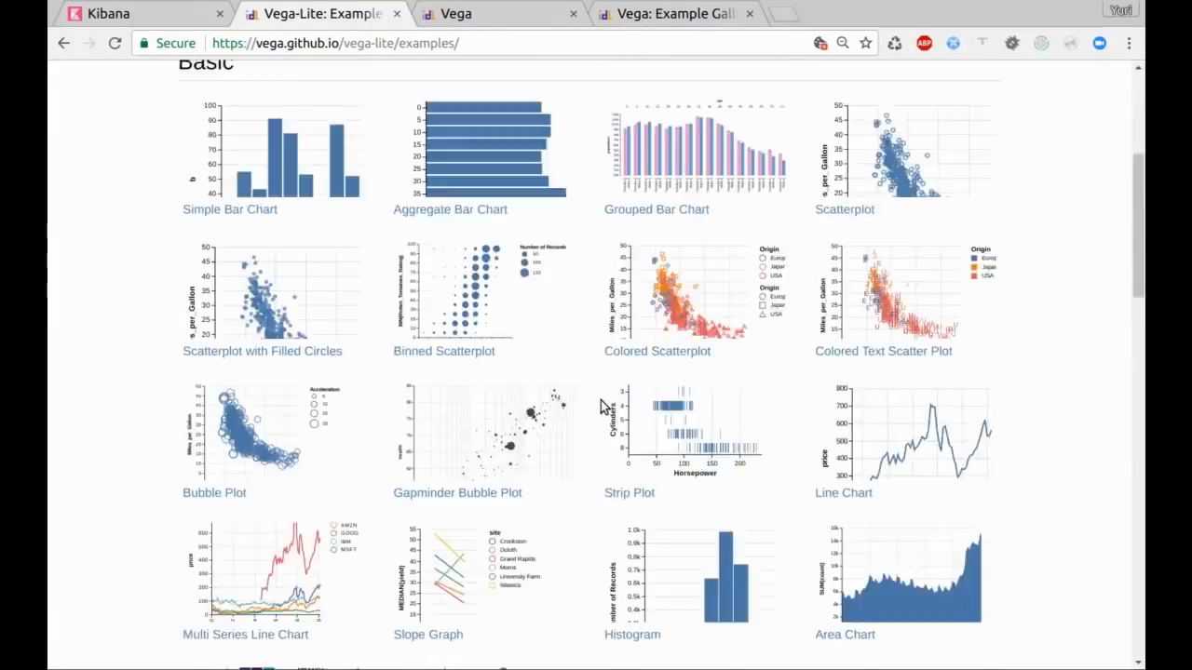
left_click(656, 149)
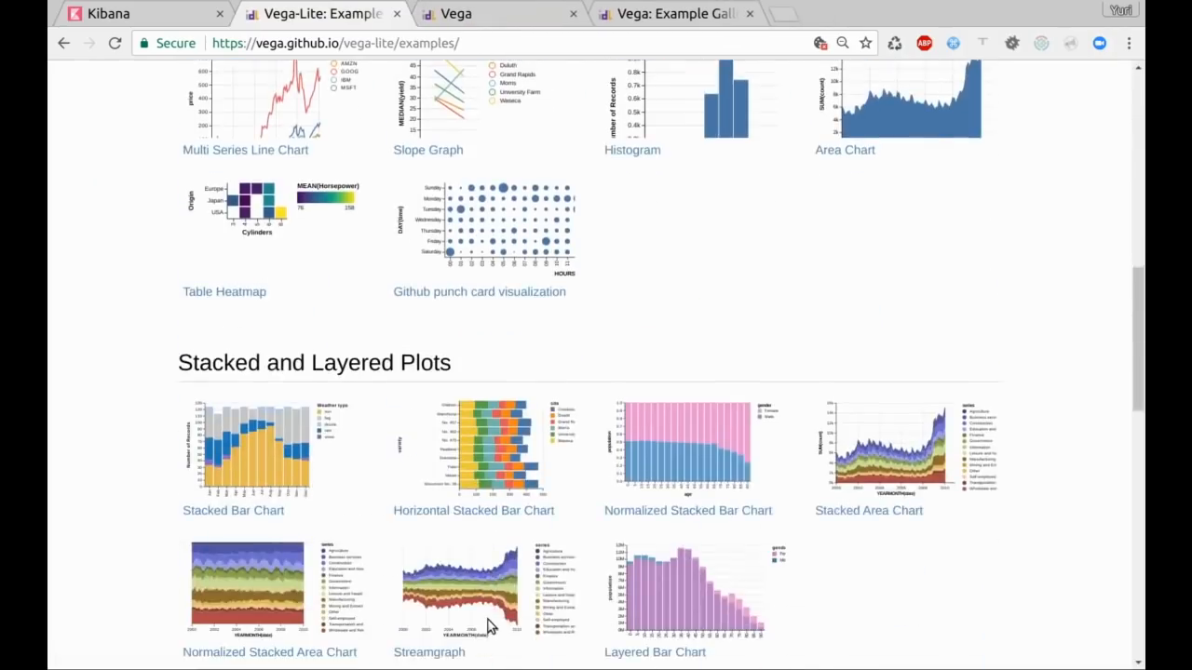
scroll("down", 3)
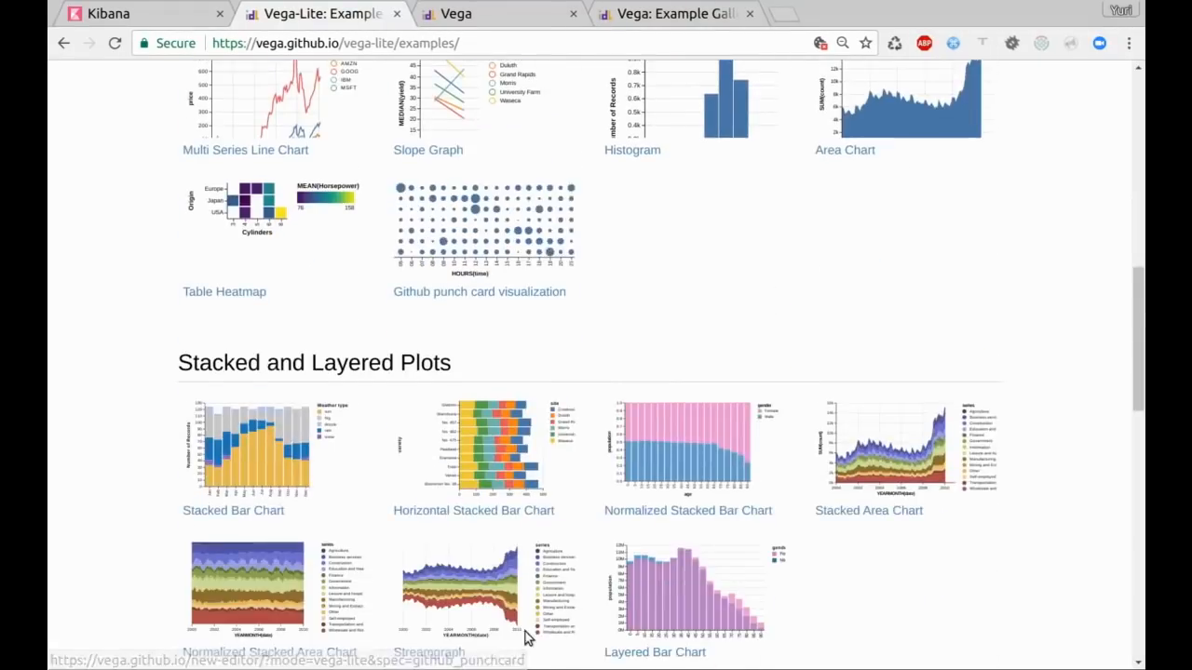
scroll("down", 3)
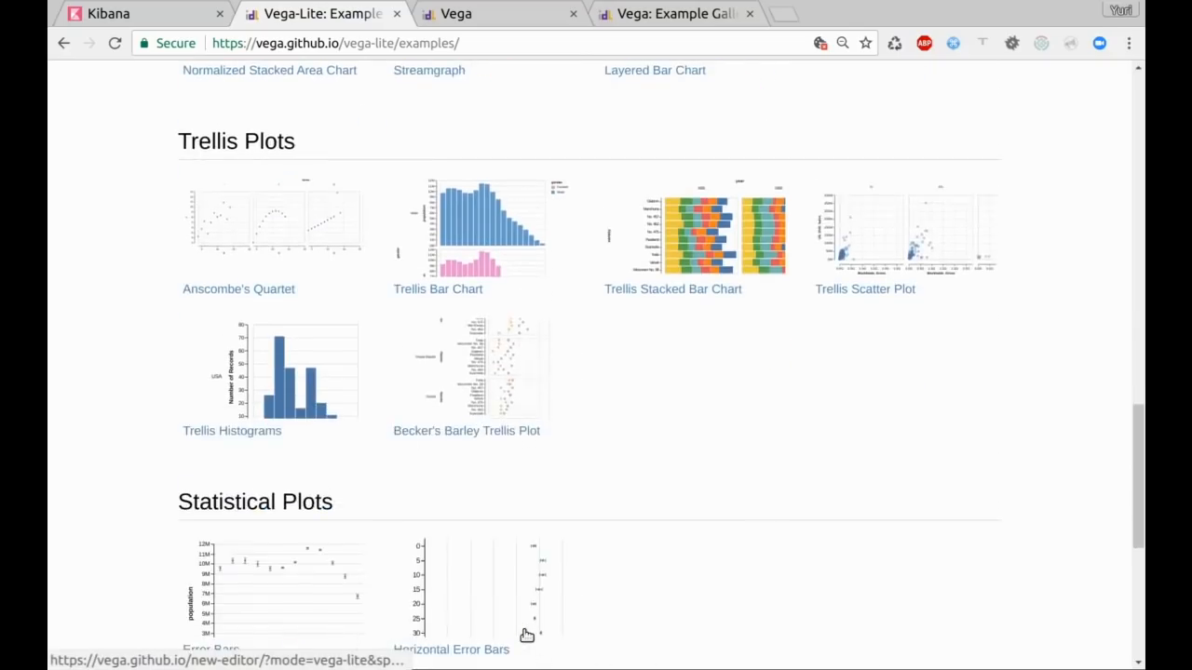
scroll("down", 3)
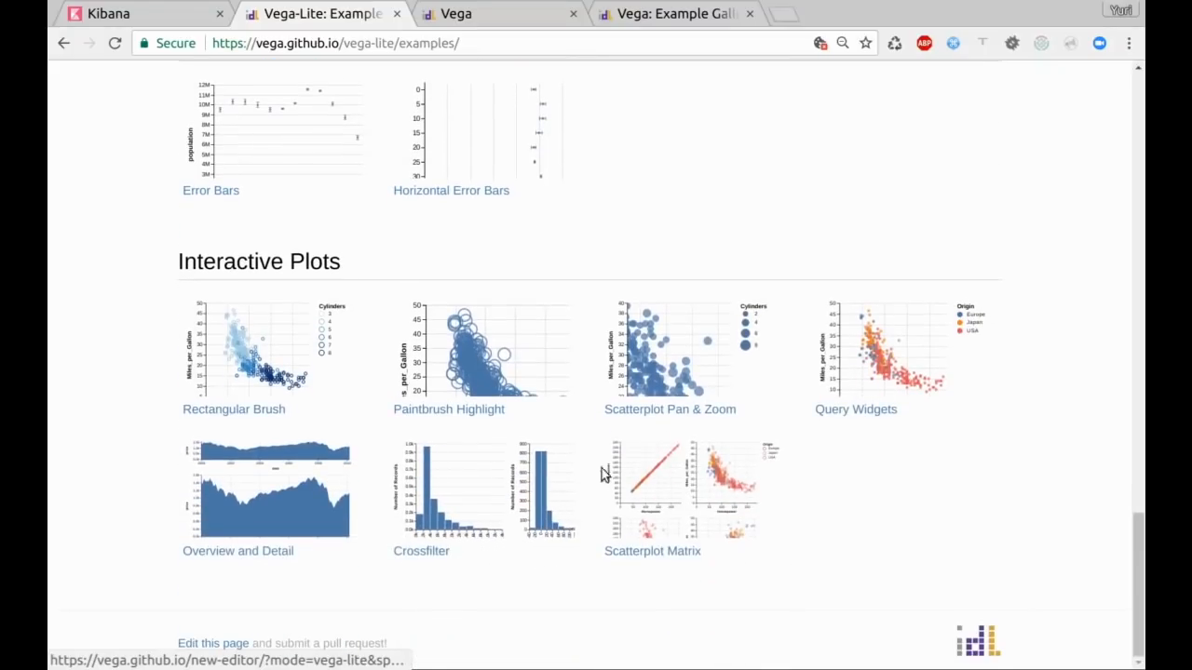
left_click(670, 409)
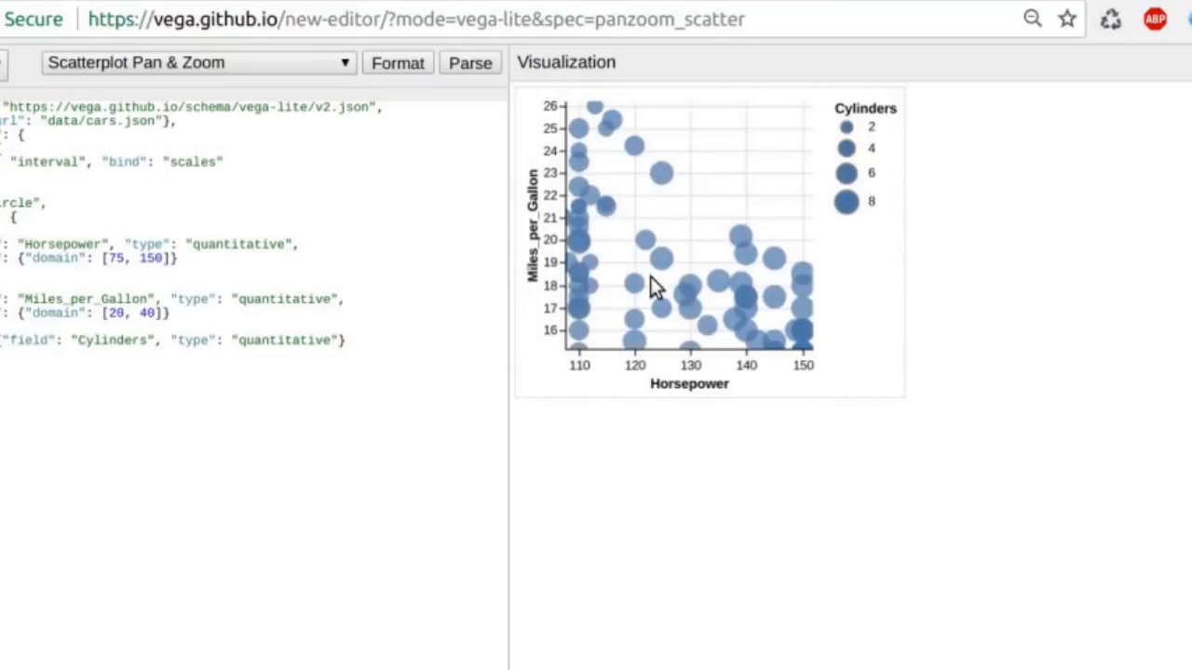
Step: Scroll-zoom the Horsepower vs Miles_per_Gallon scatterplot to show a wider range of cars
scroll("down", 3)
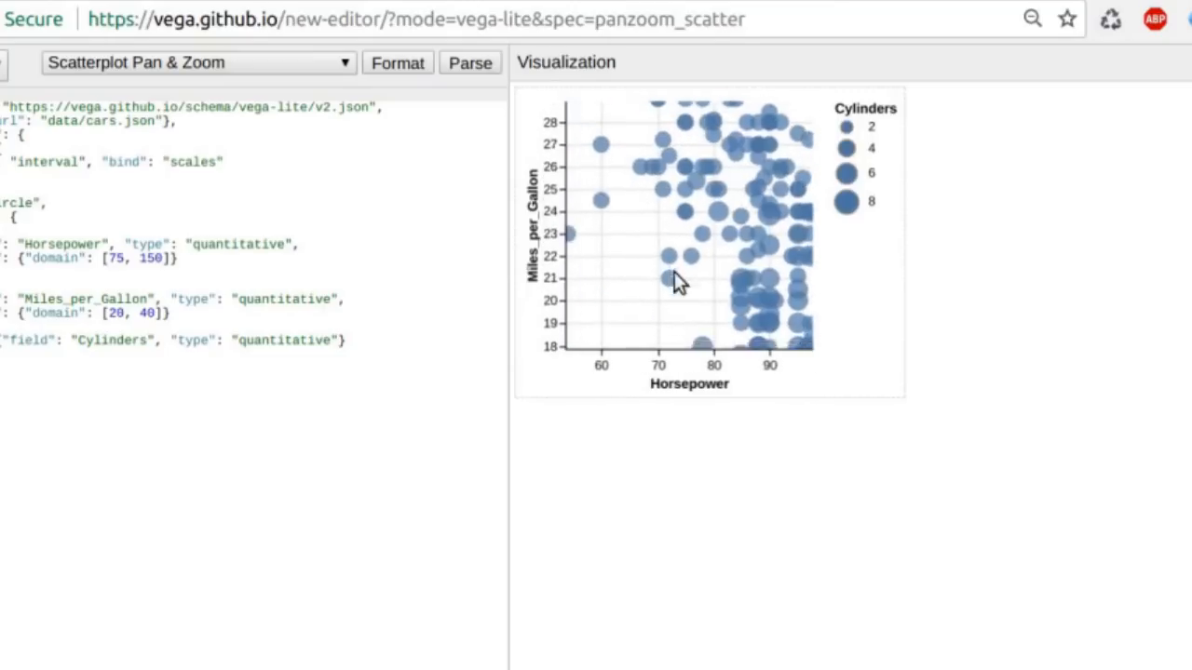
scroll("down", 3)
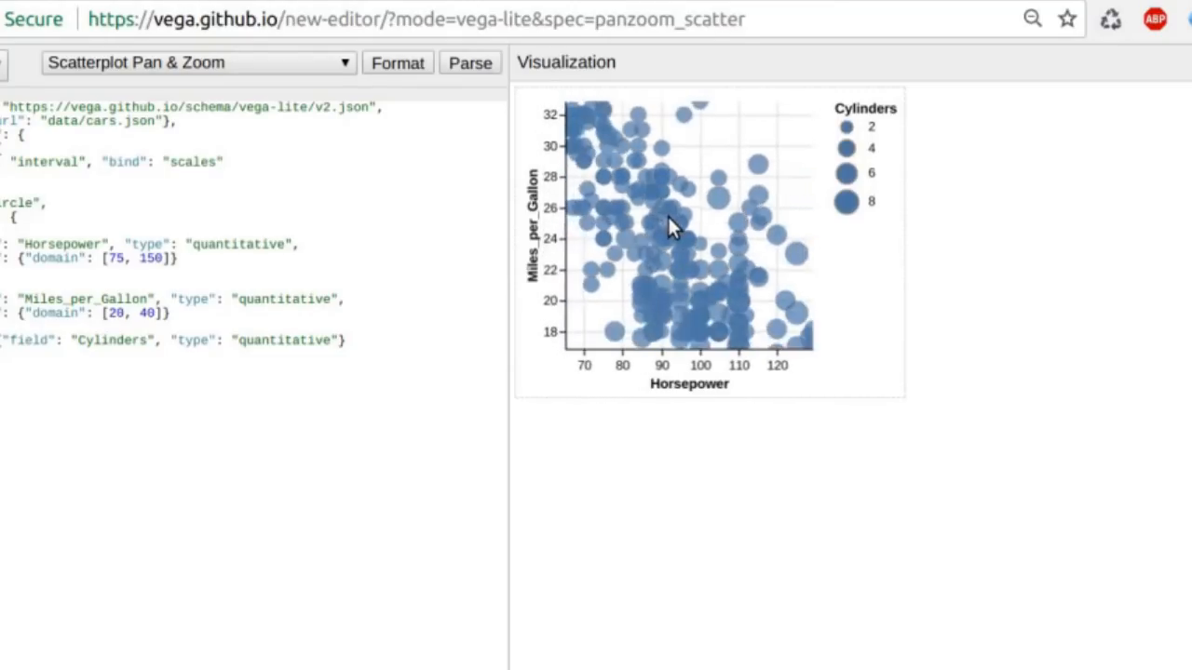
scroll("down", 3)
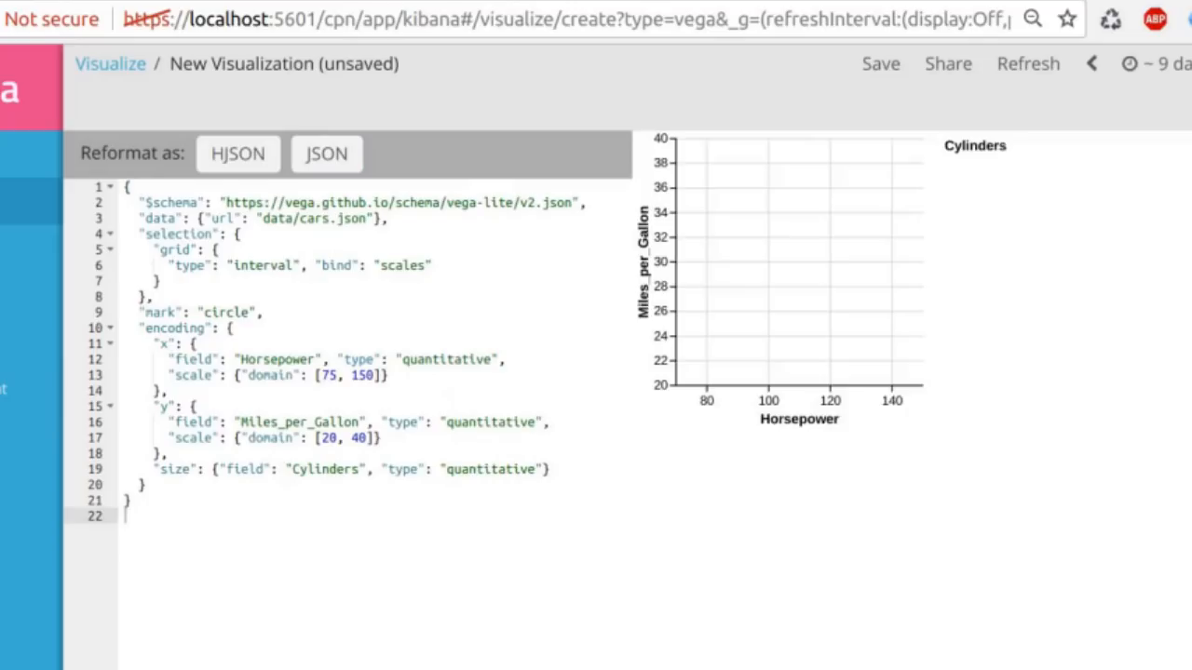
mouse_move(433, 324)
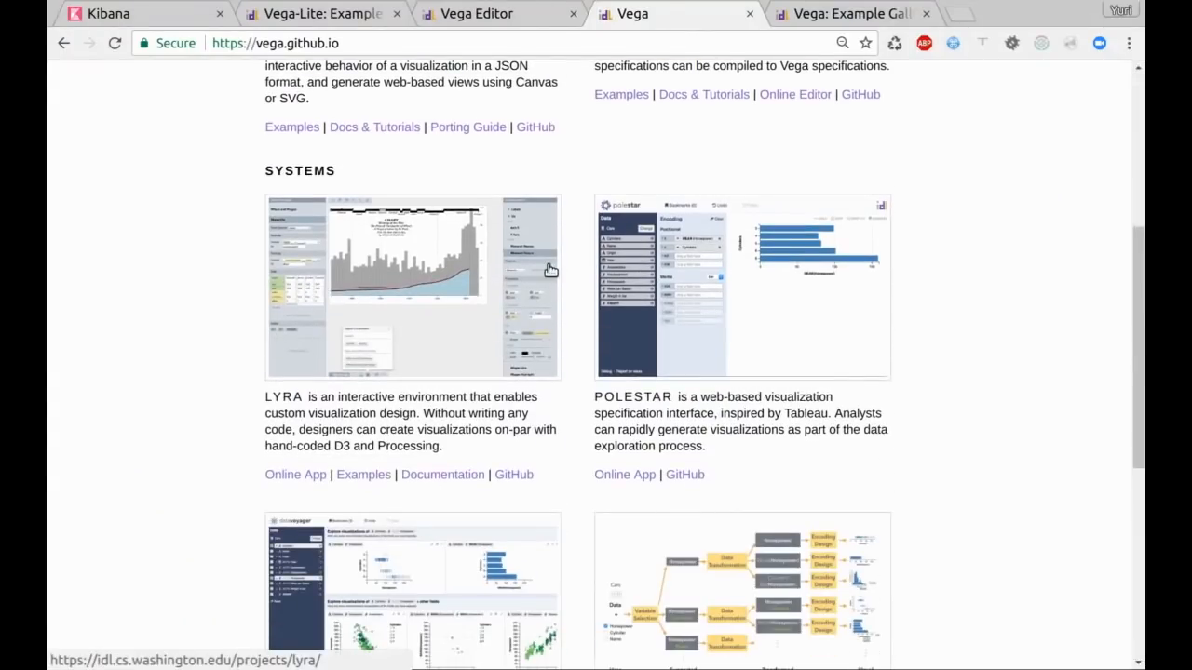
Step: Open the Polestar app and keep the Cars sample dataset
scroll("down", 3)
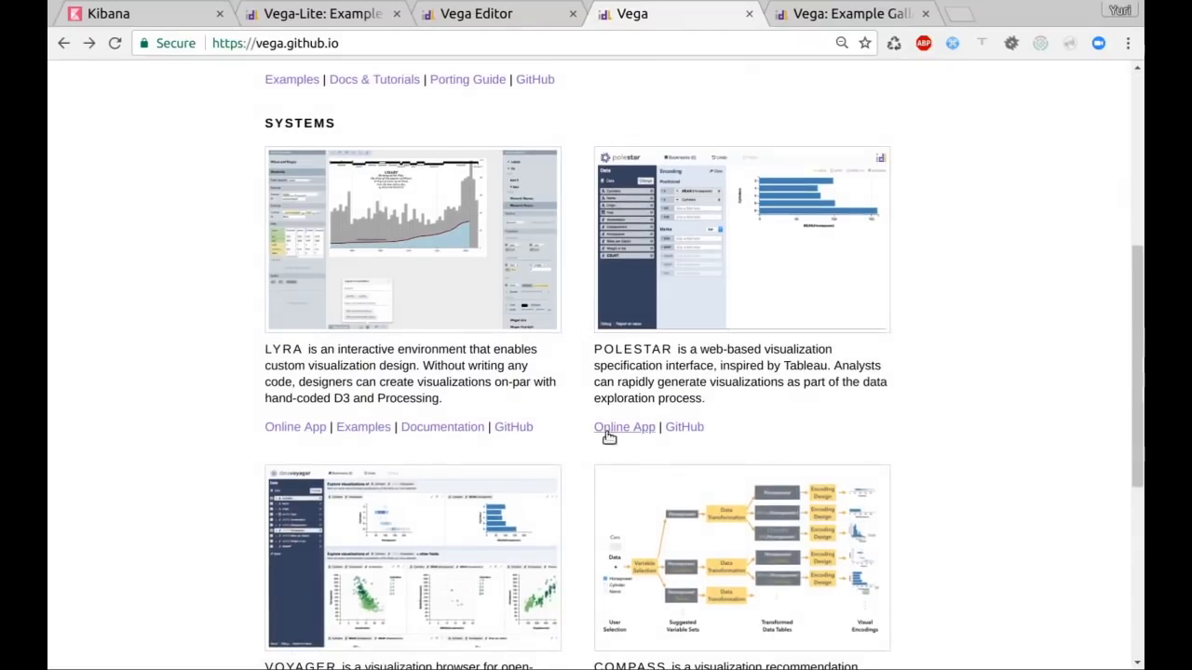
left_click(623, 427)
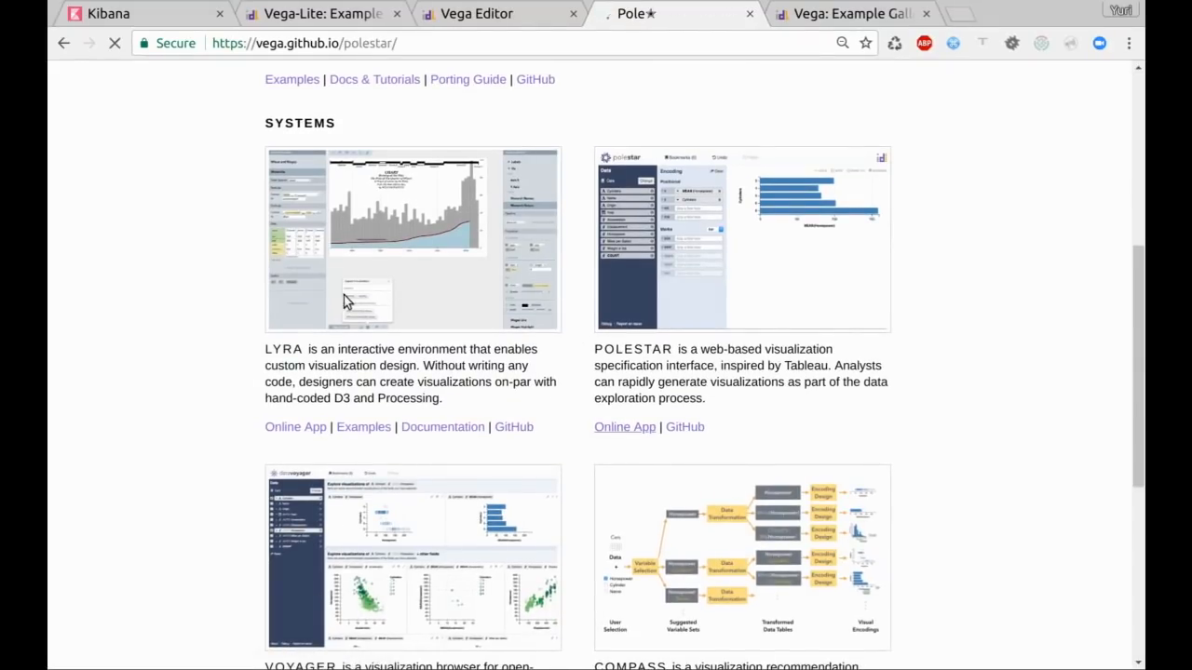
left_click(625, 426)
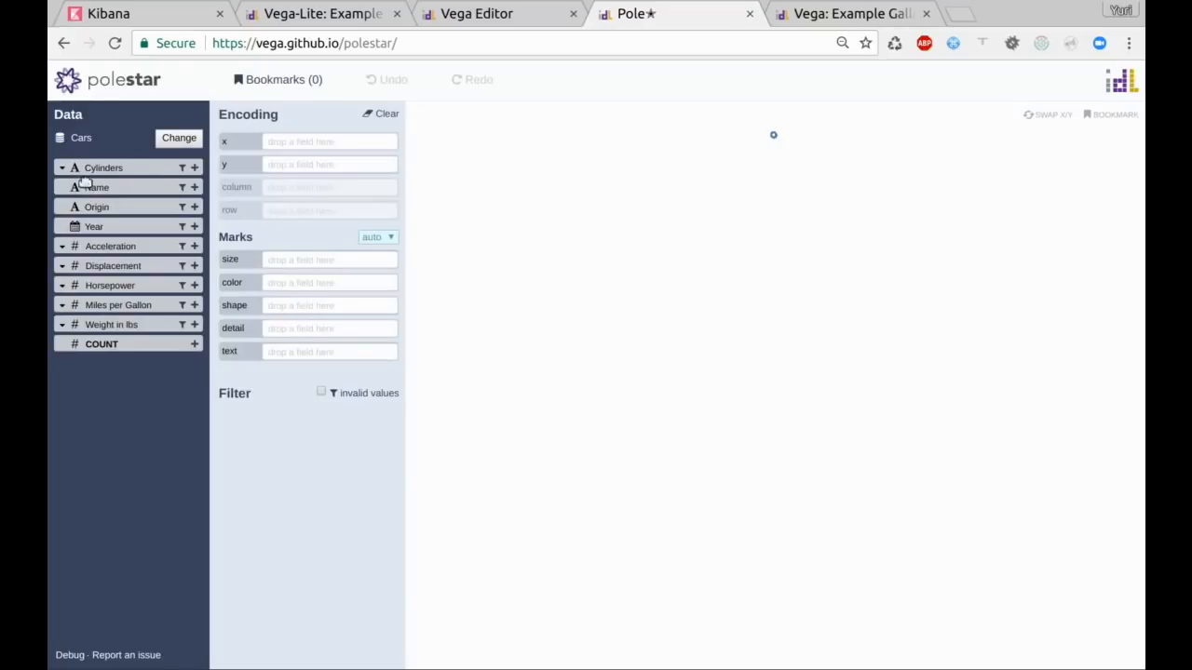
left_click(179, 138)
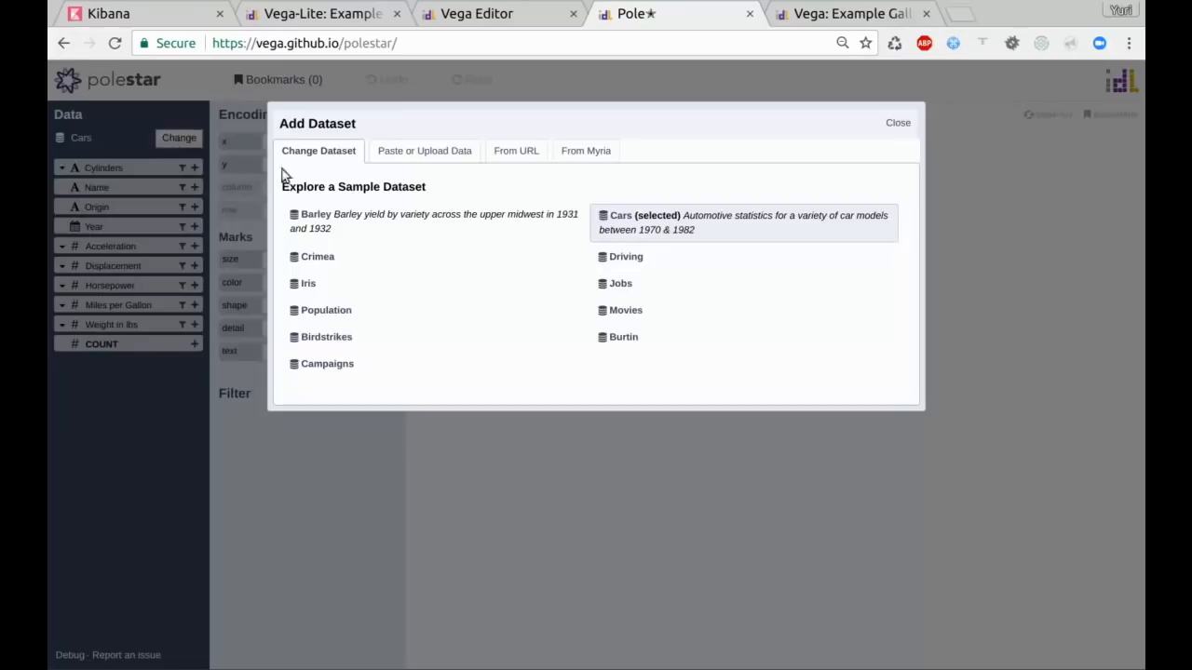
left_click(896, 122)
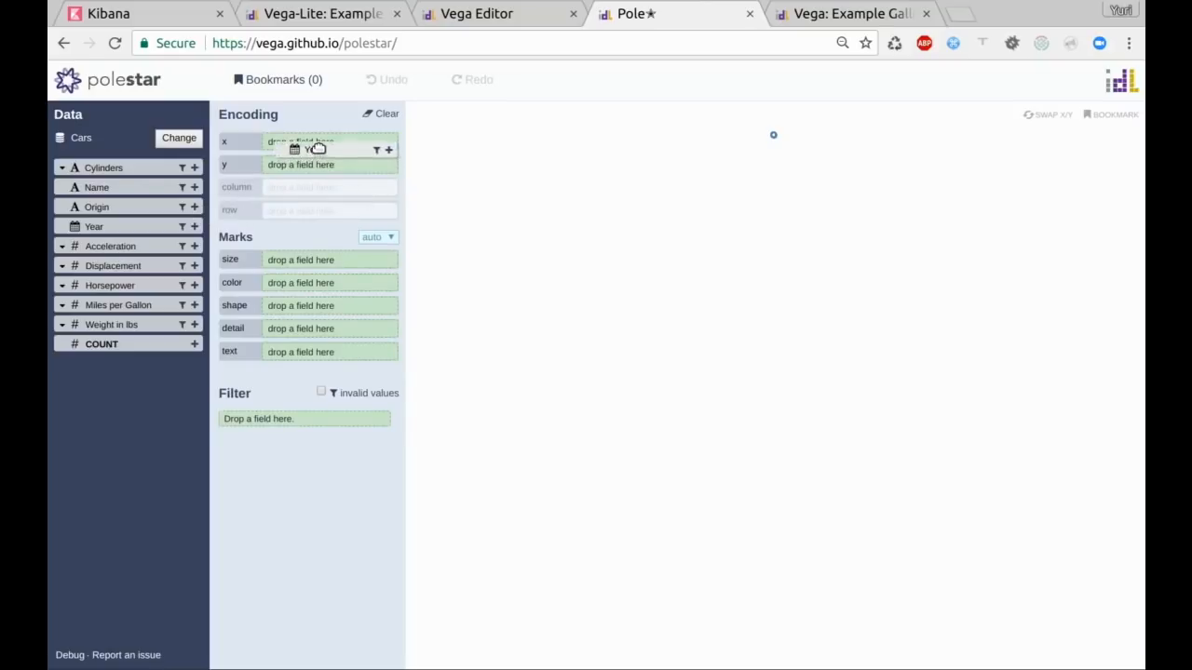
Step: Put Year on x, split the chart into Cylinders columns, then go to the Vega gallery
left_click_drag(93, 226, 301, 142)
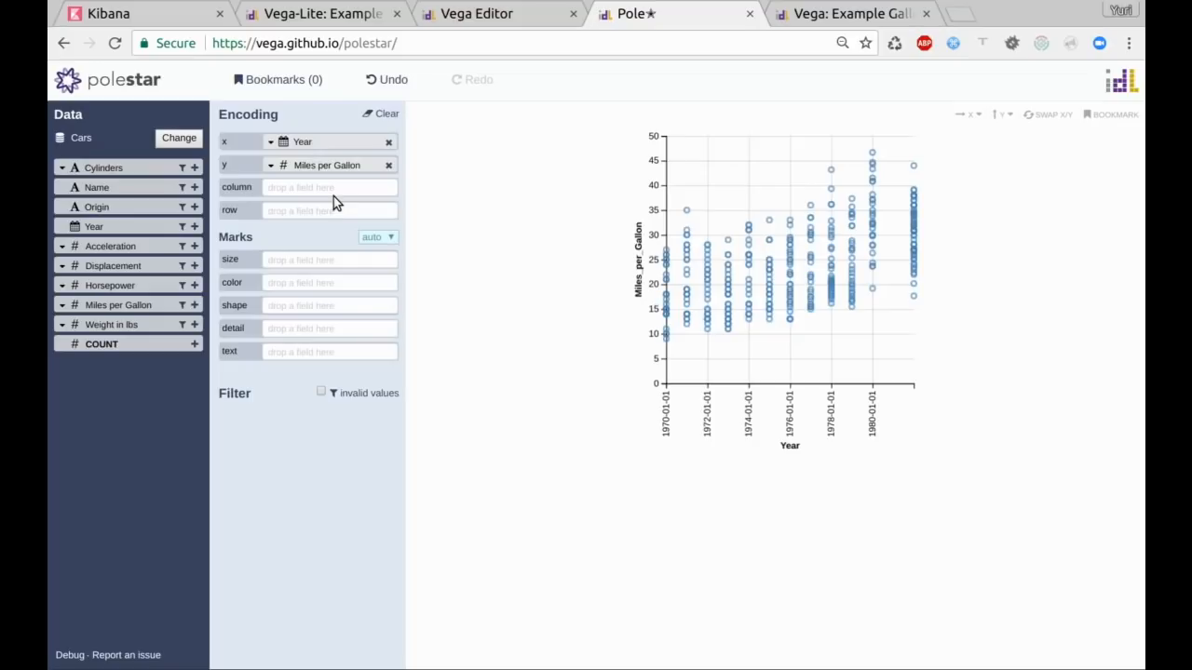
mouse_move(287, 205)
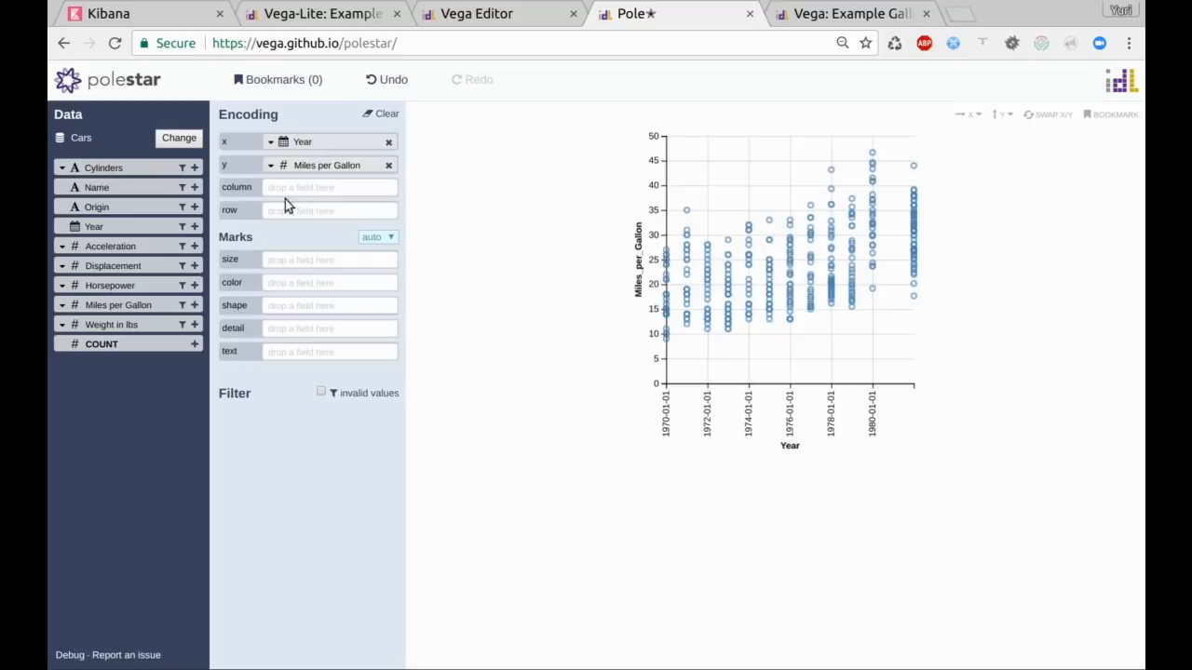
mouse_move(123, 168)
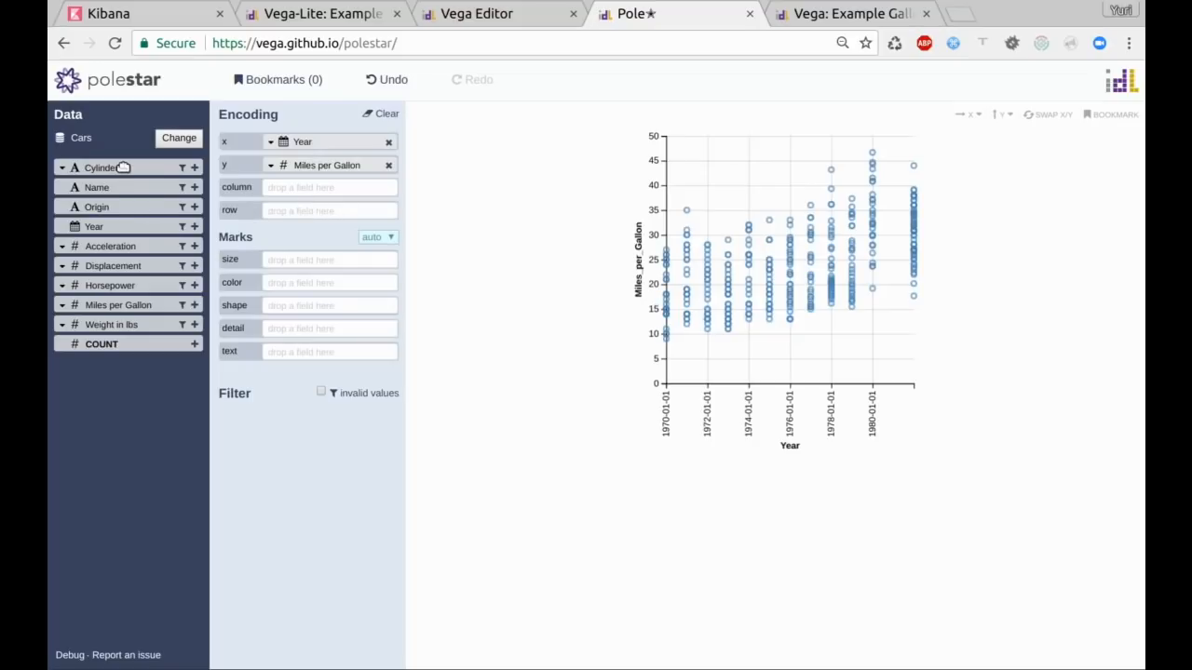
left_click_drag(100, 167, 316, 259)
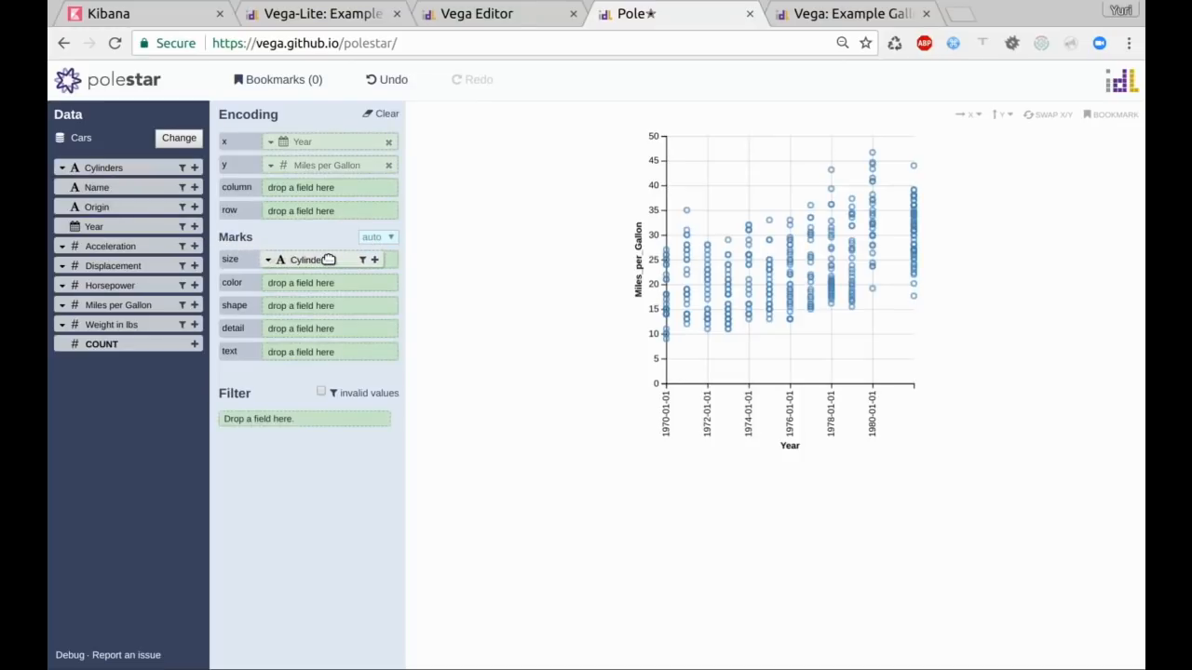
left_click_drag(307, 259, 307, 186)
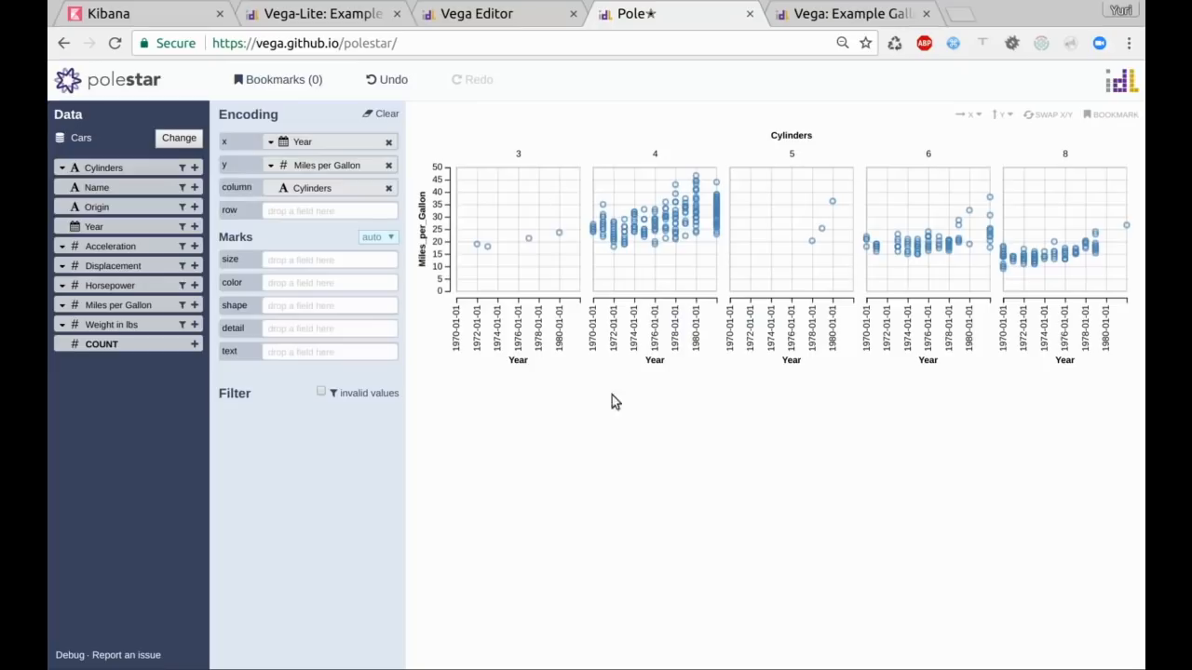
mouse_move(964, 278)
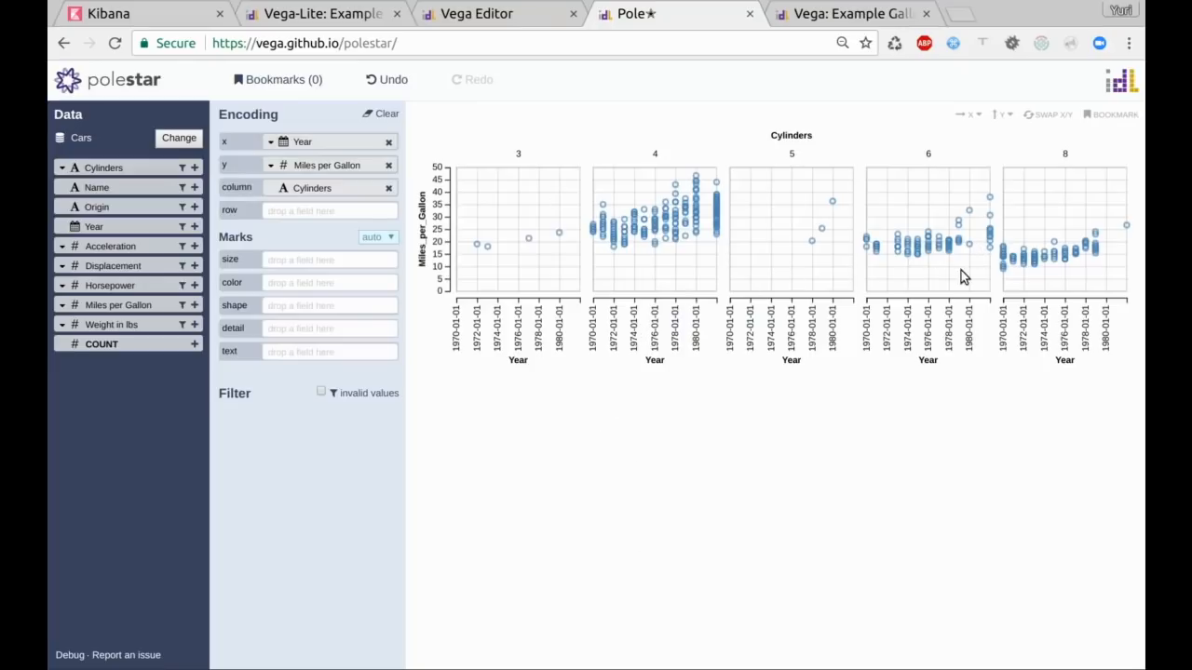
mouse_move(718, 83)
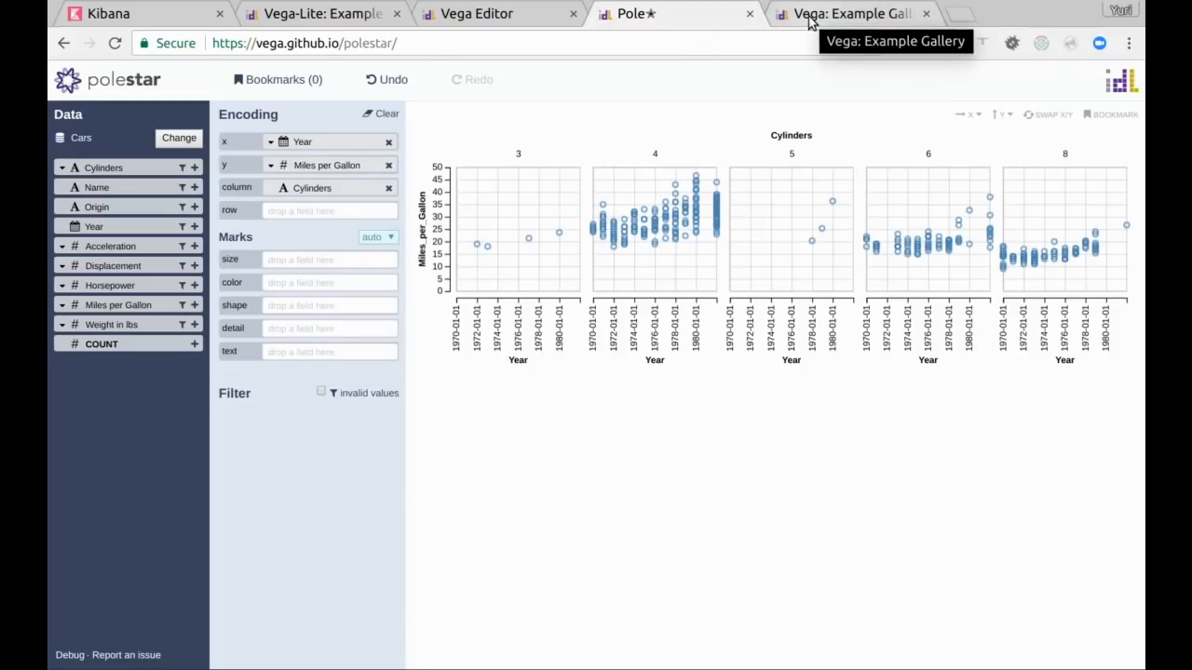
left_click(847, 13)
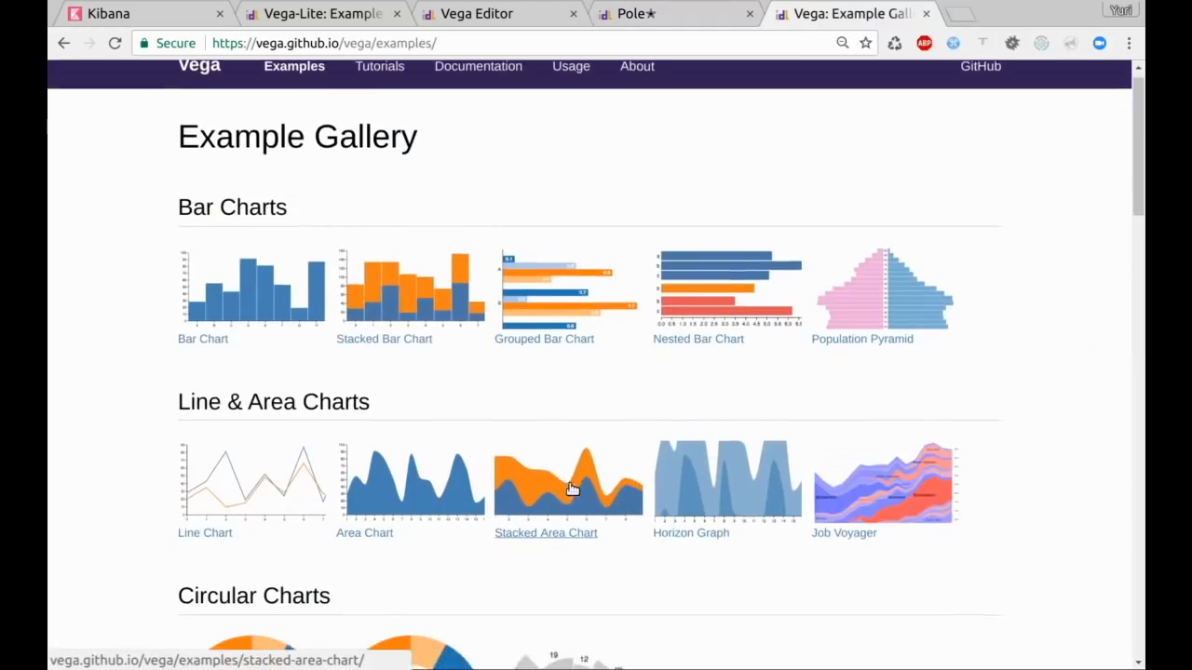
Step: Scroll the Vega examples gallery past the County Unemployment map example
scroll("down", 3)
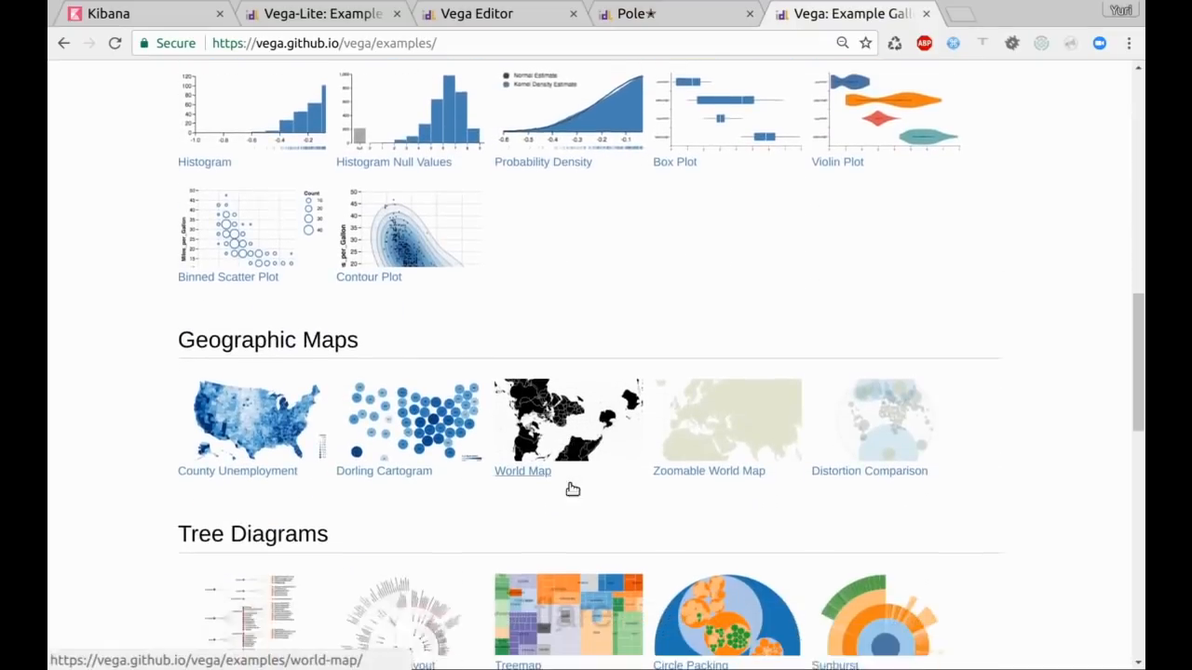
scroll("down", 3)
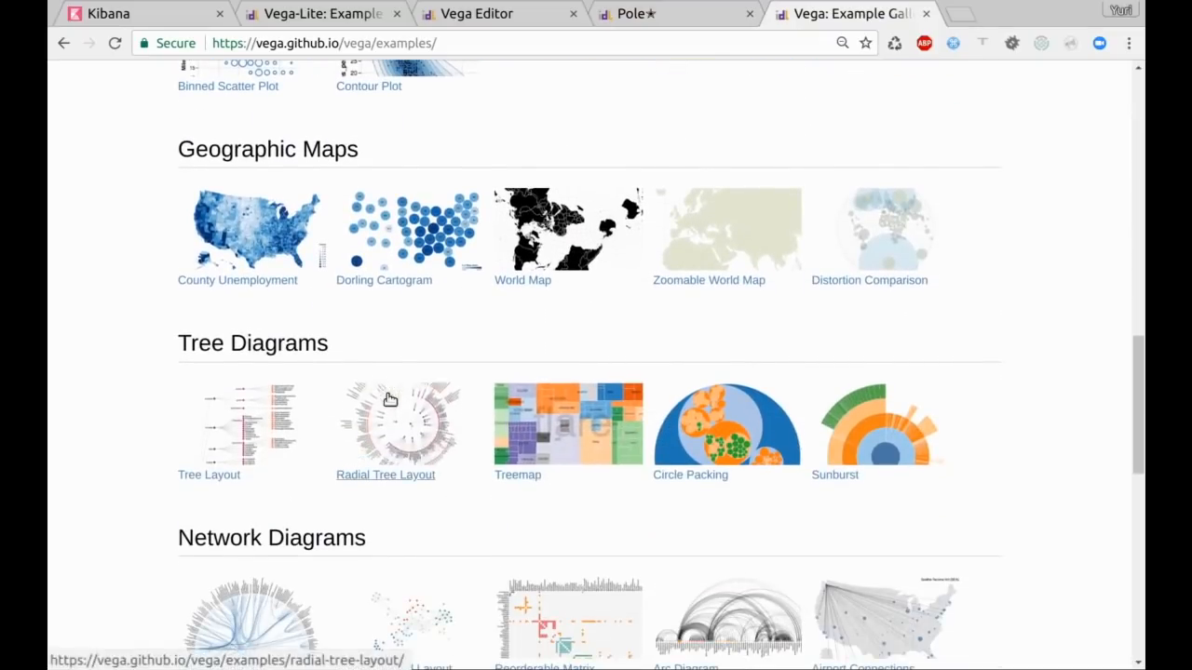
scroll("down", 3)
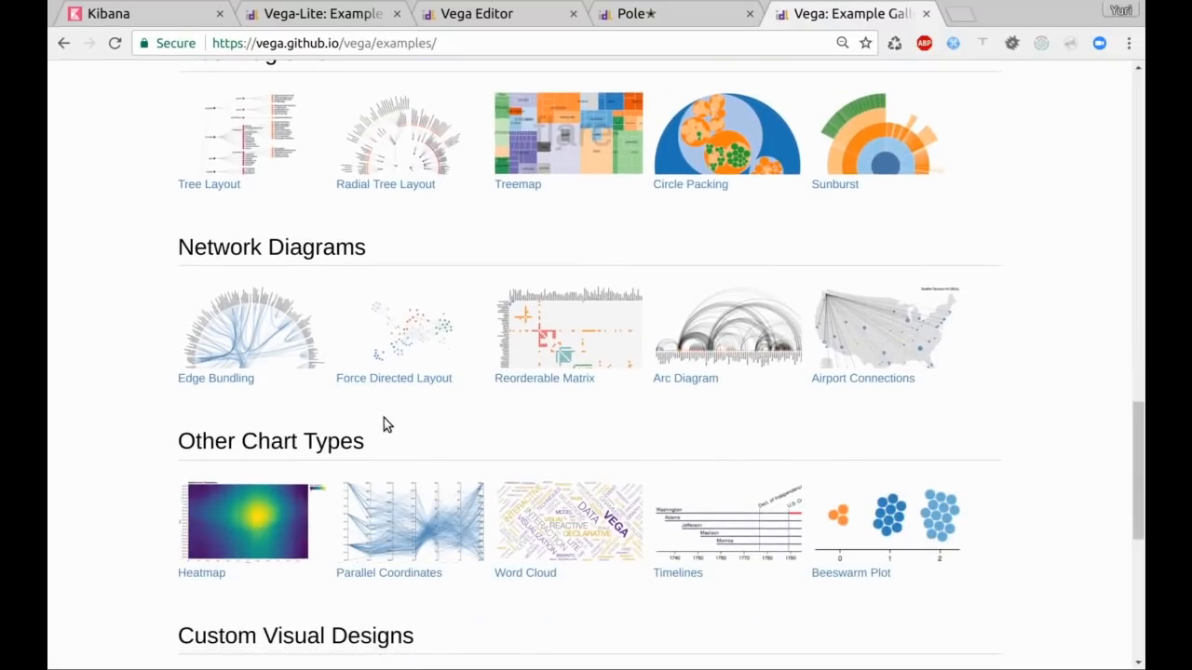
scroll("down", 3)
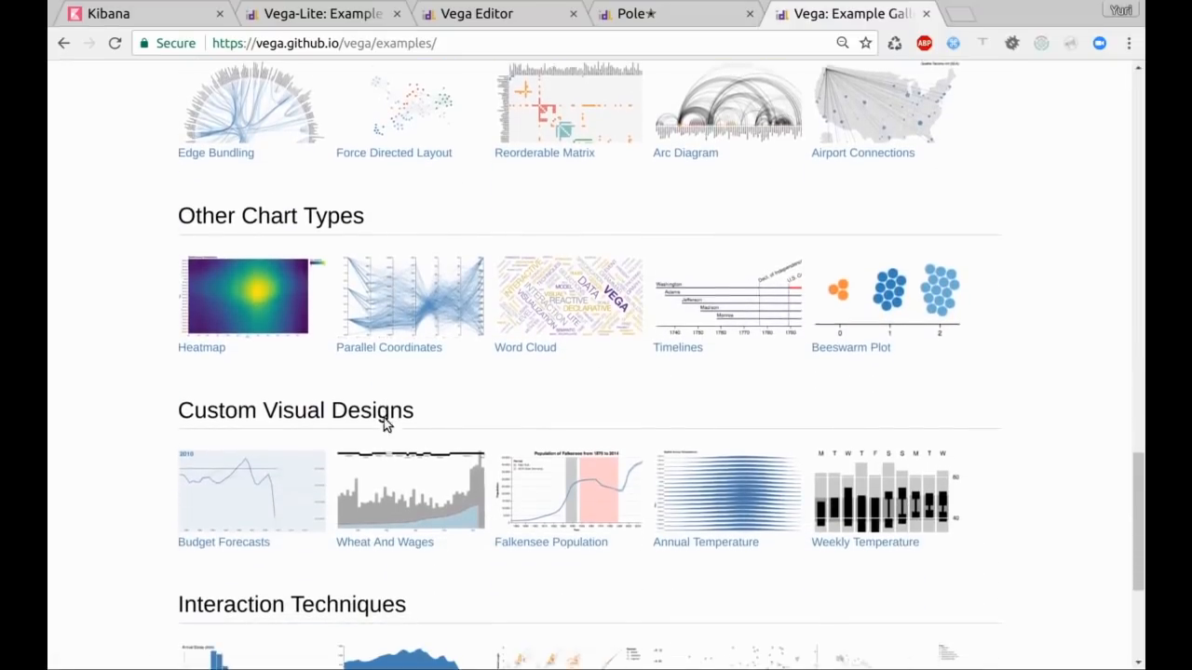
scroll("down", 3)
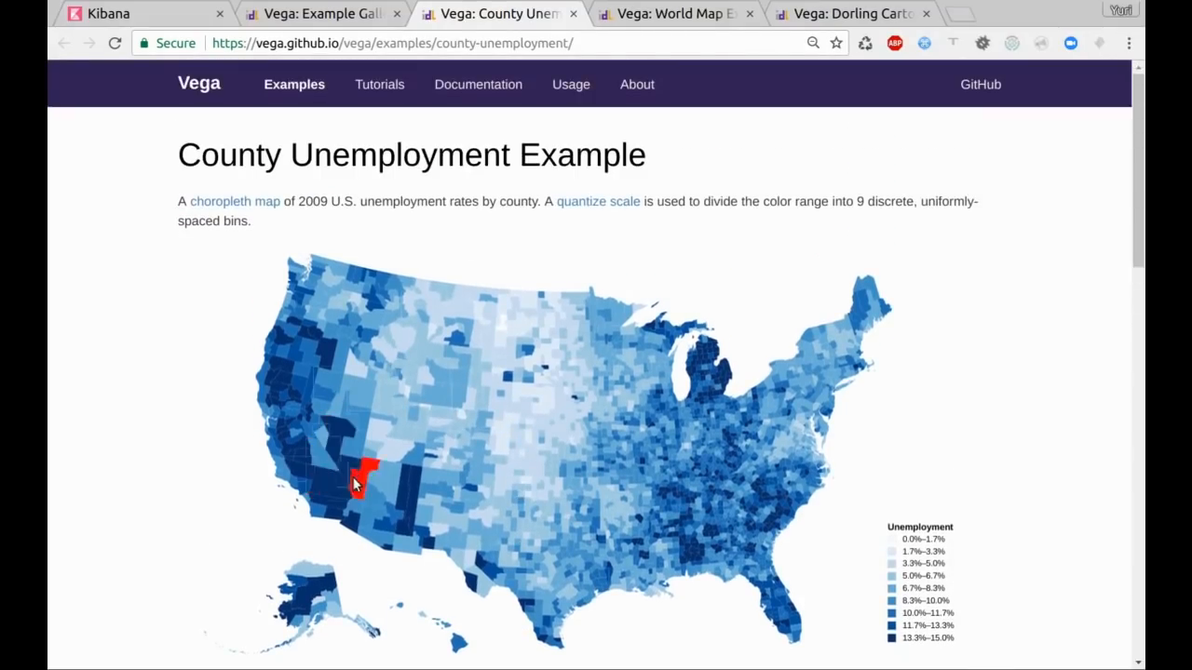
mouse_move(503, 439)
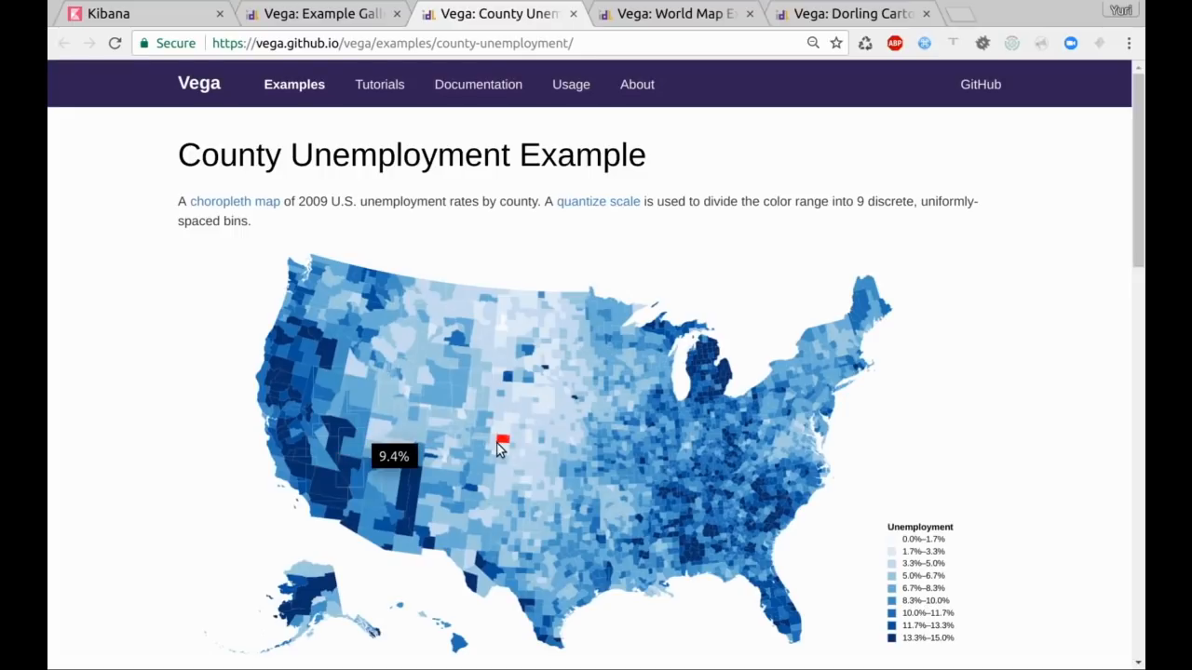
Step: Try the World Map example's rotation slider, then open the Violin Plot example
left_click(673, 13)
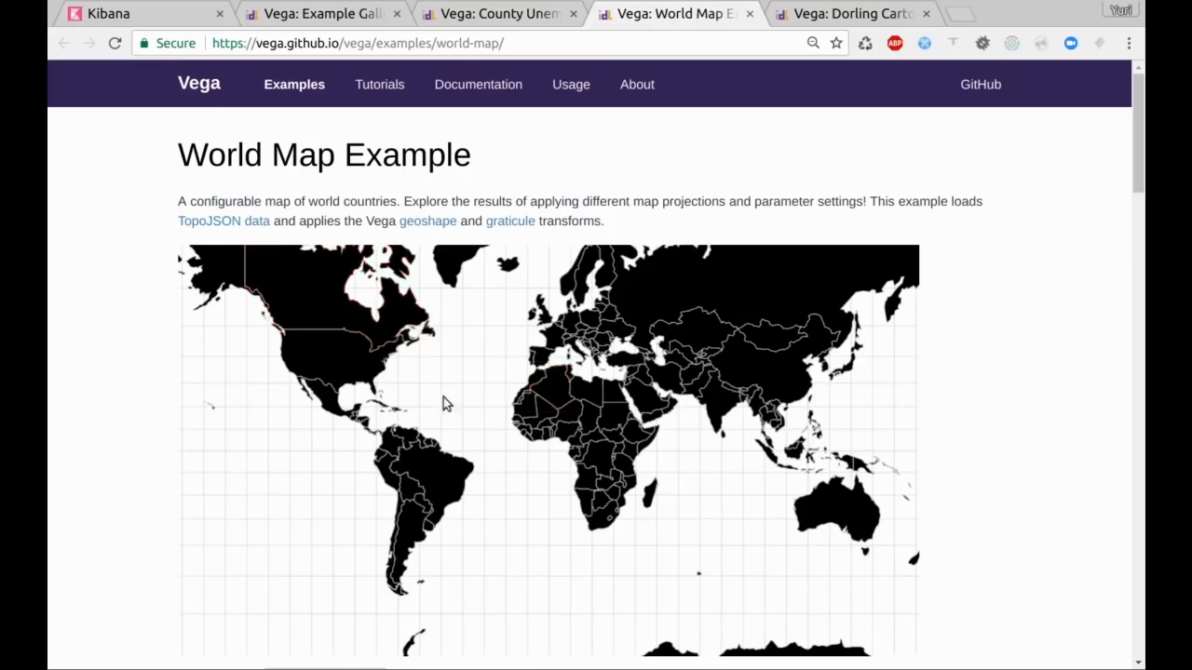
scroll("down", 3)
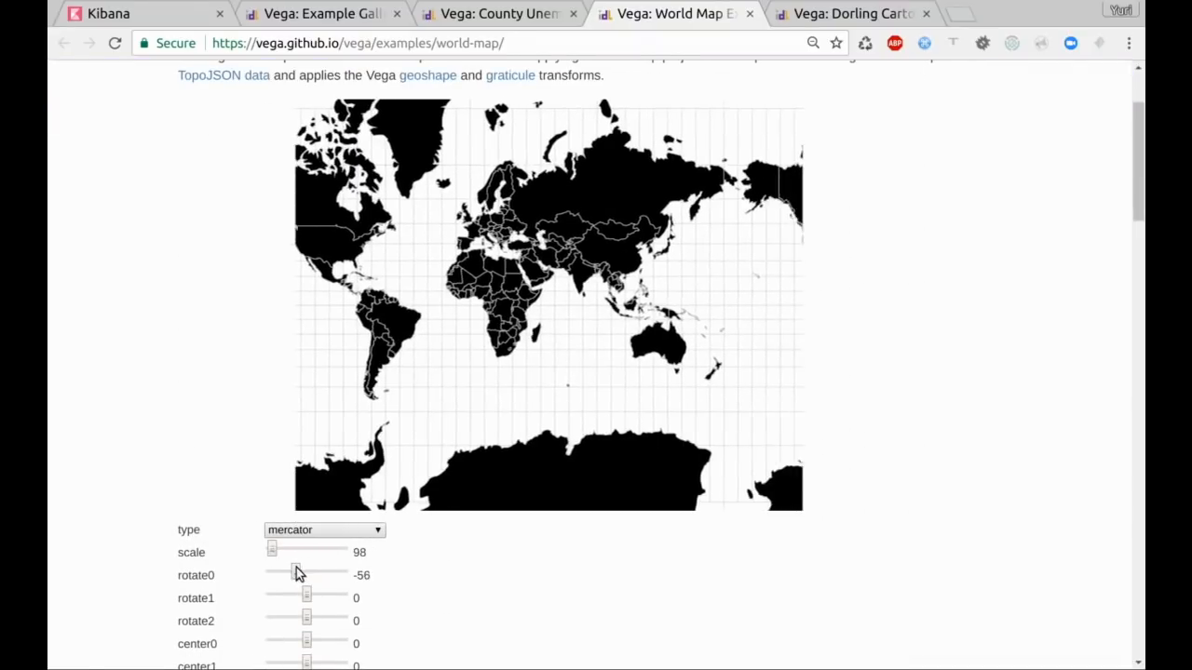
left_click(848, 13)
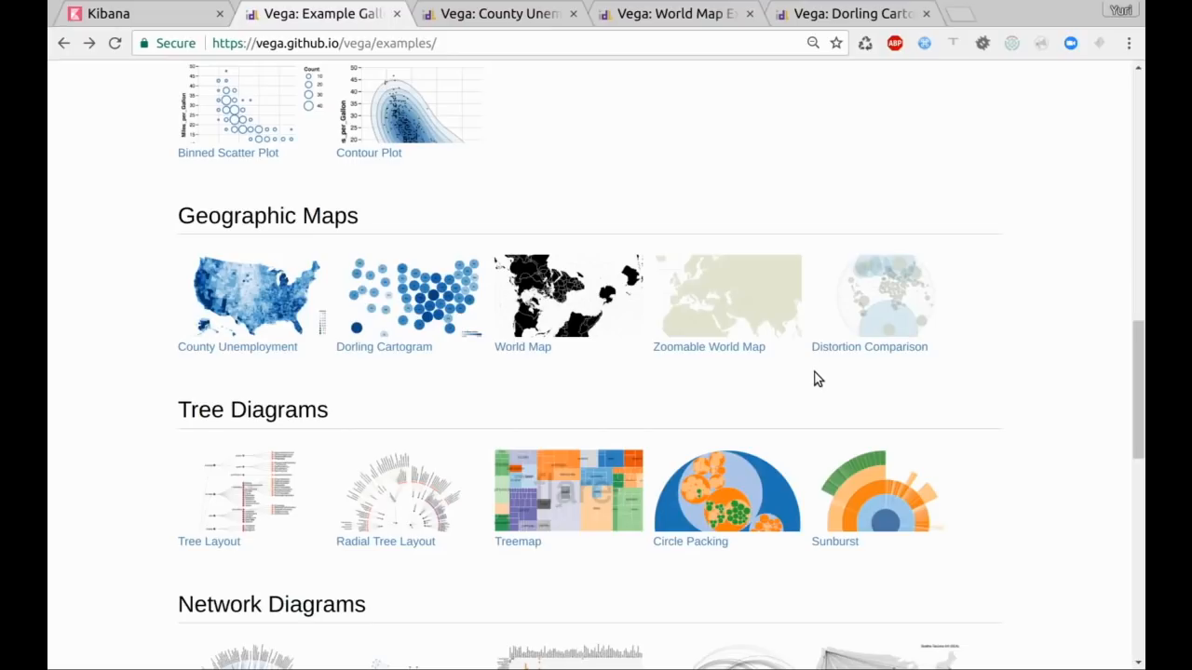
scroll("up", 3)
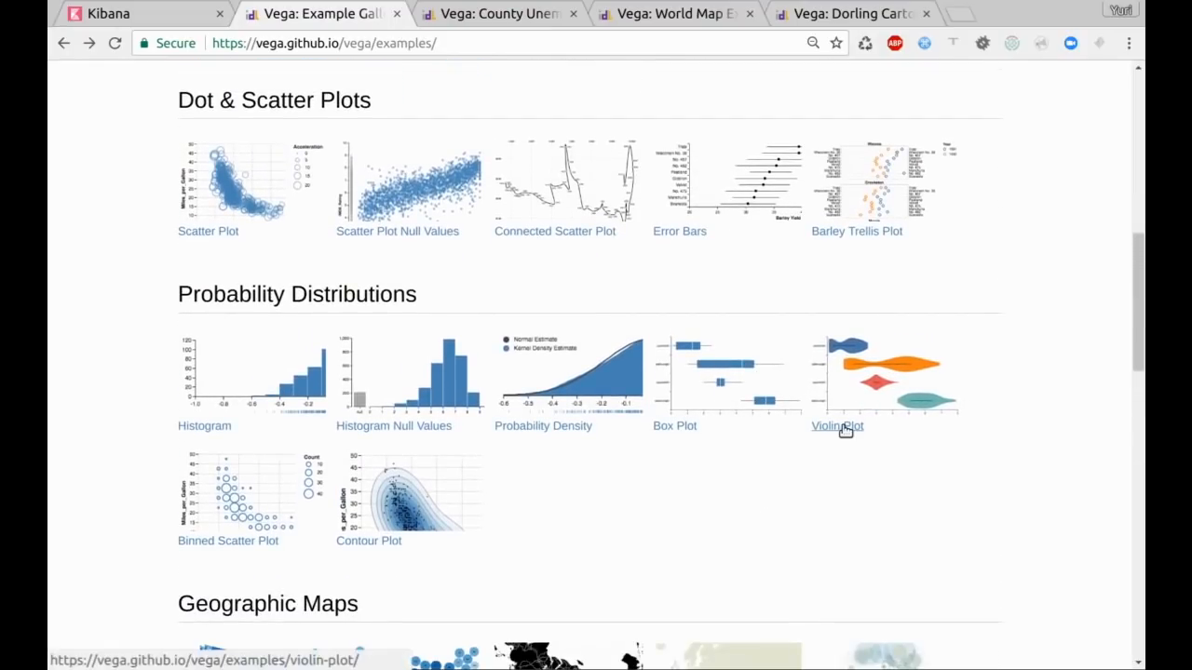
left_click(836, 426)
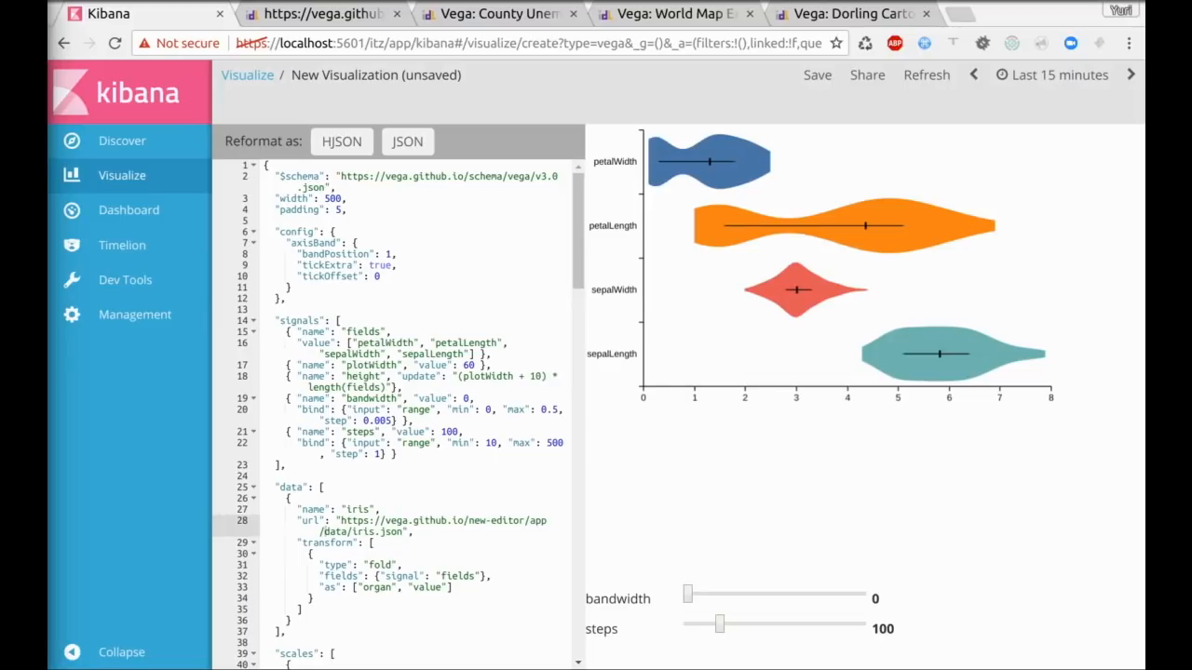
mouse_move(181, 307)
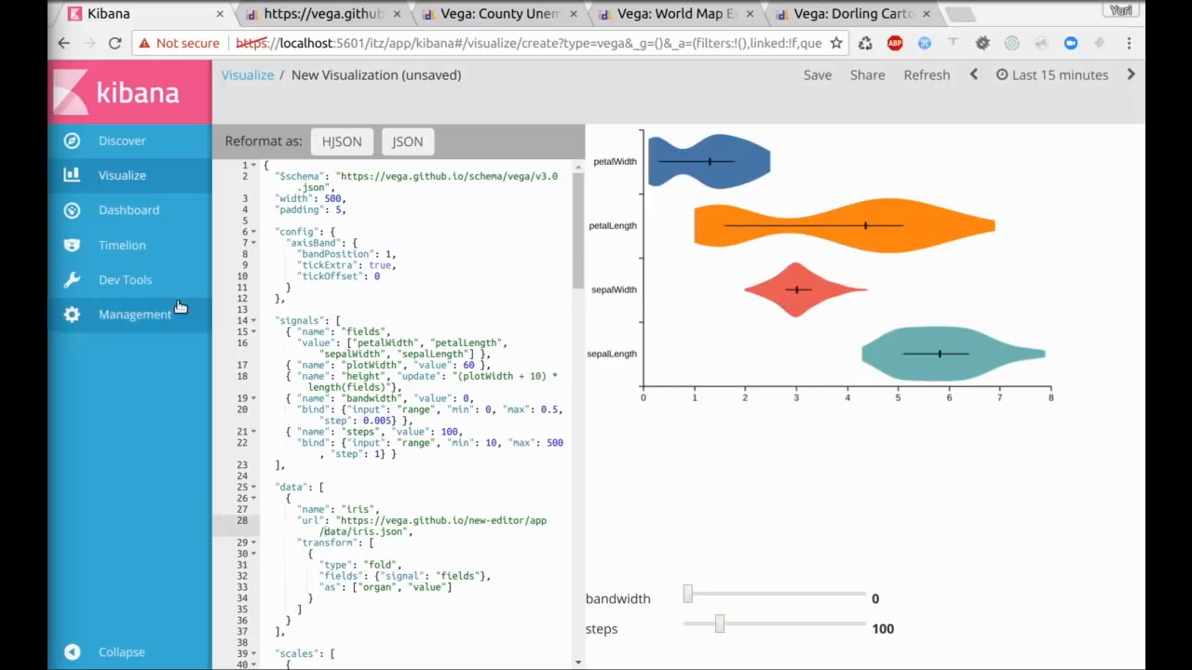
Step: Set the violin plot's steps slider to 64 and bandwidth slider to 0.055
left_click_drag(745, 624, 712, 624)
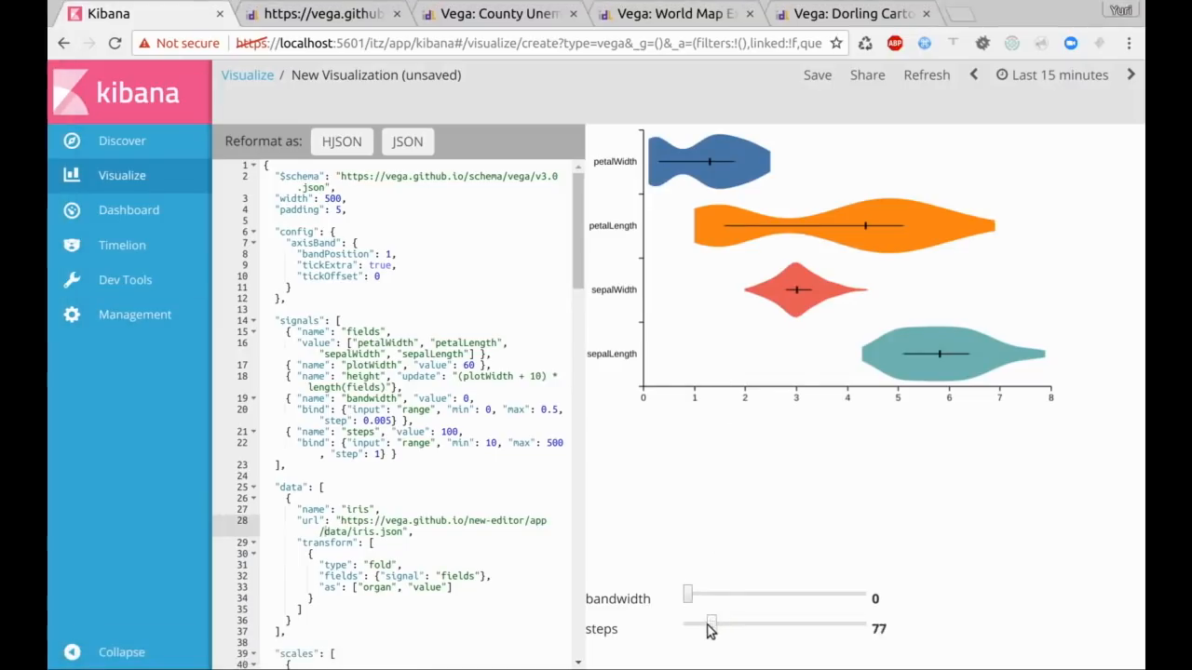
left_click_drag(687, 594, 694, 594)
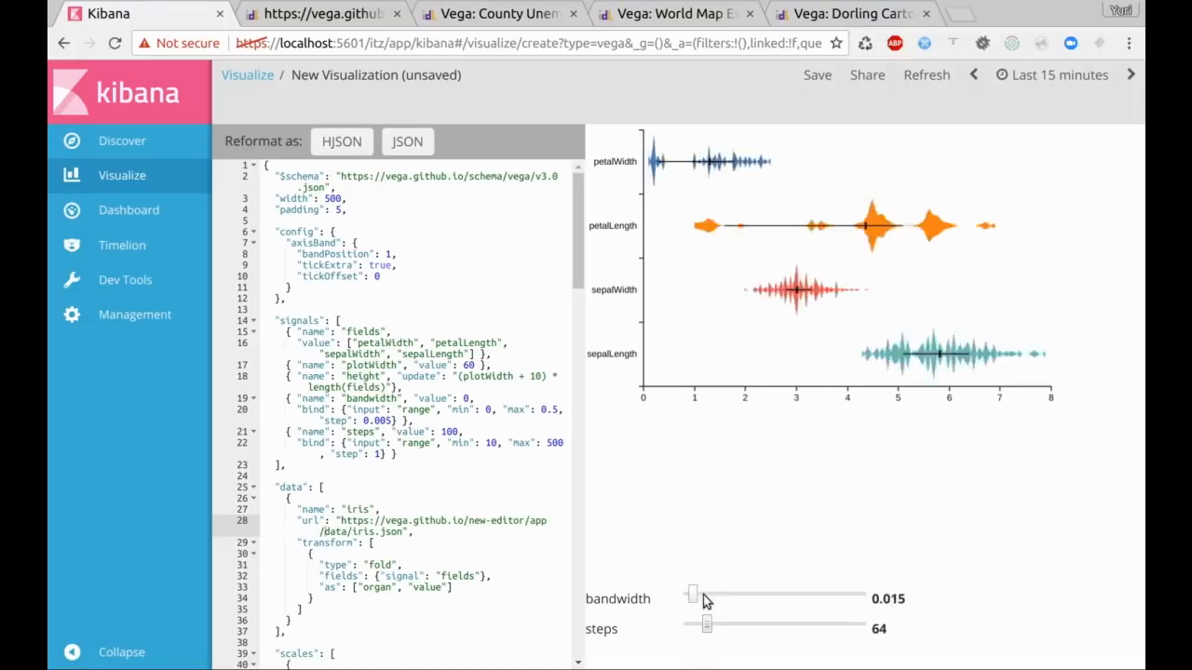
left_click_drag(692, 594, 706, 594)
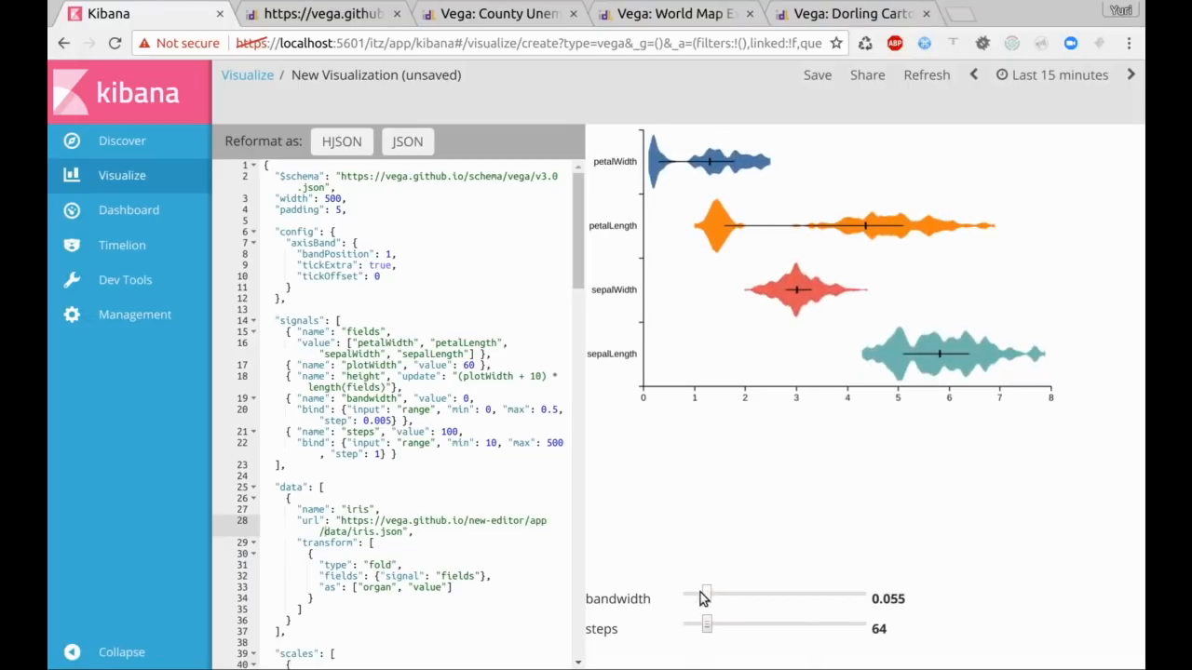
left_click_drag(701, 596, 698, 596)
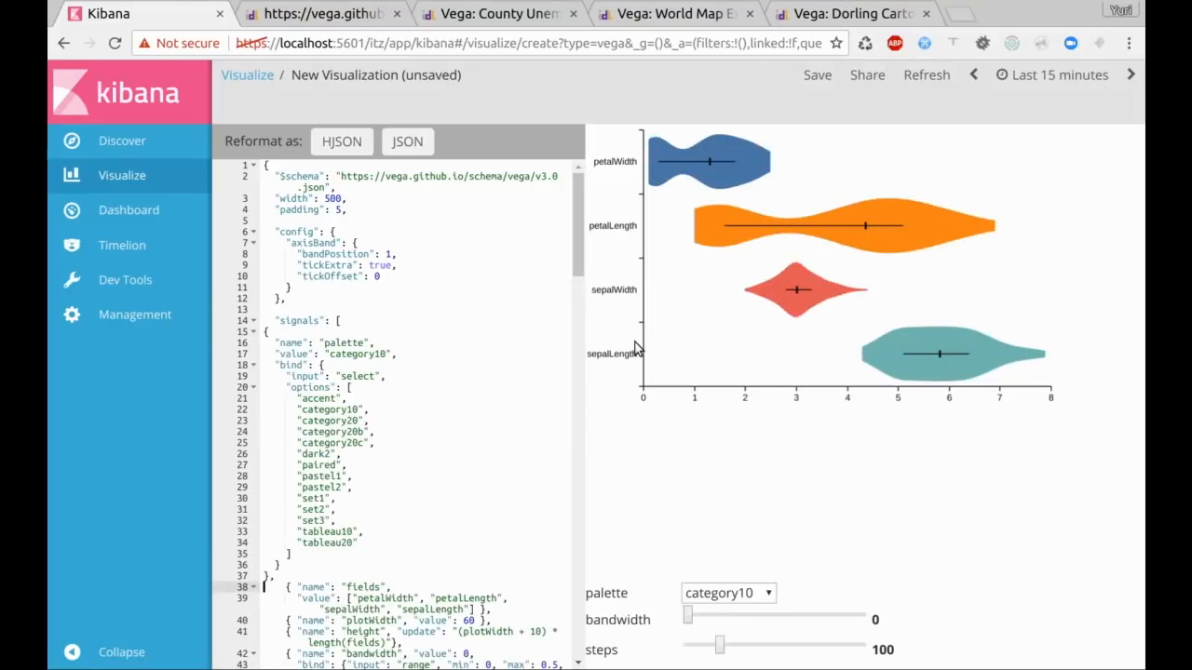
Step: Scroll down the spec with the new palette signal and reformat the spec text
scroll("down", 3)
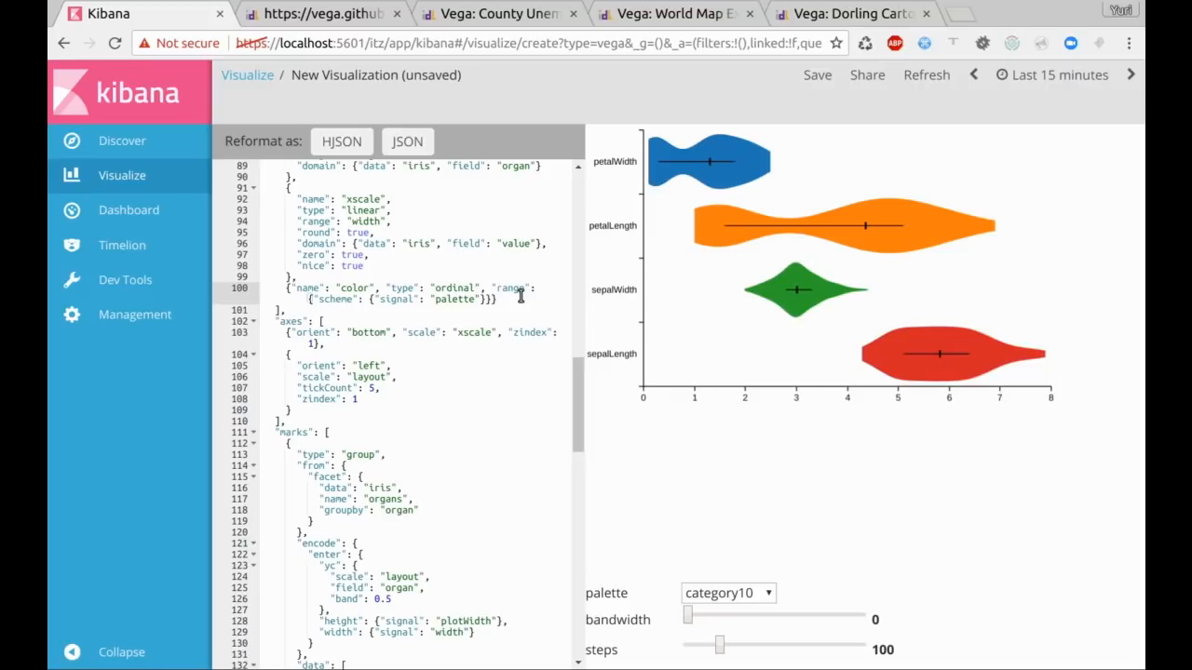
scroll("down", 3)
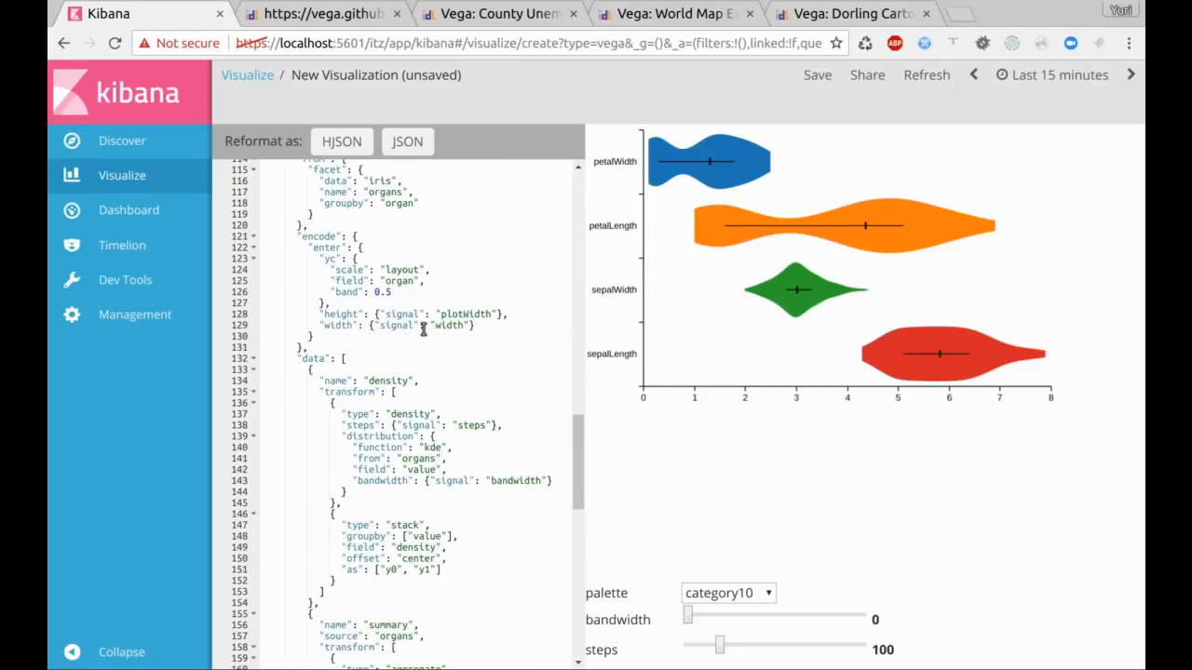
scroll("down", 3)
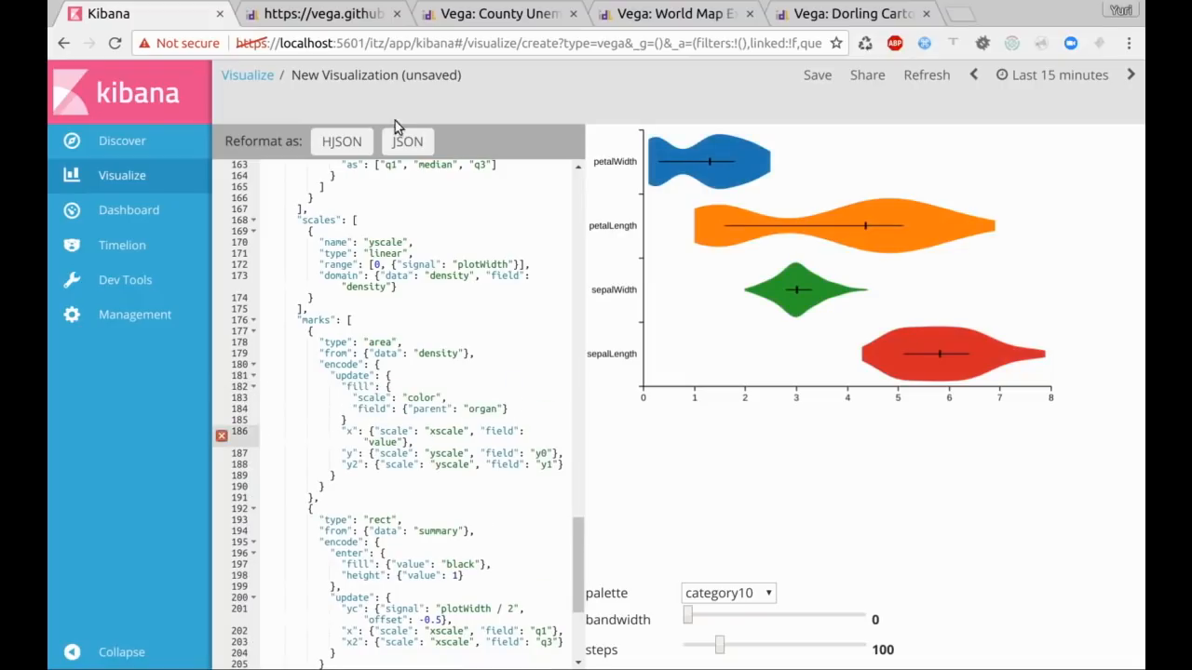
left_click(728, 593)
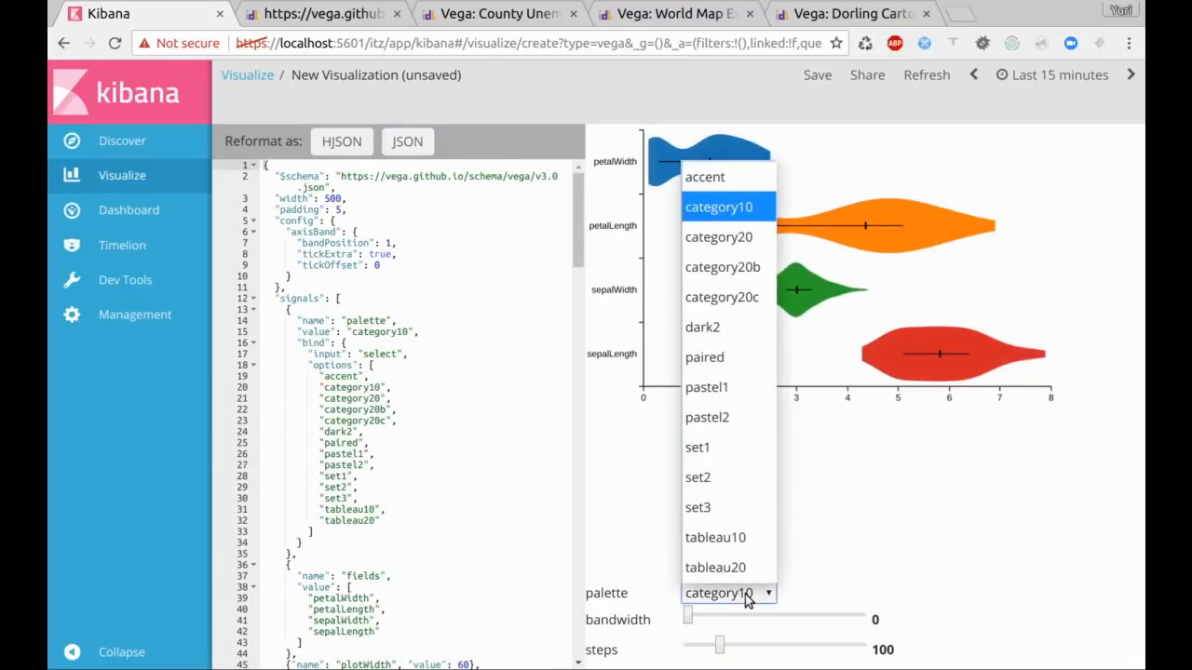
Step: Try palettes from the dropdown, settling on tableau20 for the violins
left_click(707, 418)
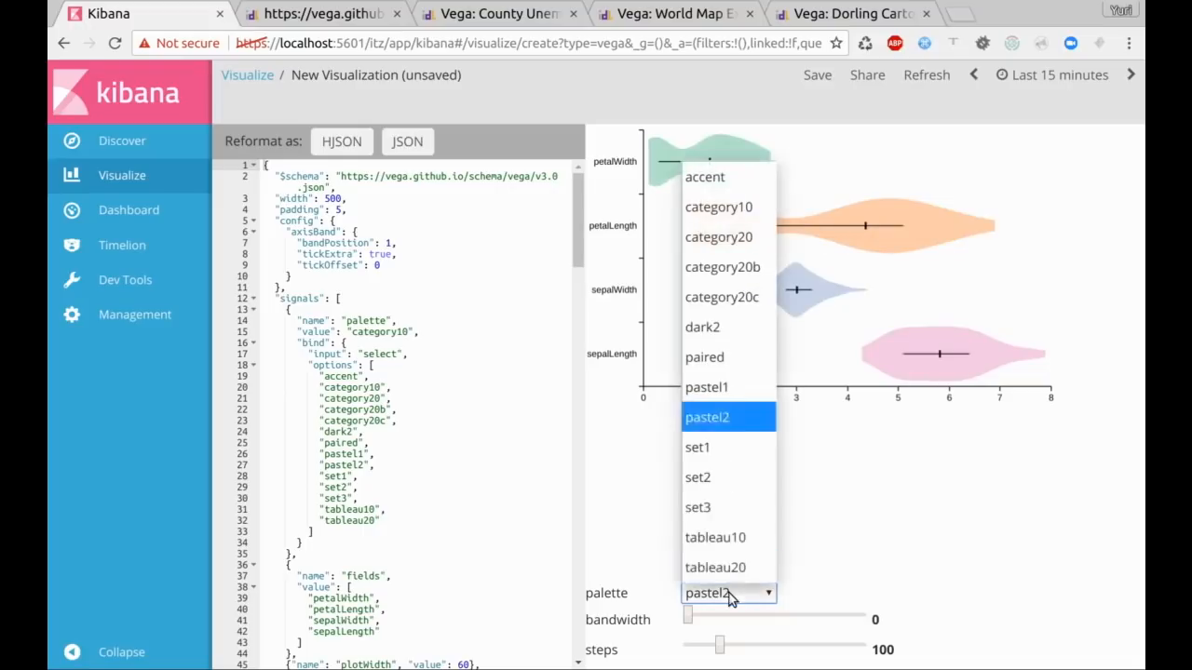
left_click(722, 268)
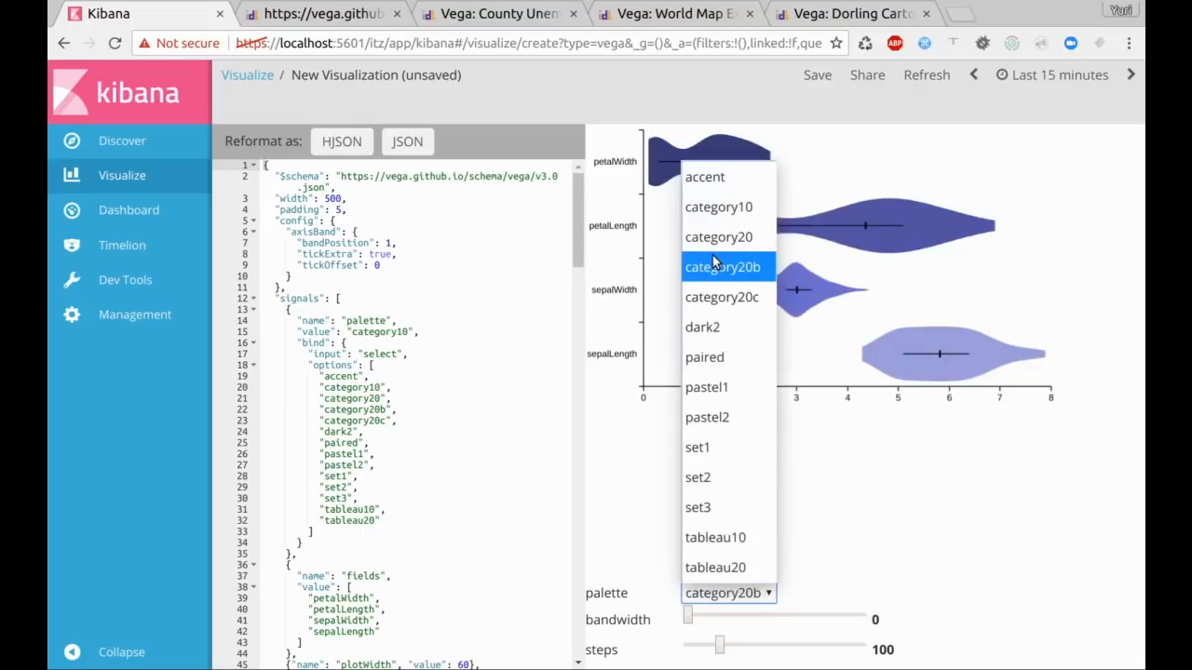
left_click(715, 567)
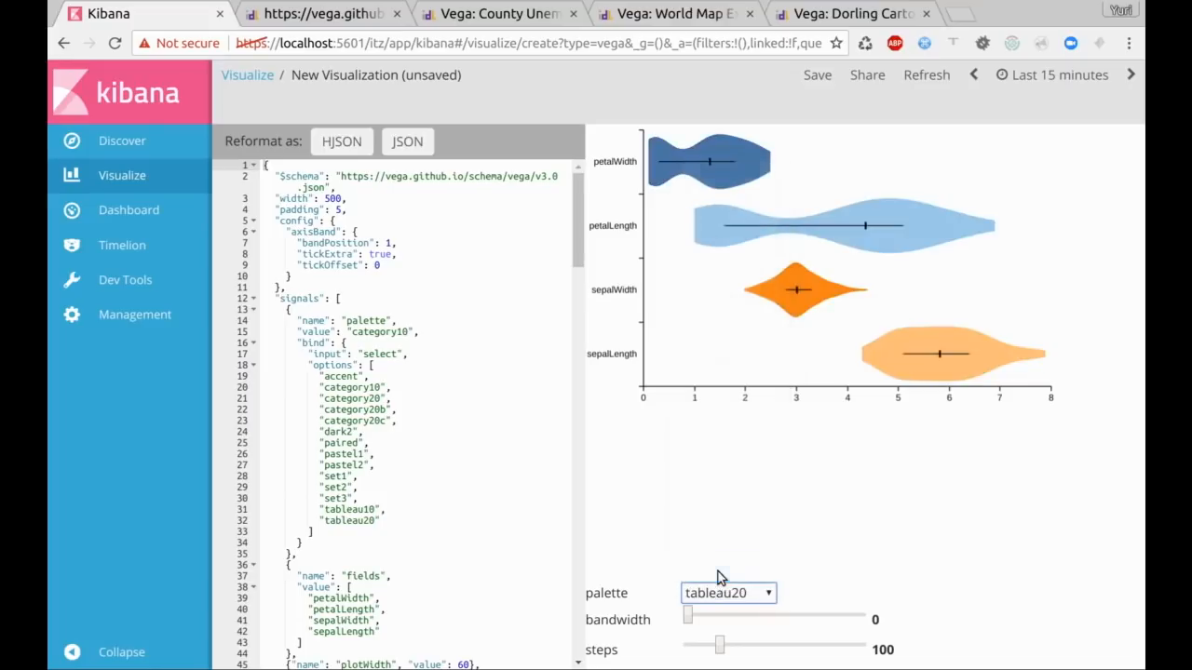
mouse_move(517, 357)
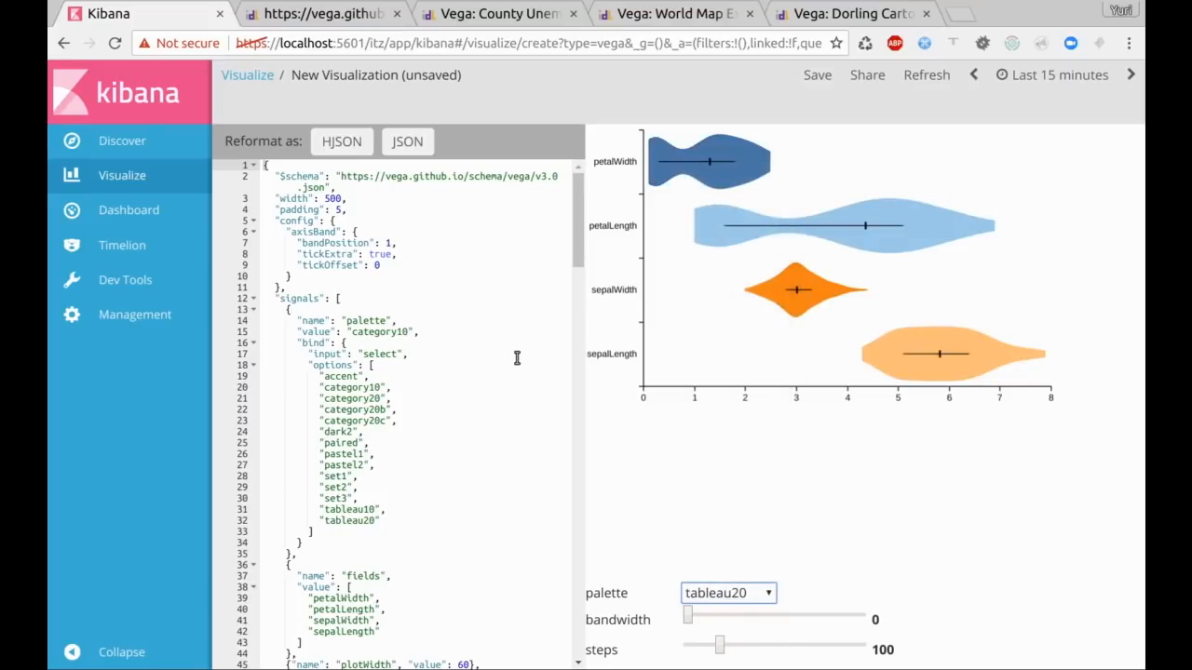
mouse_move(51, 281)
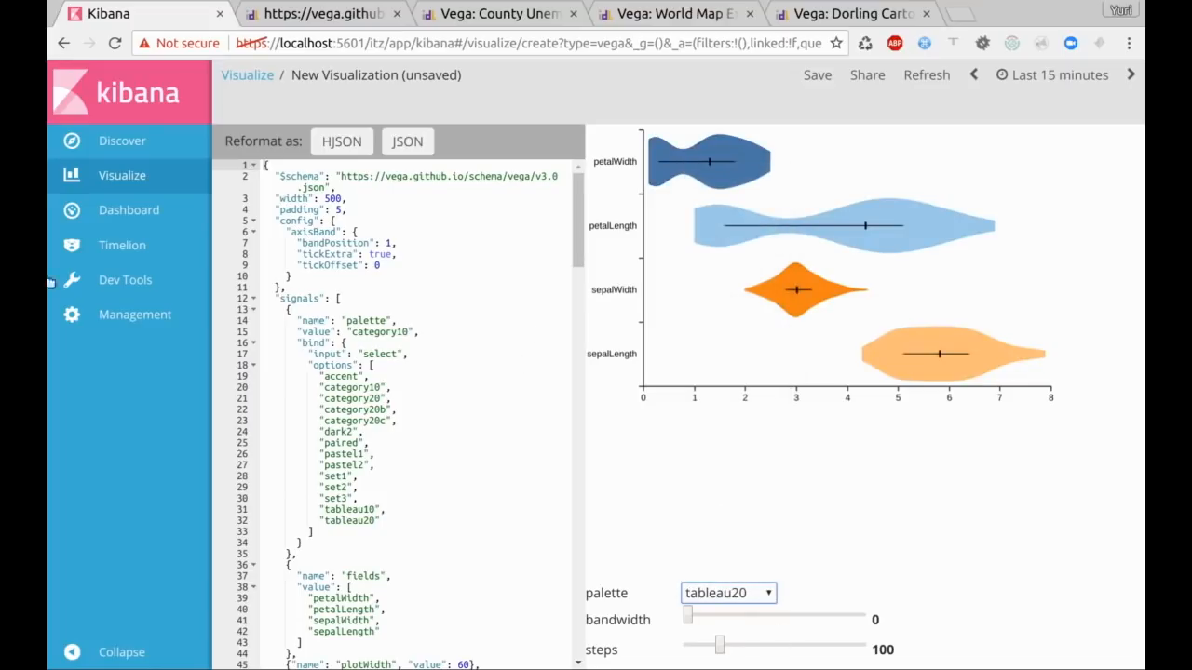